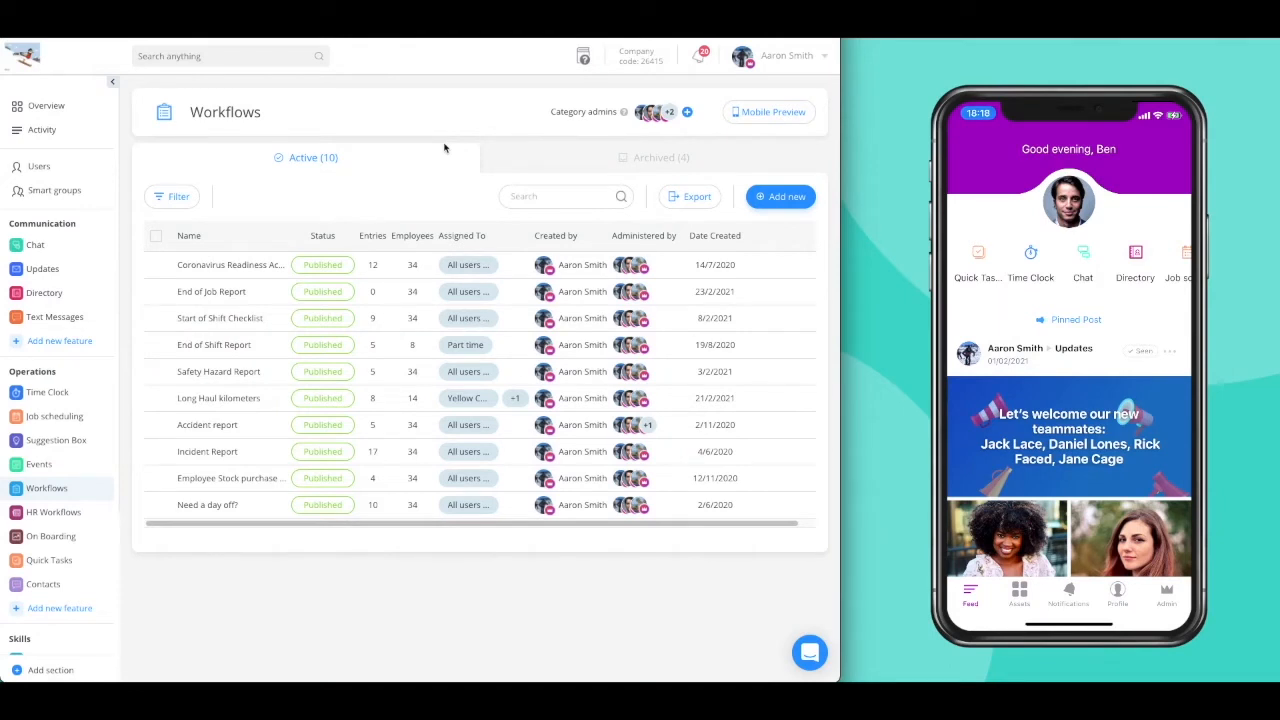
mouse_move(265, 113)
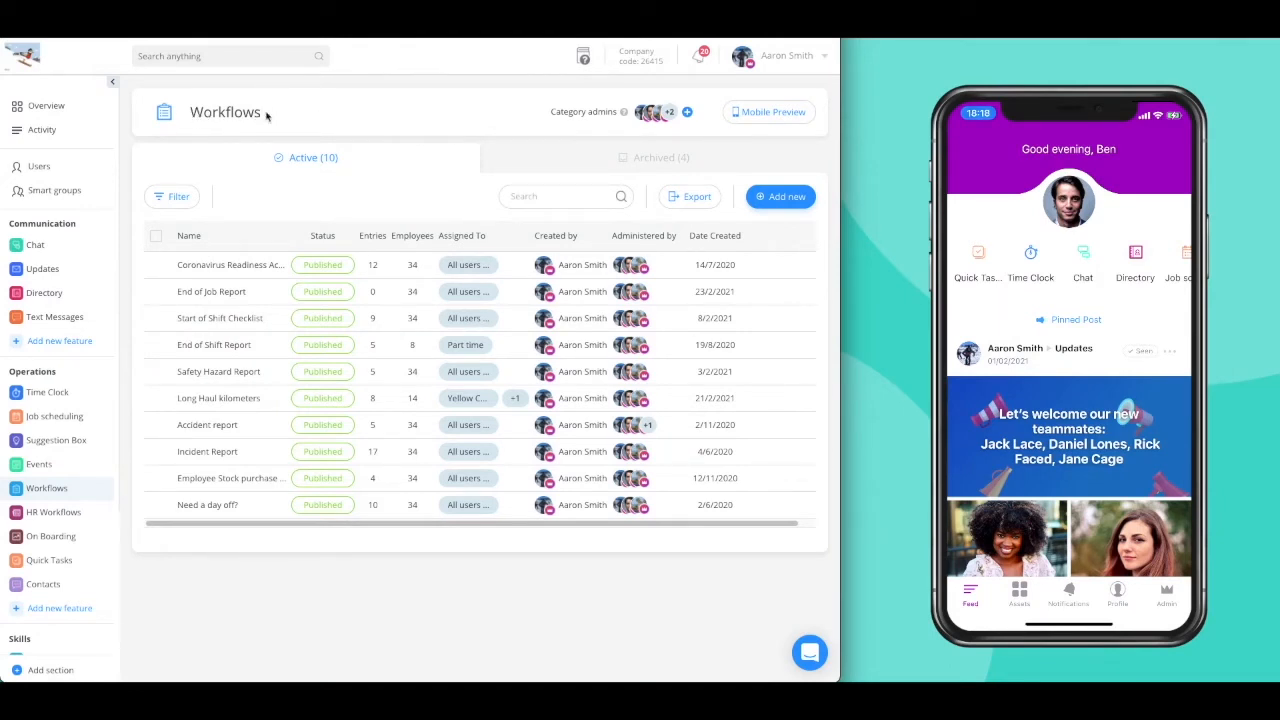
mouse_move(355, 120)
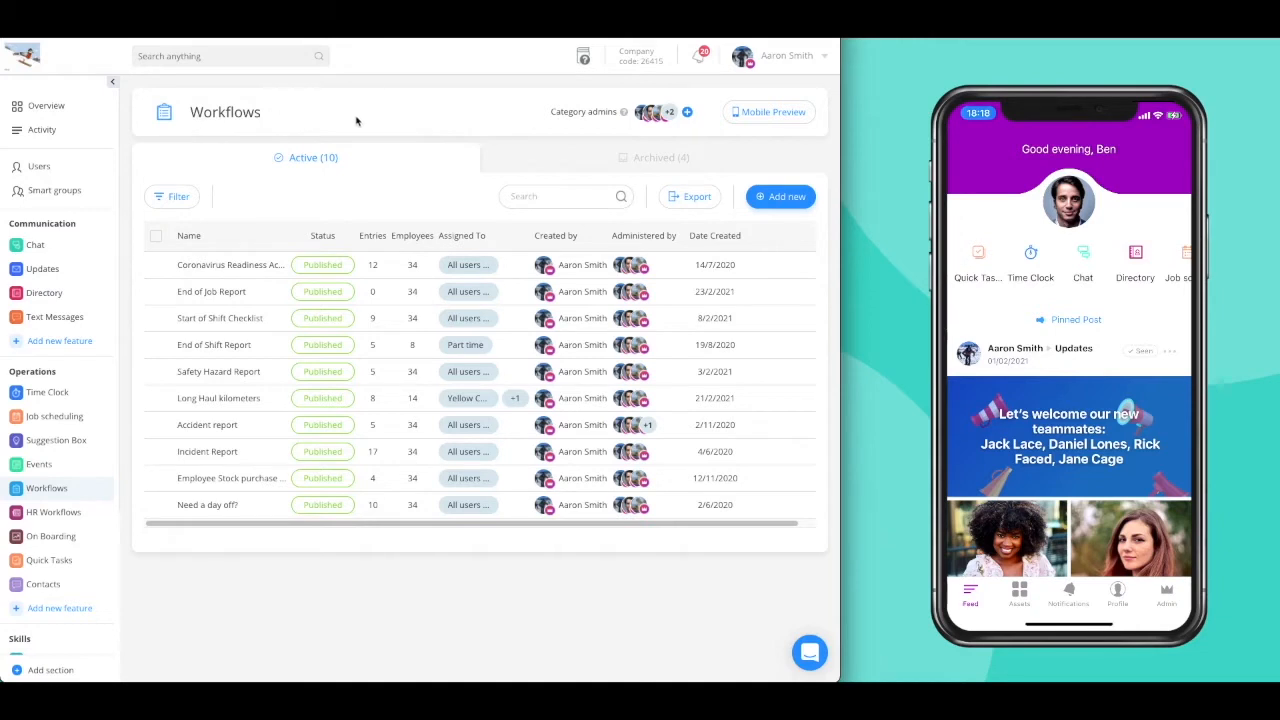
mouse_move(413, 126)
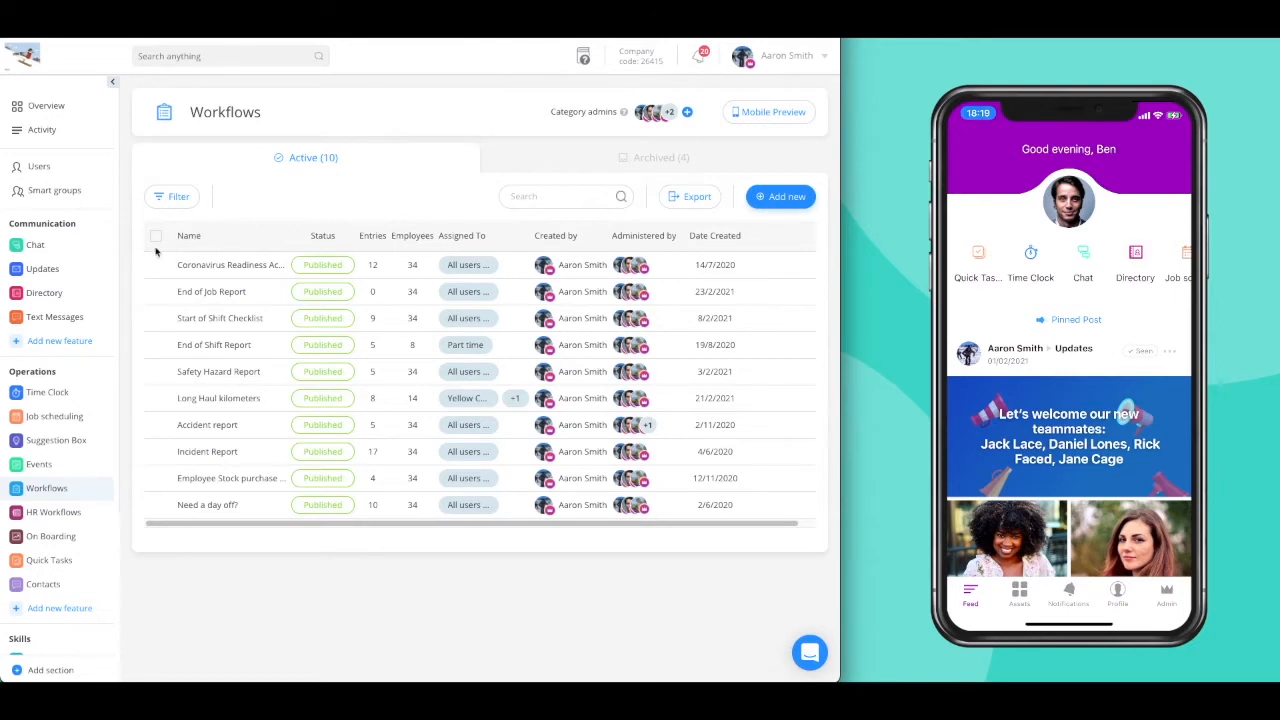
mouse_move(234, 278)
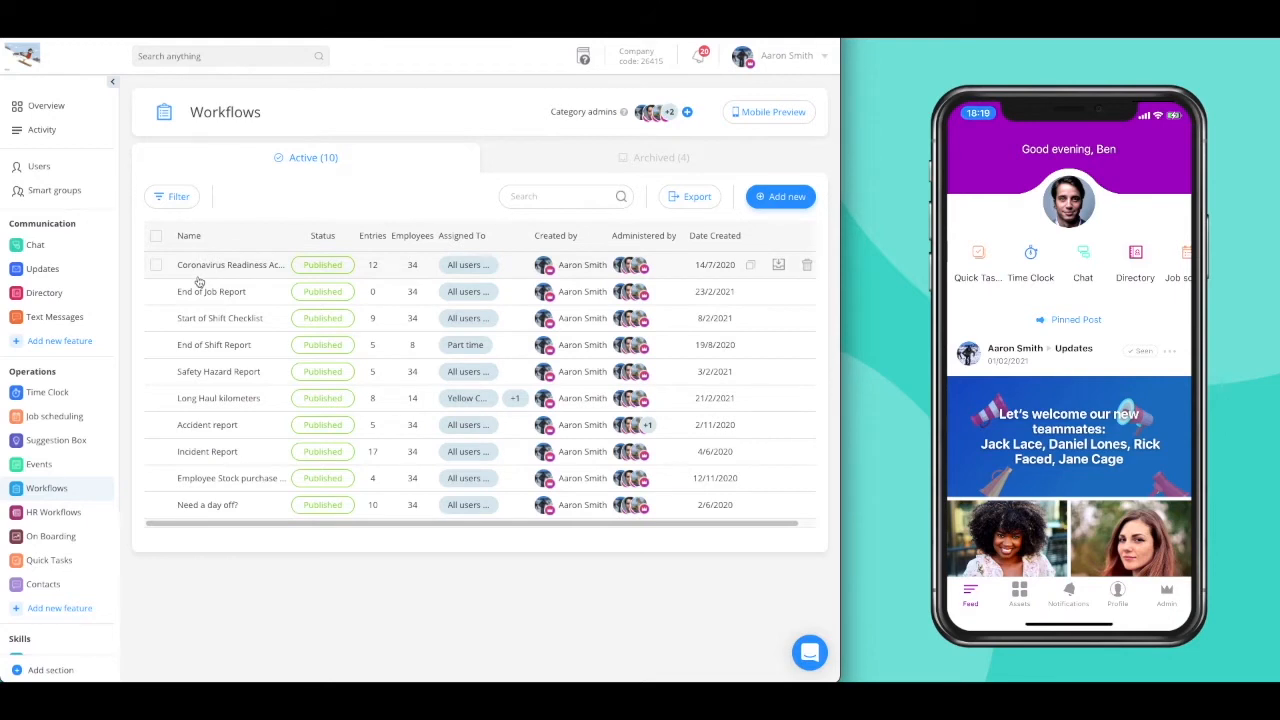
mouse_move(262, 285)
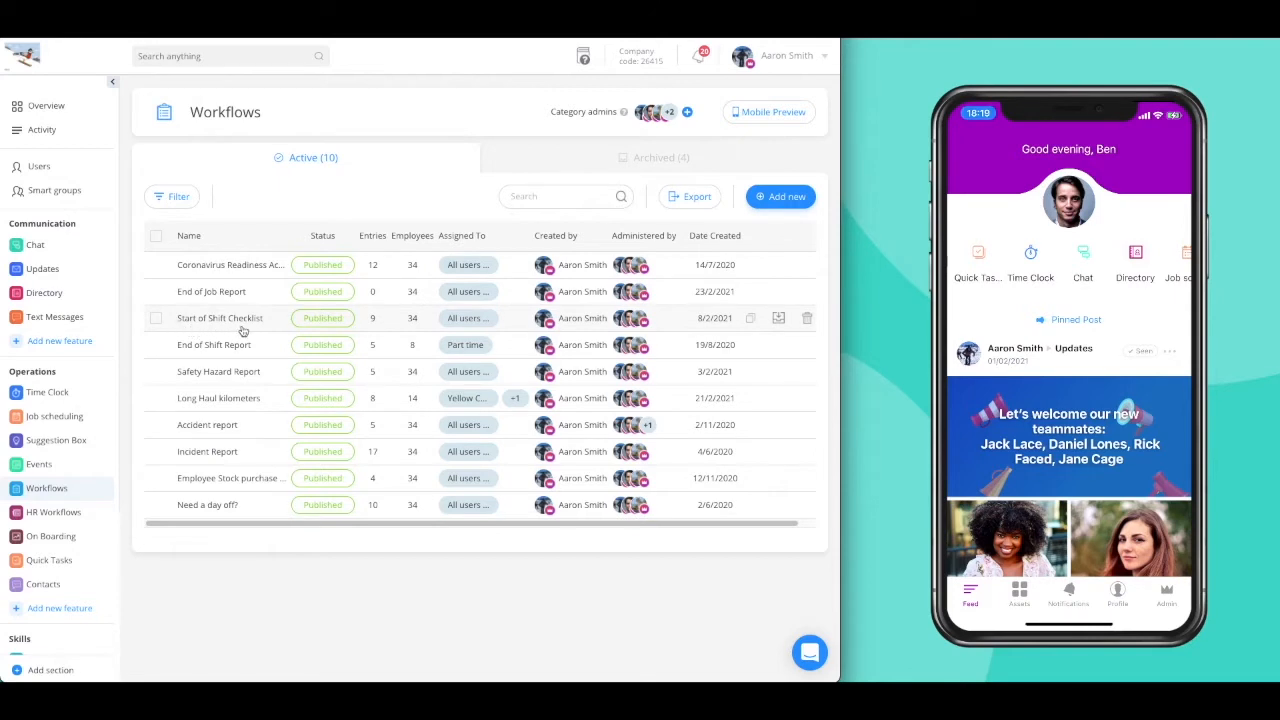
mouse_move(245, 358)
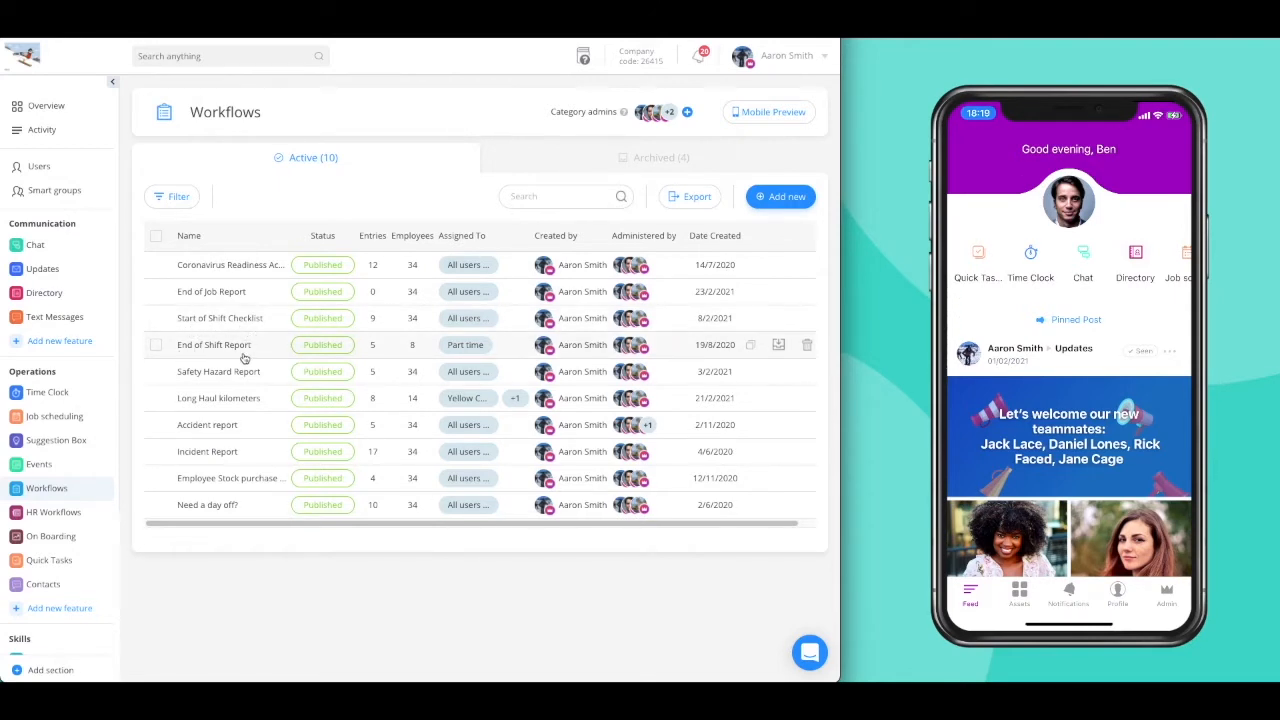
mouse_move(244, 378)
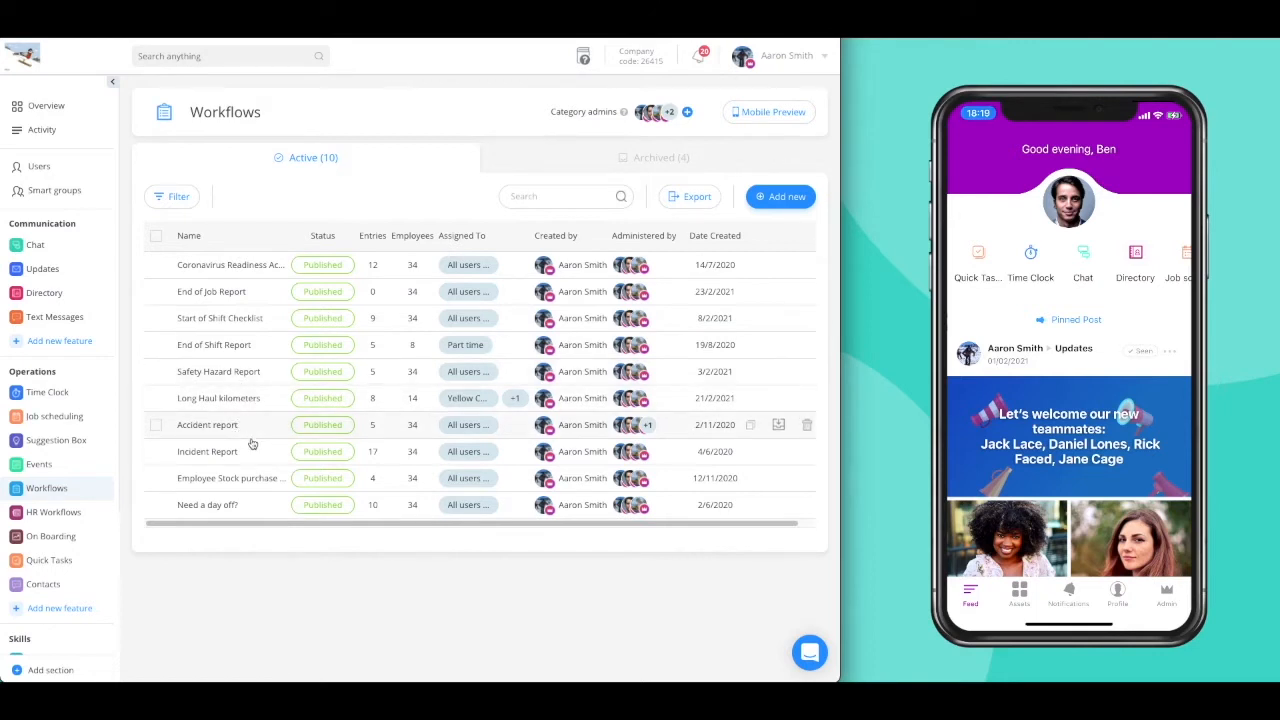
mouse_move(255, 453)
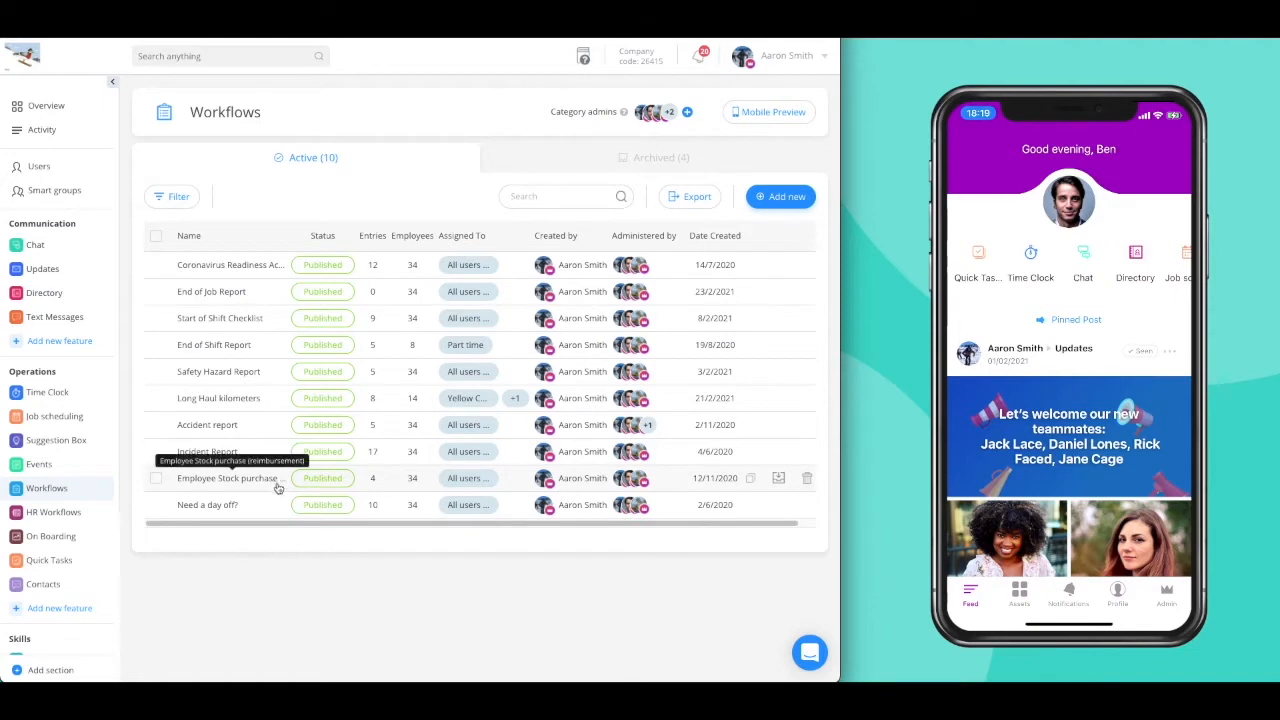
mouse_move(270, 510)
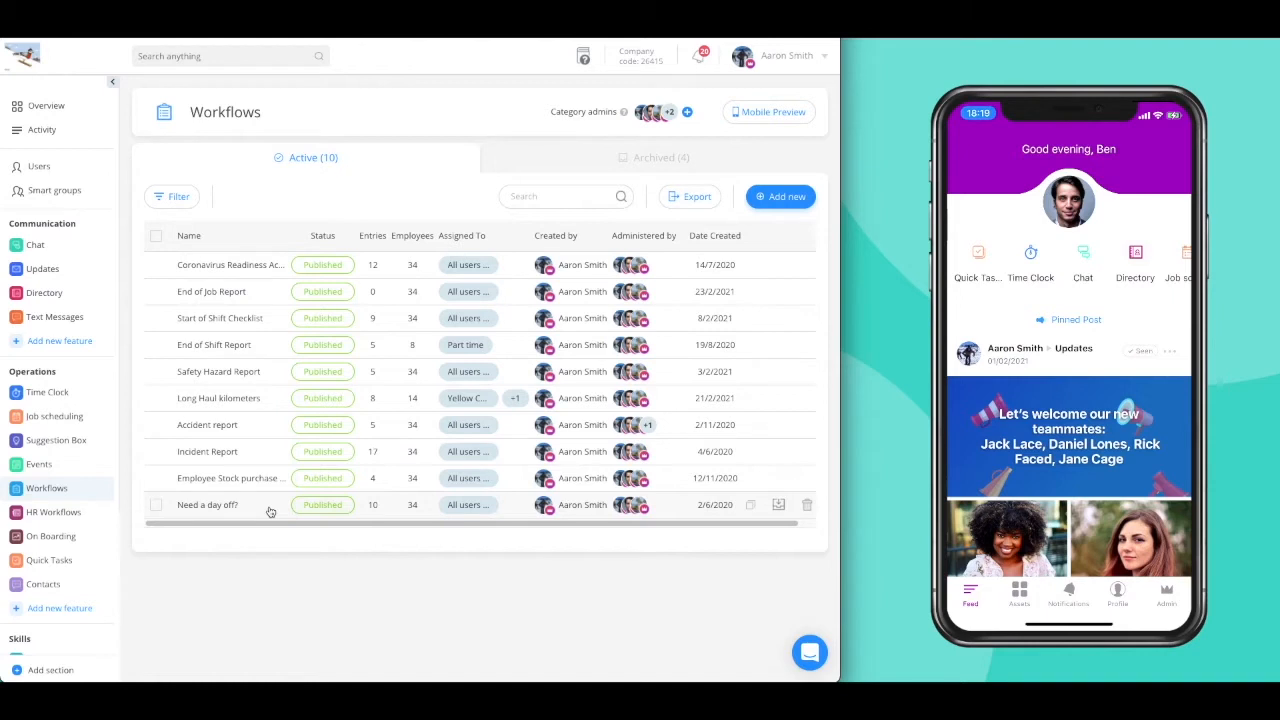
mouse_move(283, 452)
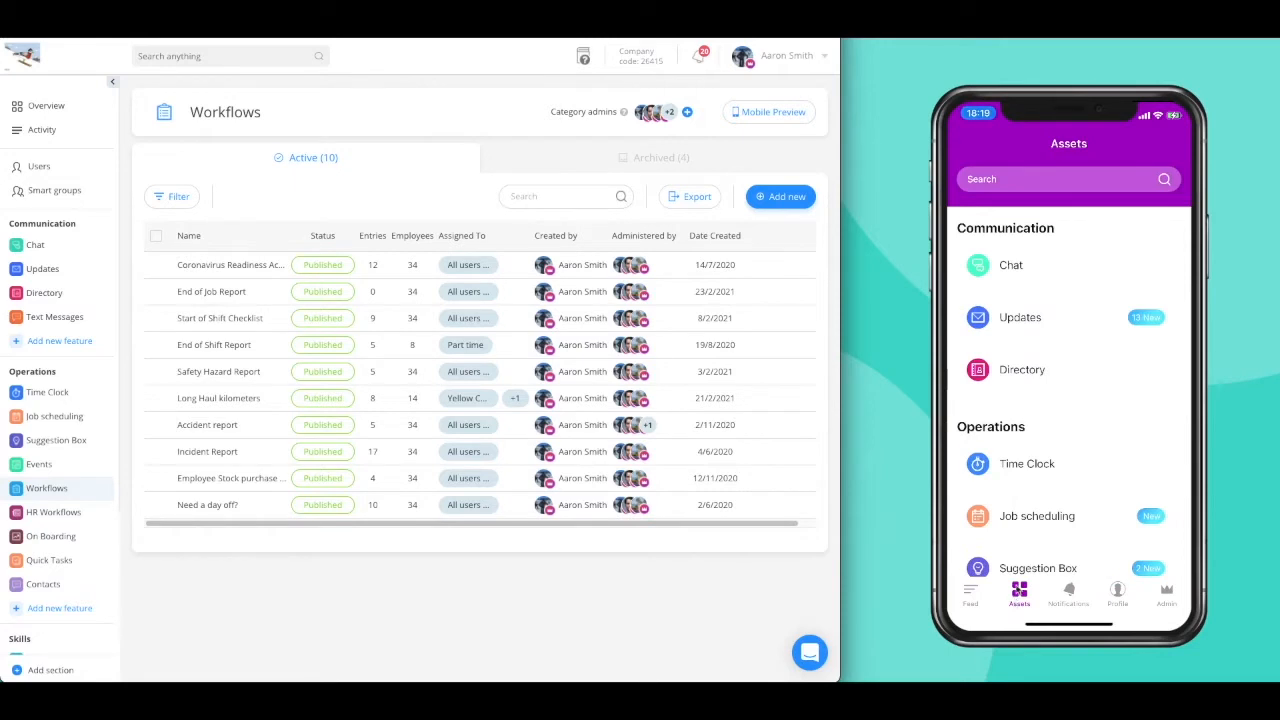
Go to the mobile app's Workflows list and open the End of Job Report form
scroll(down, 3)
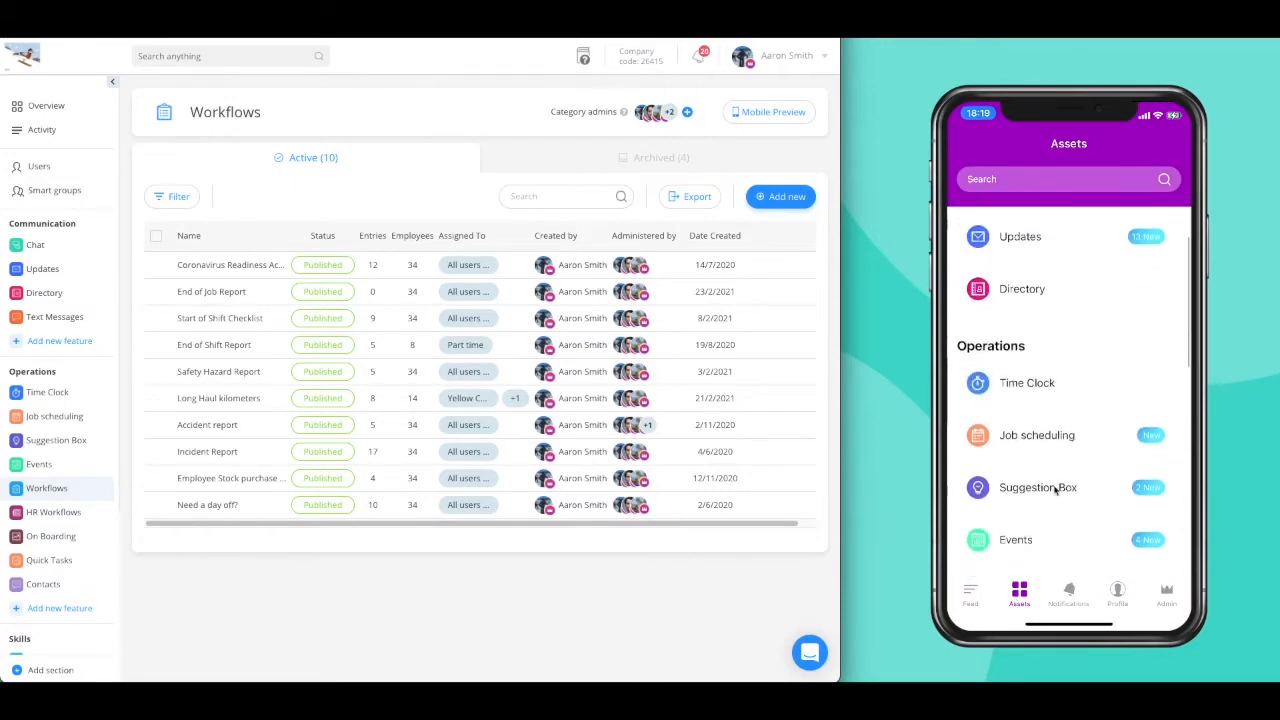
scroll(down, 3)
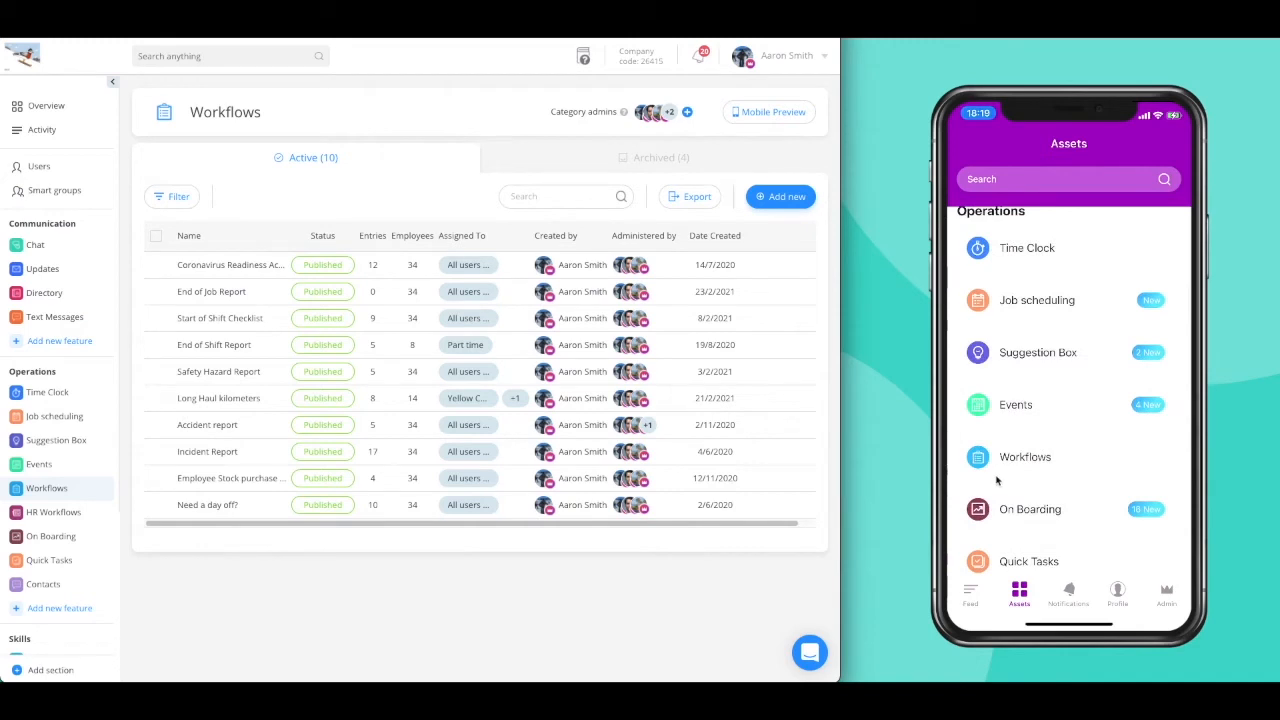
click(1024, 457)
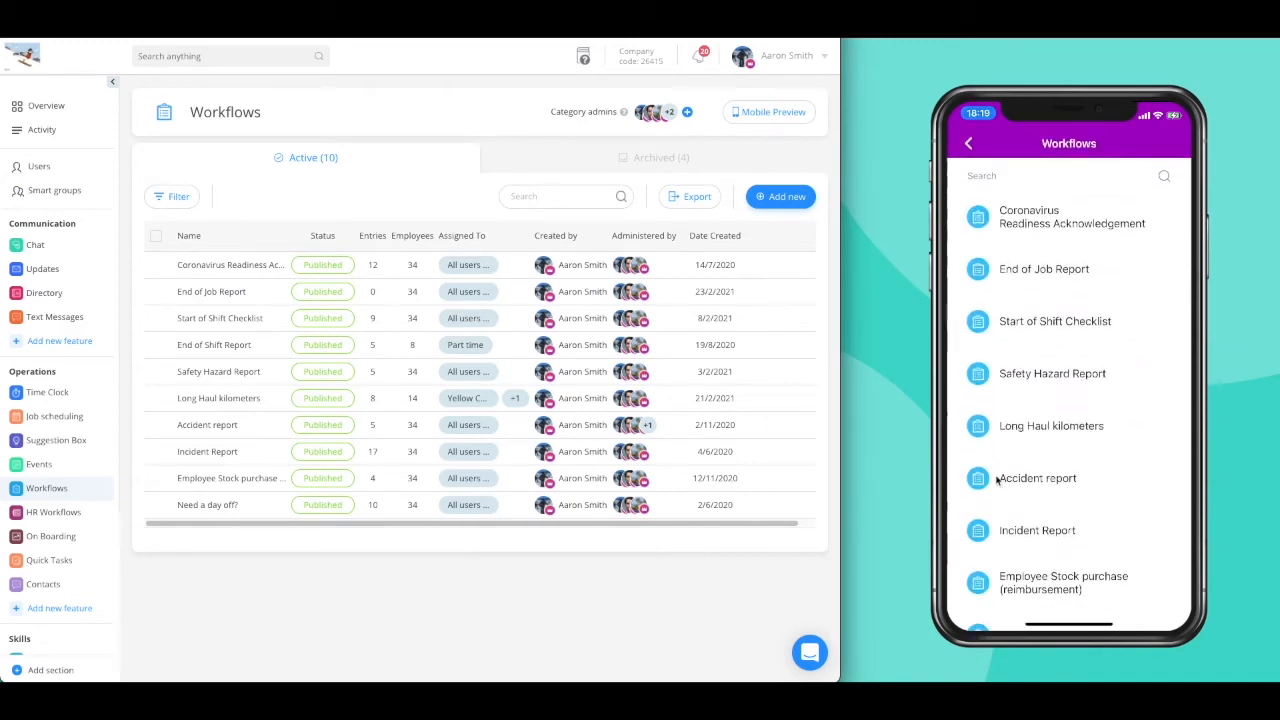
mouse_move(293, 280)
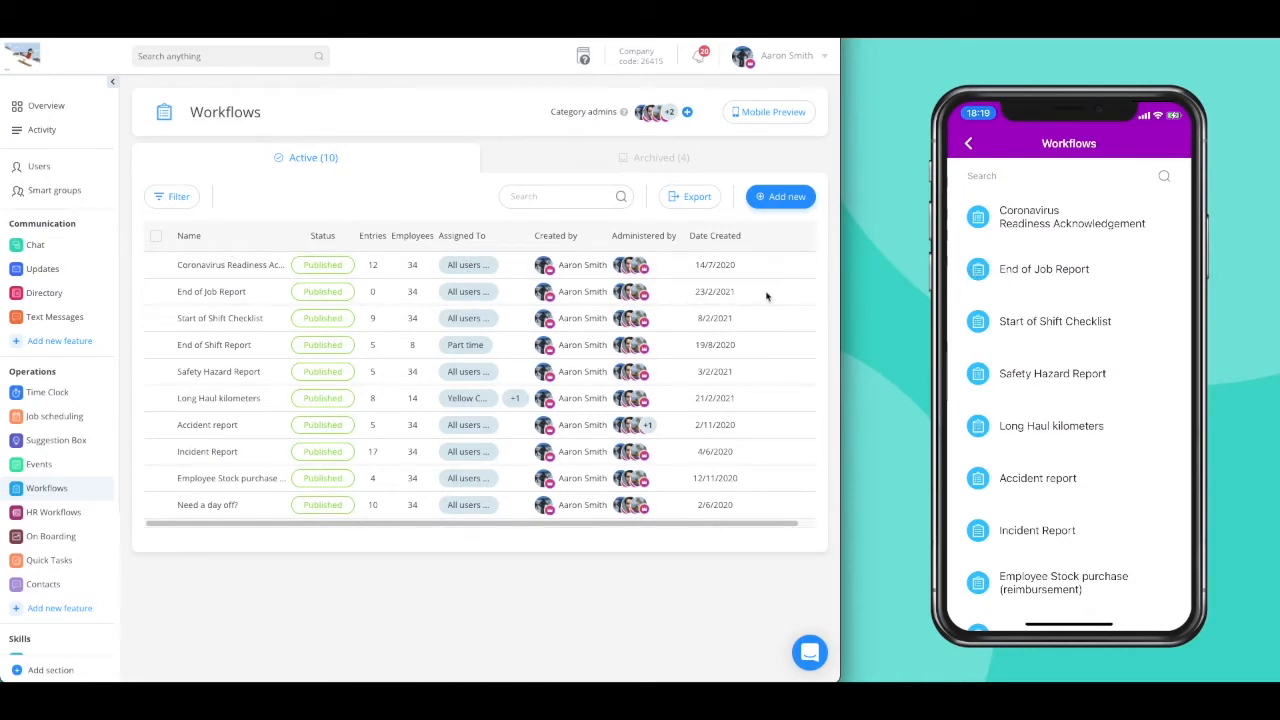
mouse_move(335, 291)
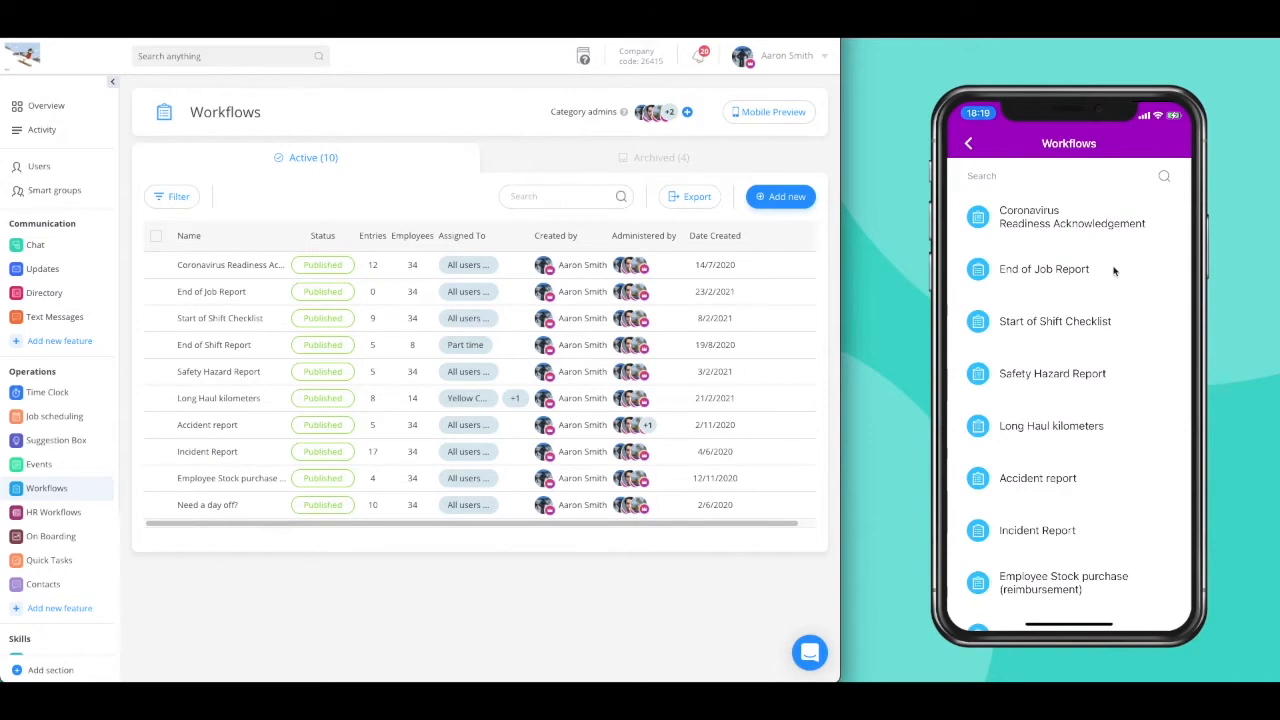
click(1044, 269)
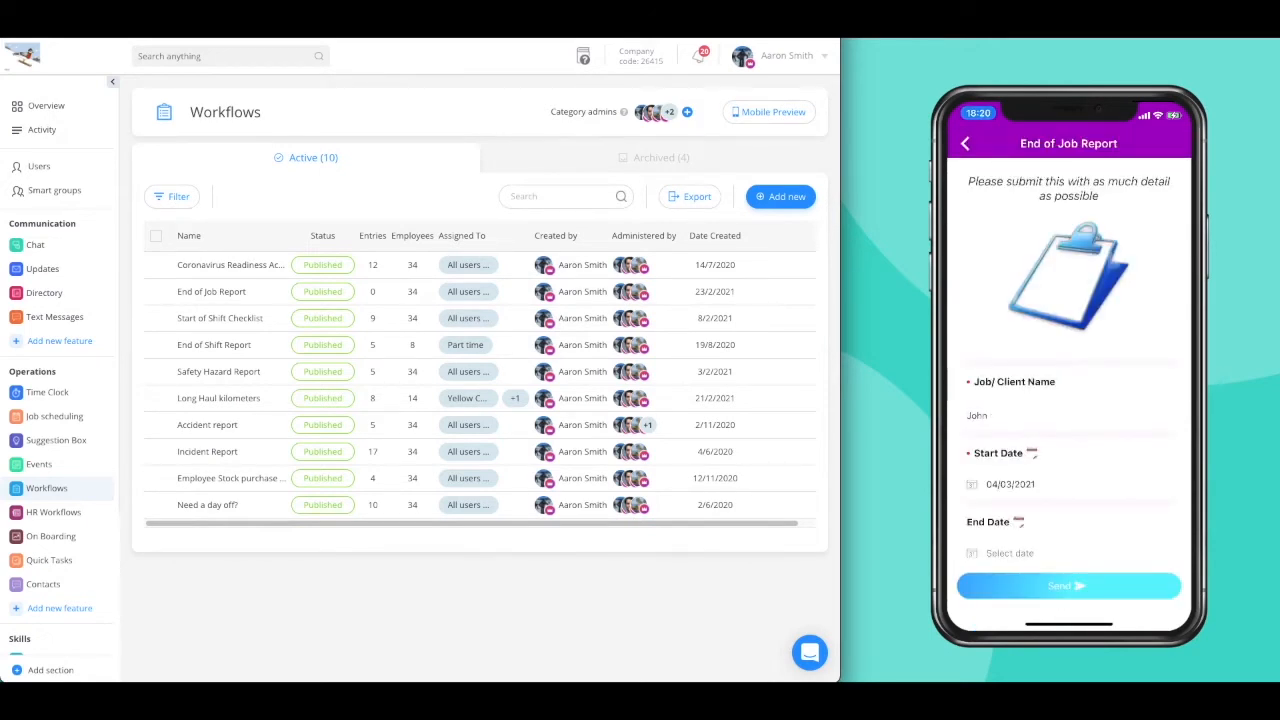
Set the report's start date to 2 March 2021 and add the job location
click(1009, 553)
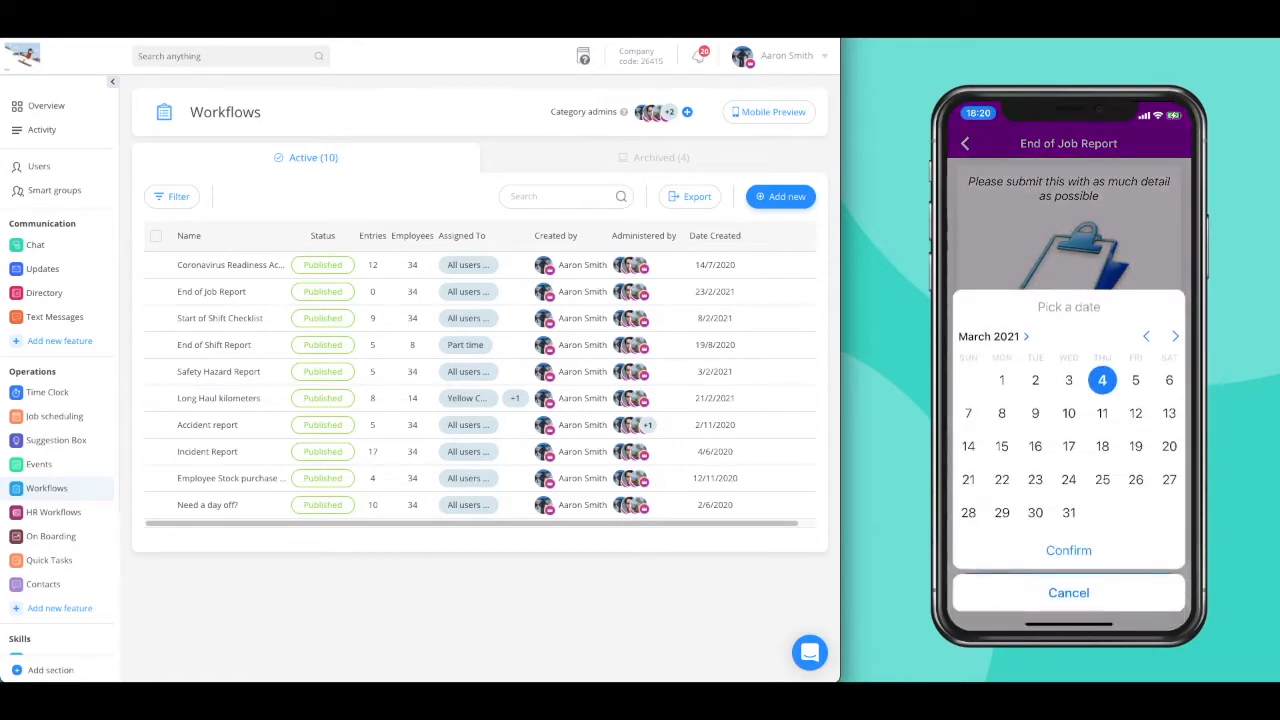
click(1068, 550)
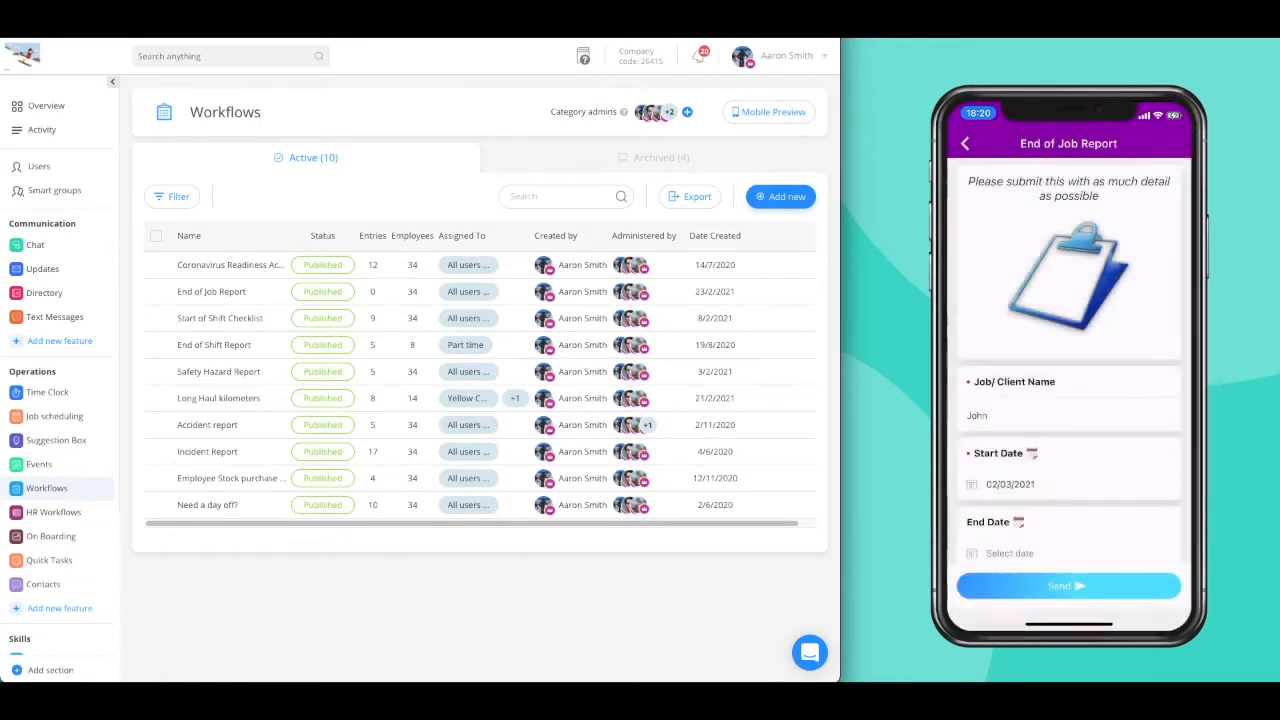
scroll(down, 3)
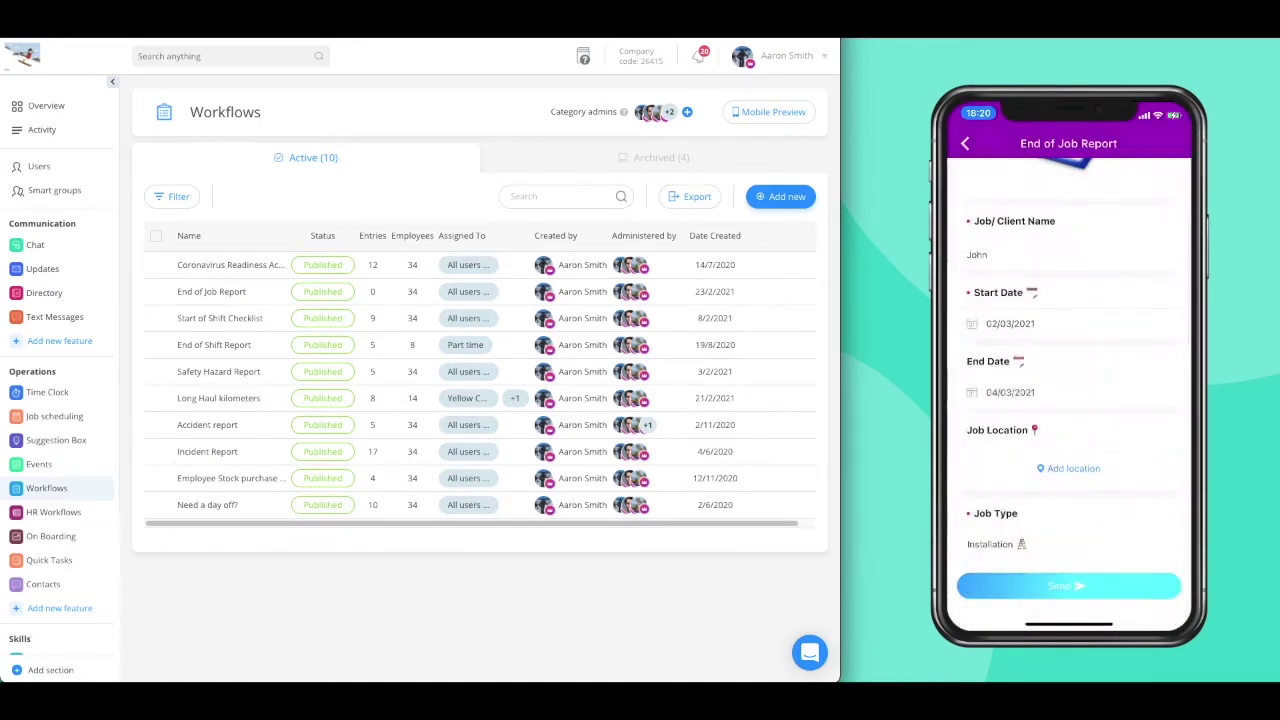
click(1072, 468)
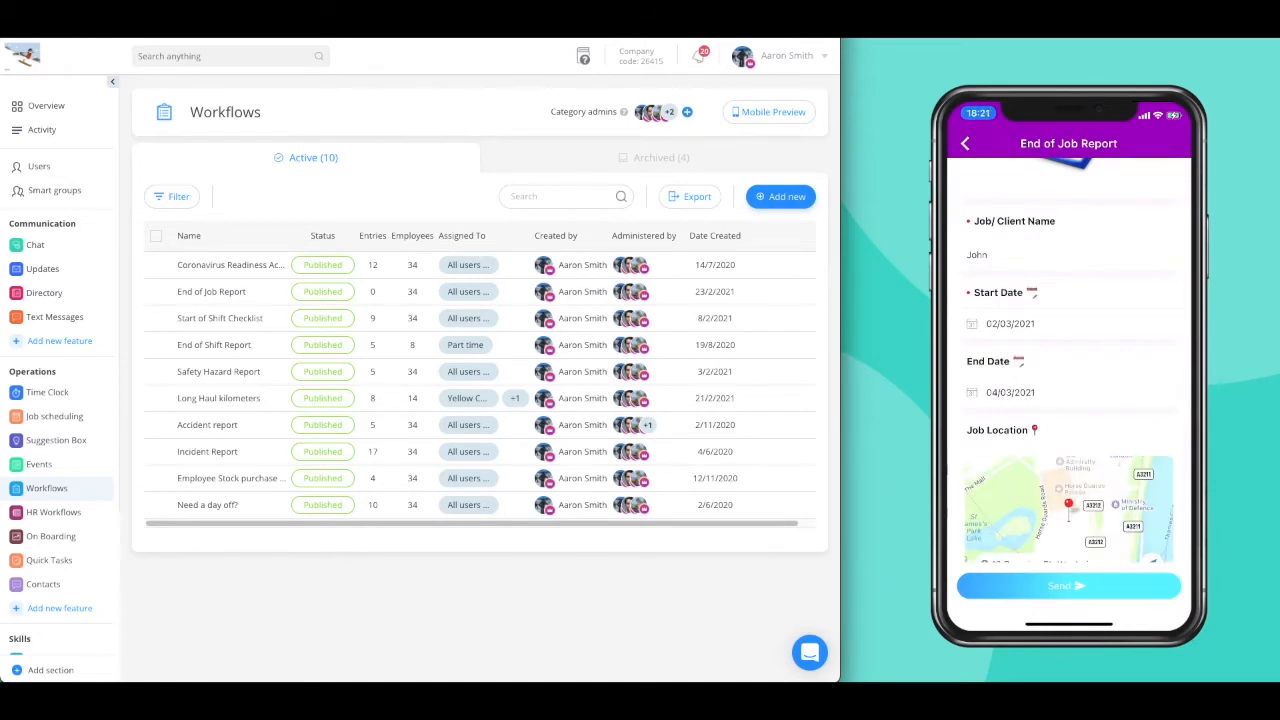
Choose Renovation as job type and enter 'Fixed deck' under What was done
scroll(down, 3)
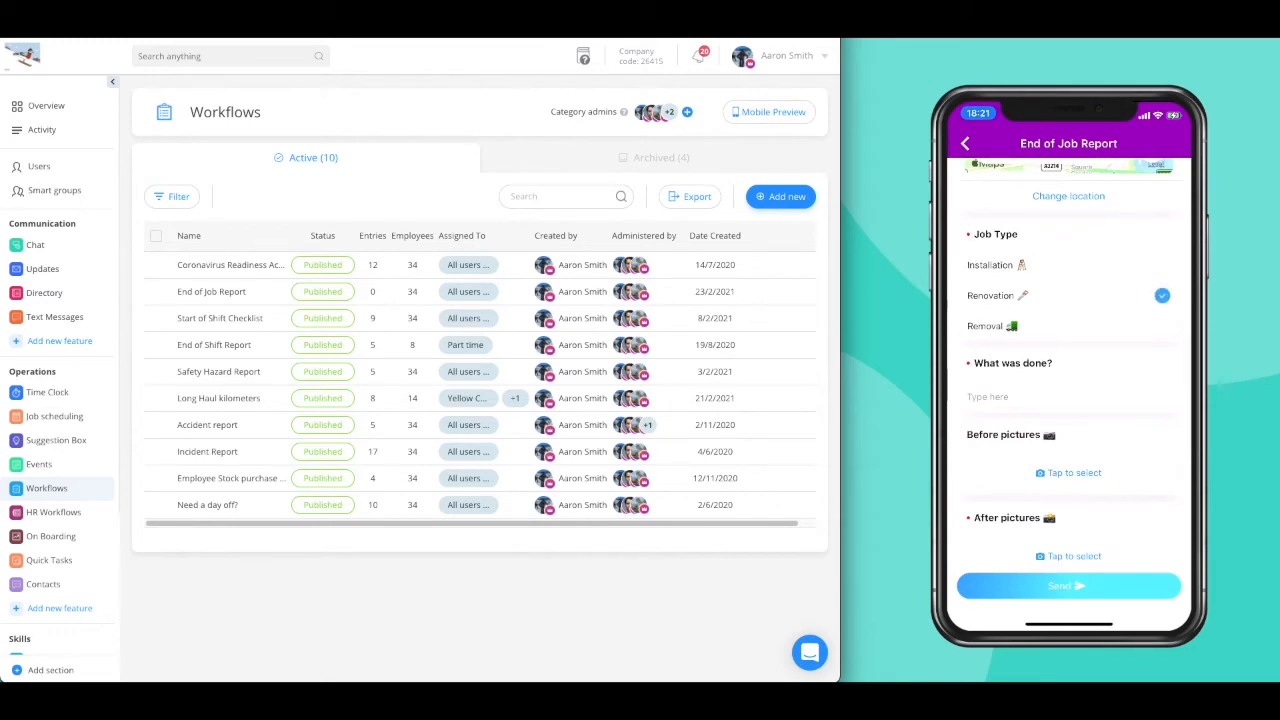
text(Fi)
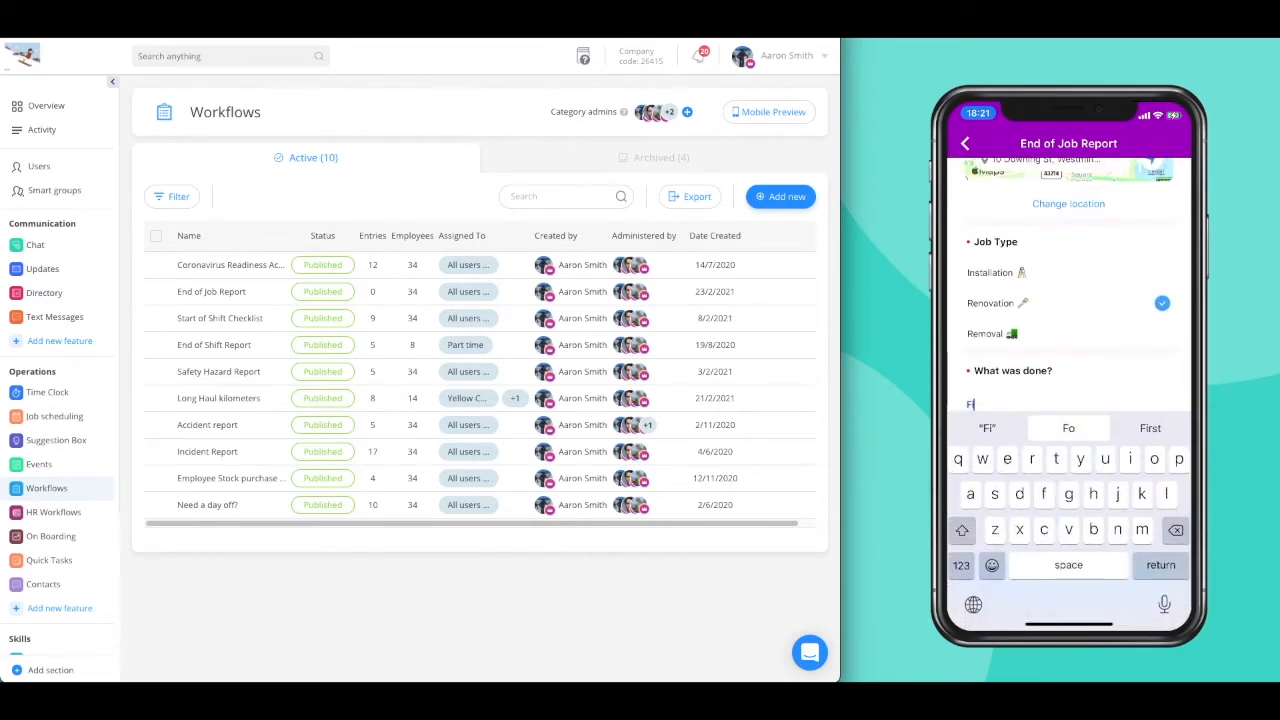
text(Fixed)
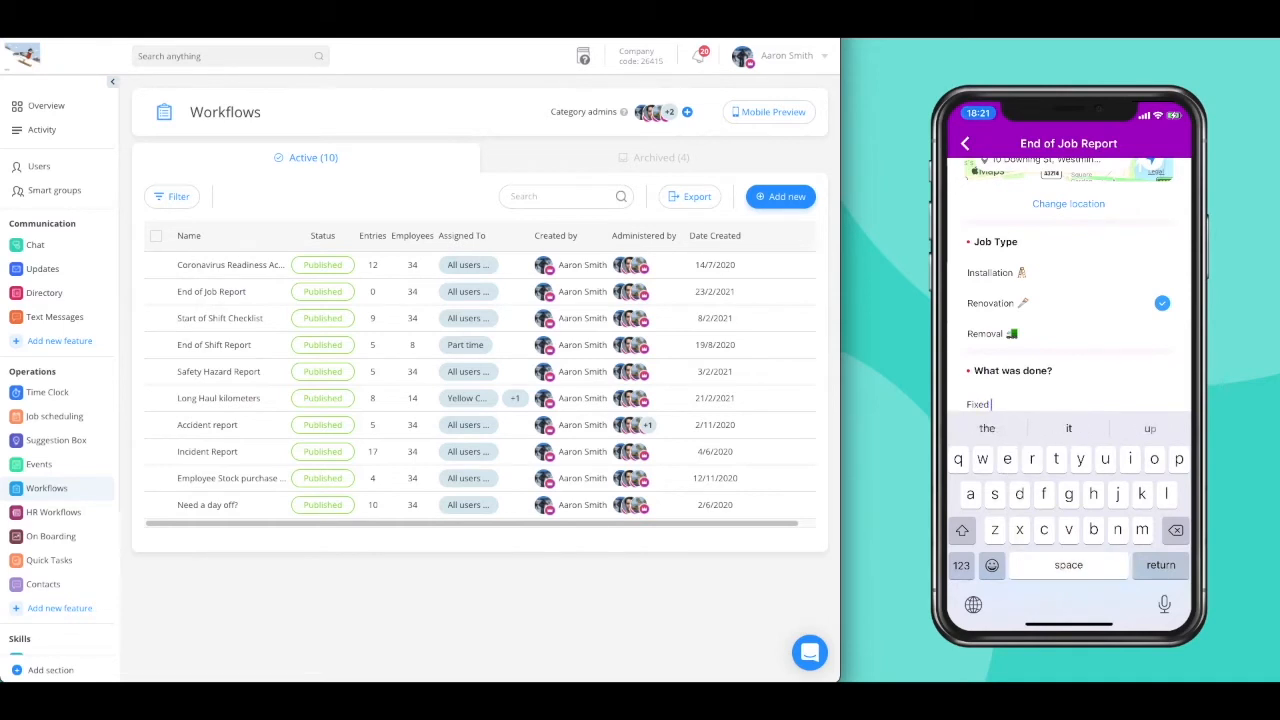
text(deck)
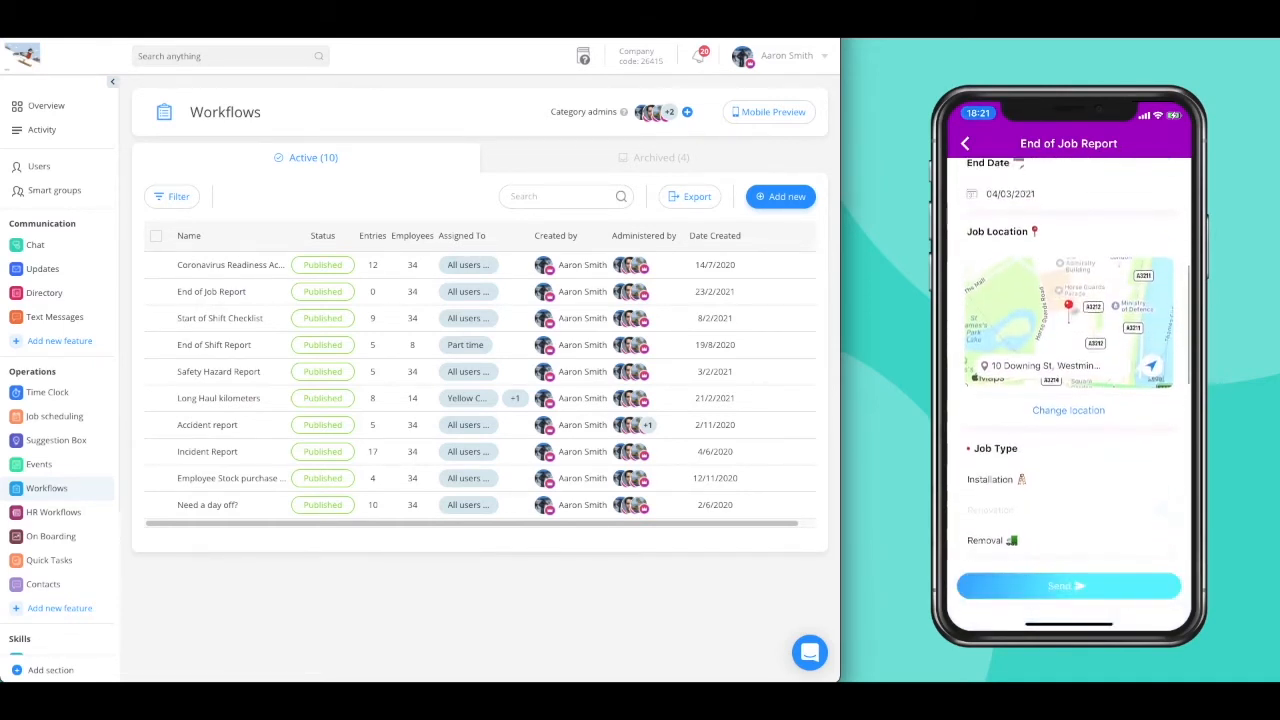
scroll(down, 3)
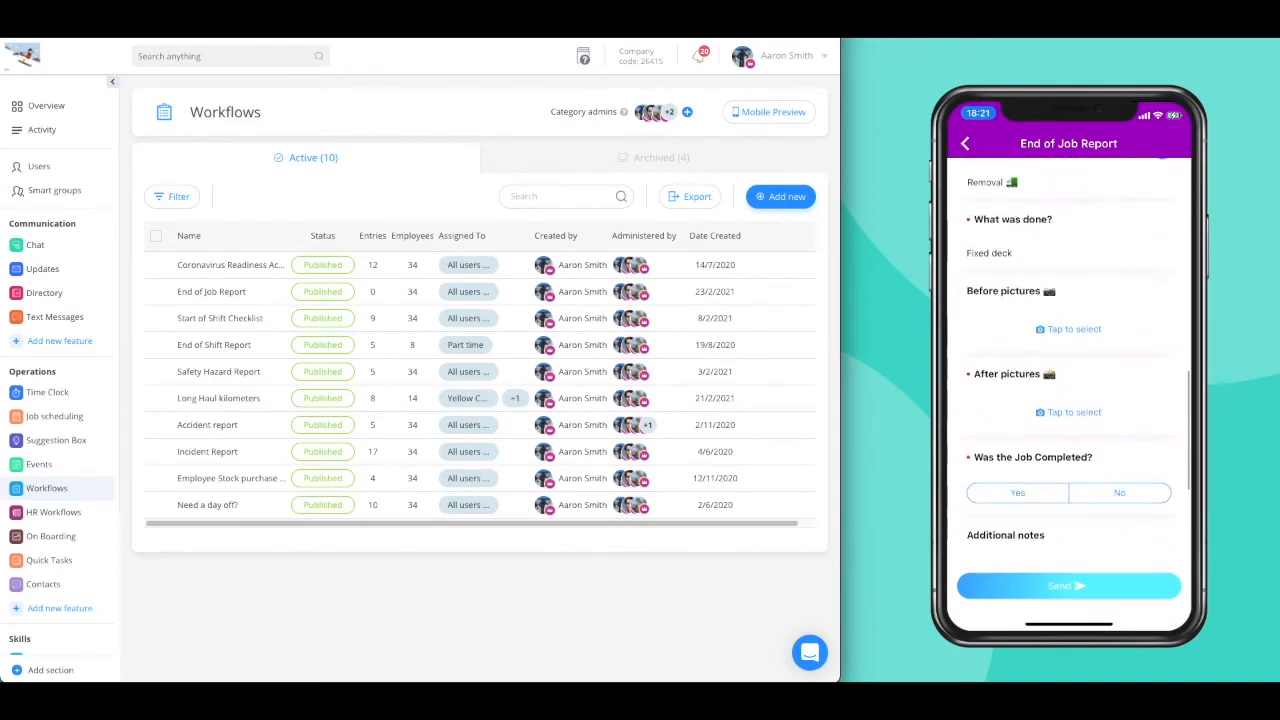
Attach before pictures and answer Yes to 'Was the Job Completed?'
click(1069, 328)
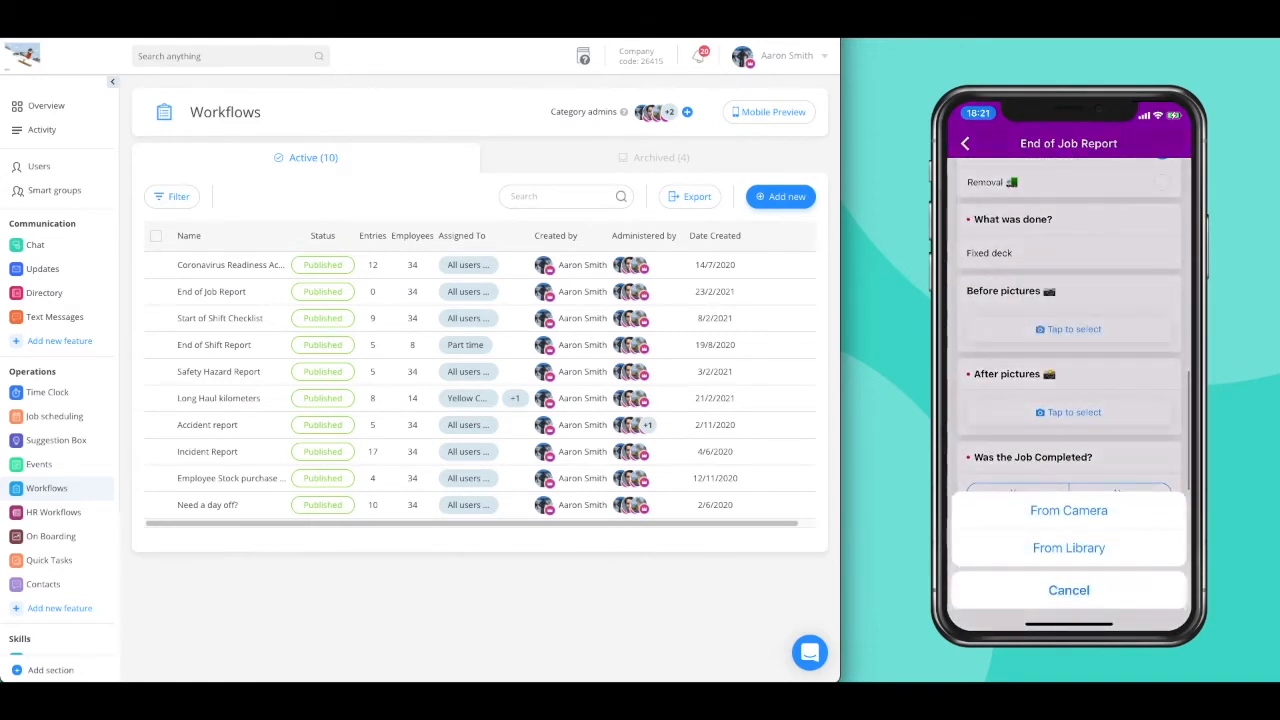
click(1068, 548)
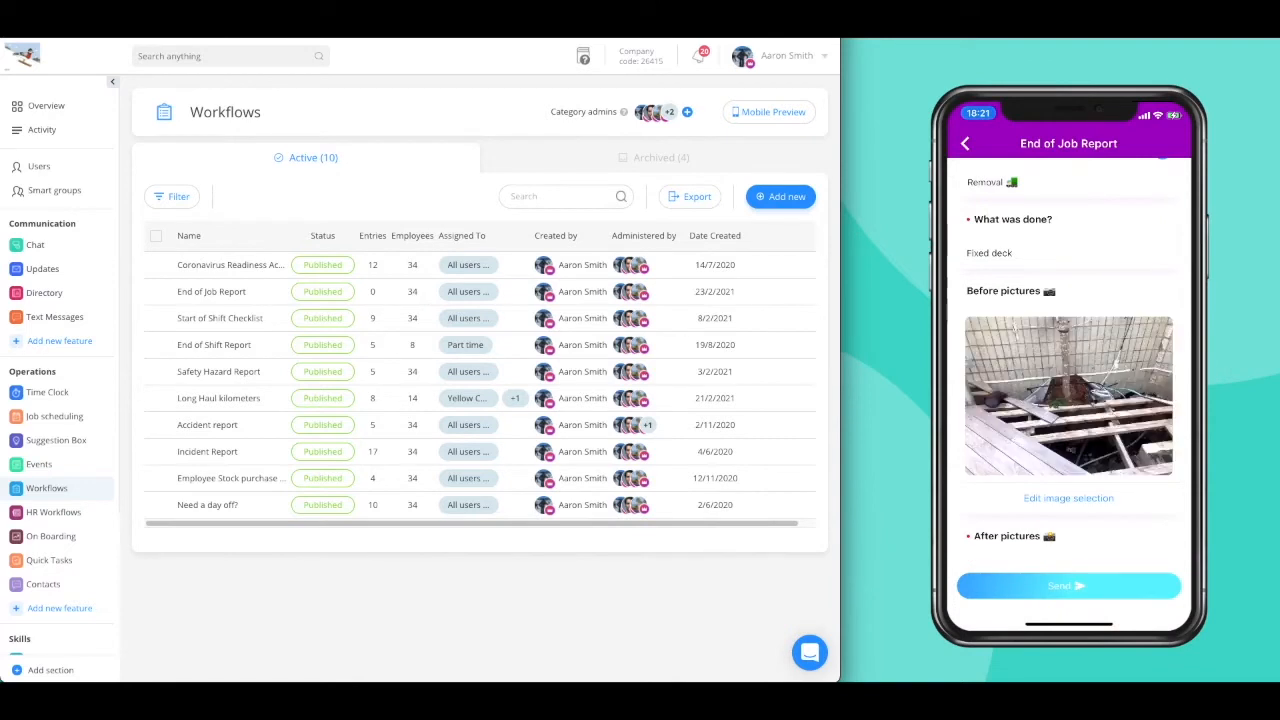
scroll(down, 3)
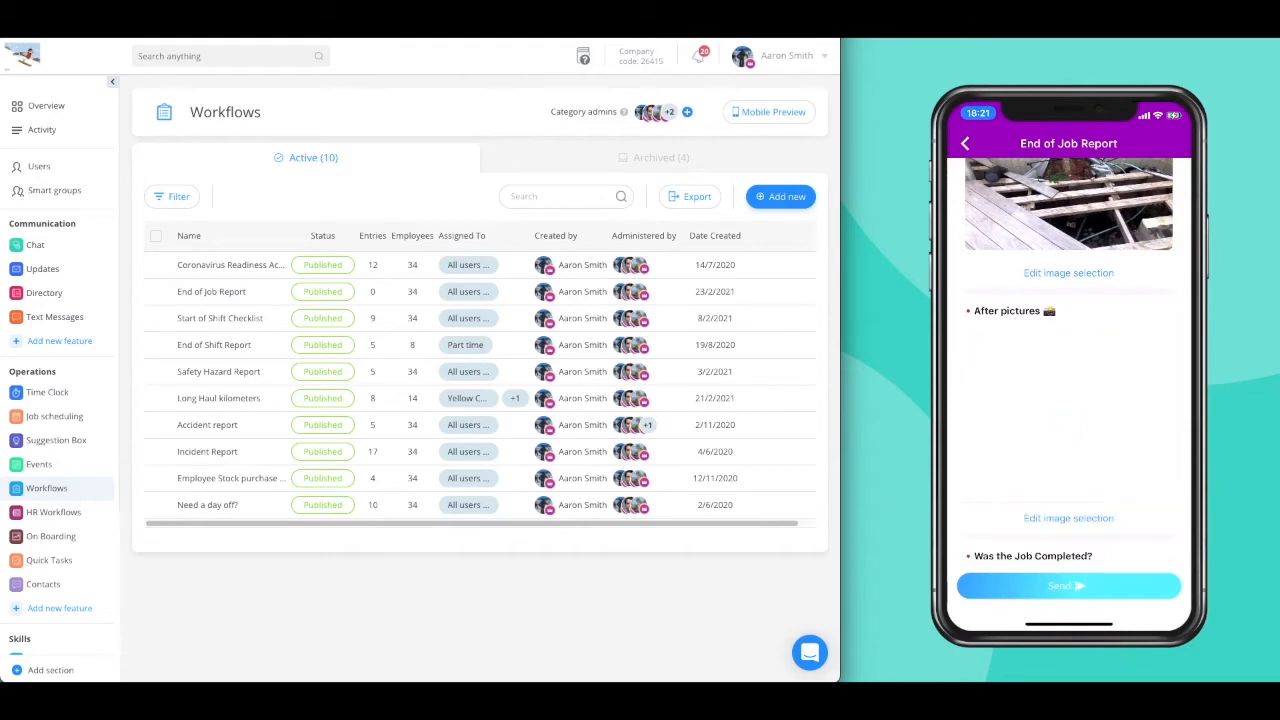
scroll(down, 3)
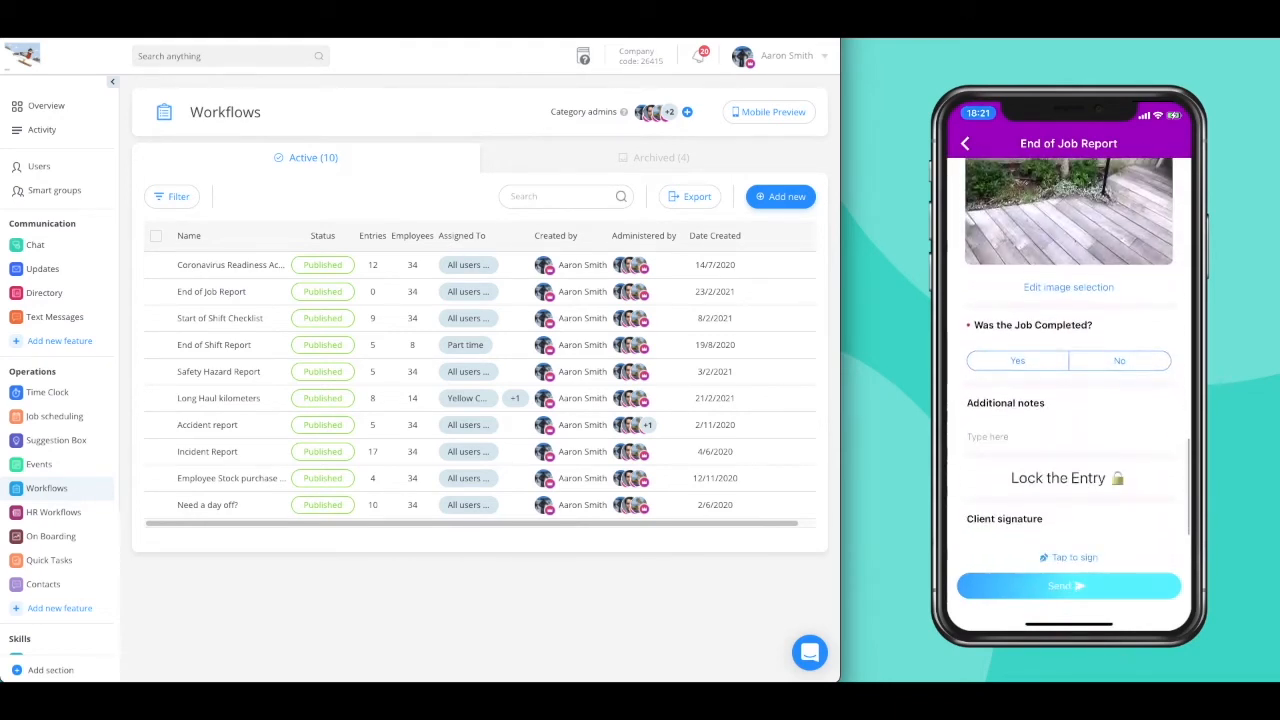
click(1017, 360)
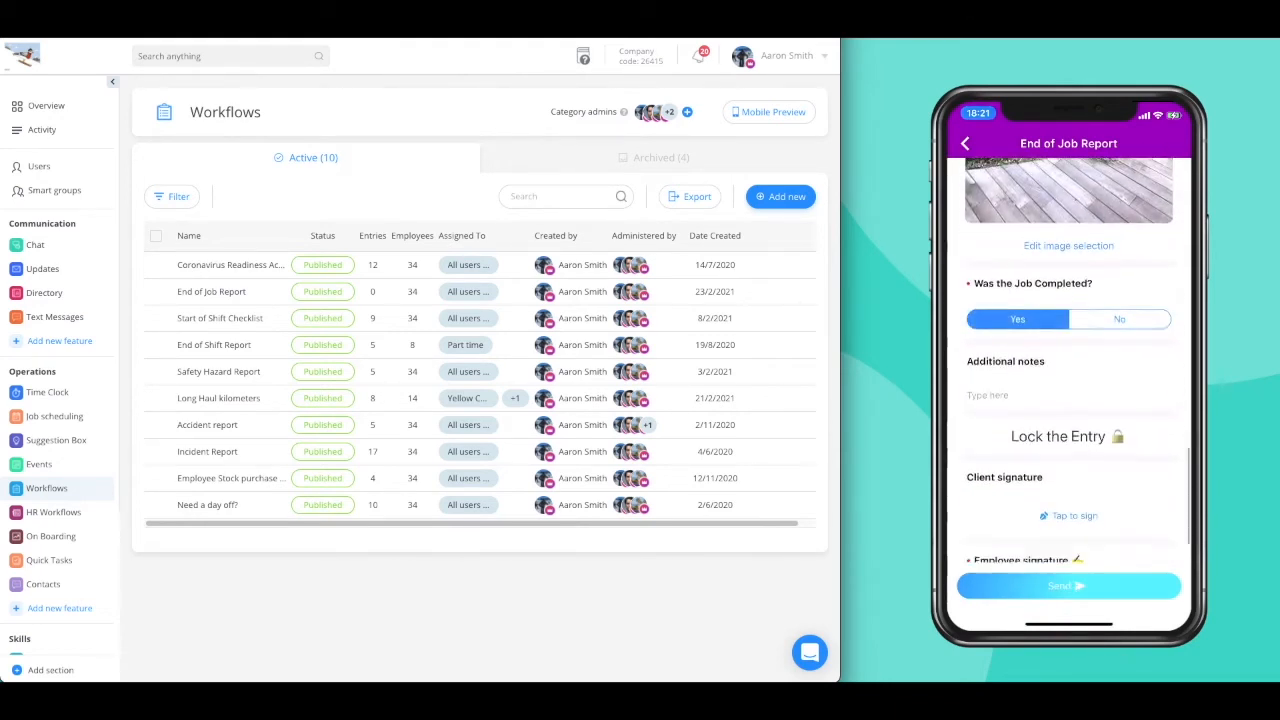
Add the client and employee signatures, then send the report
scroll(down, 3)
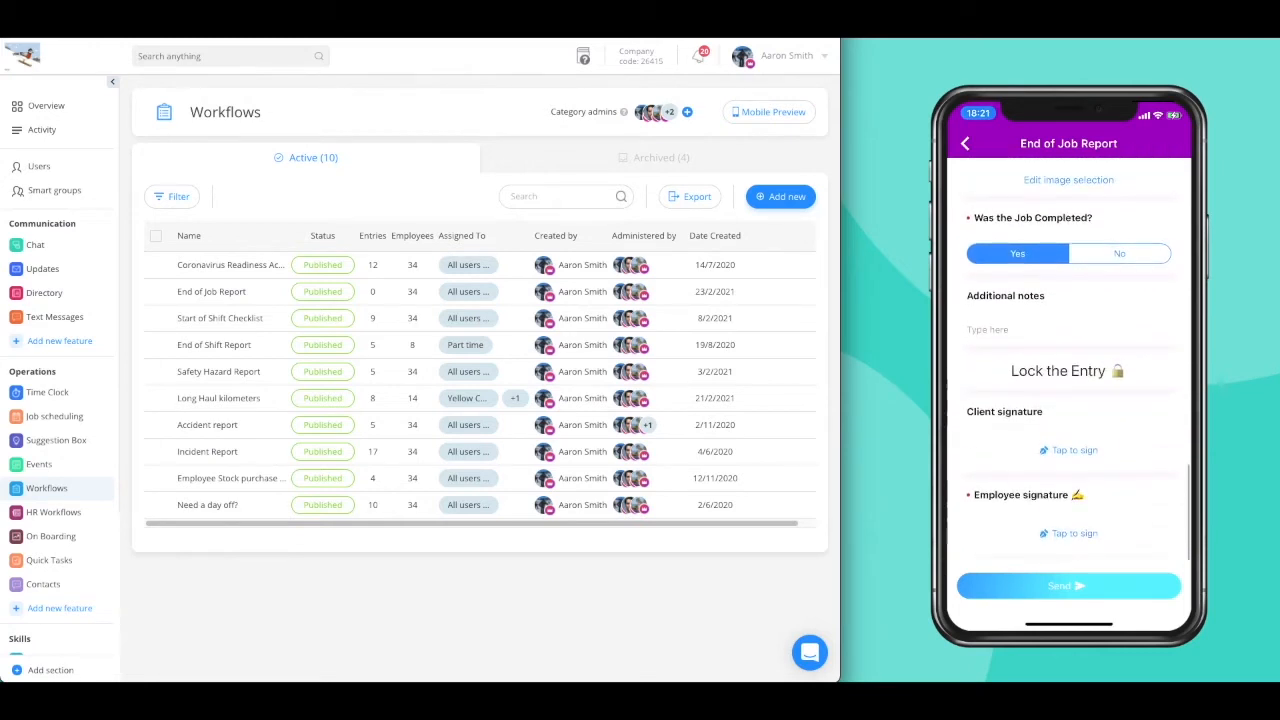
click(1068, 450)
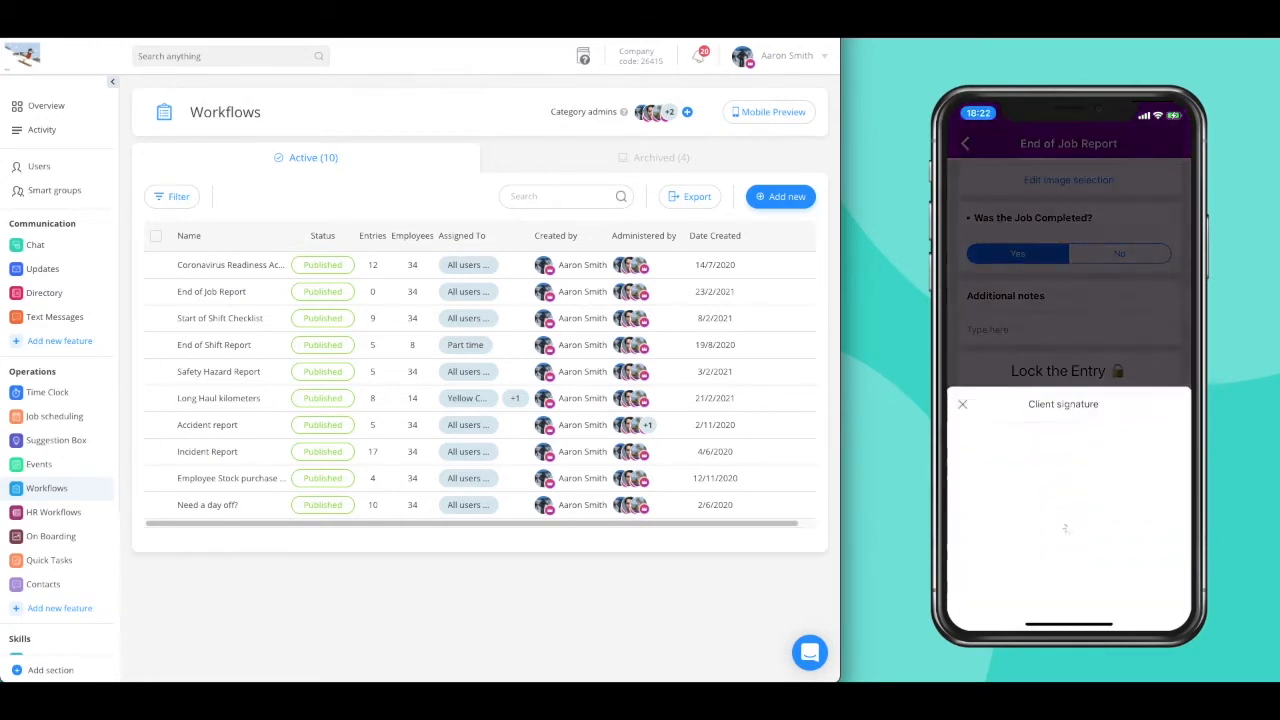
drag(1020, 460, 1140, 540)
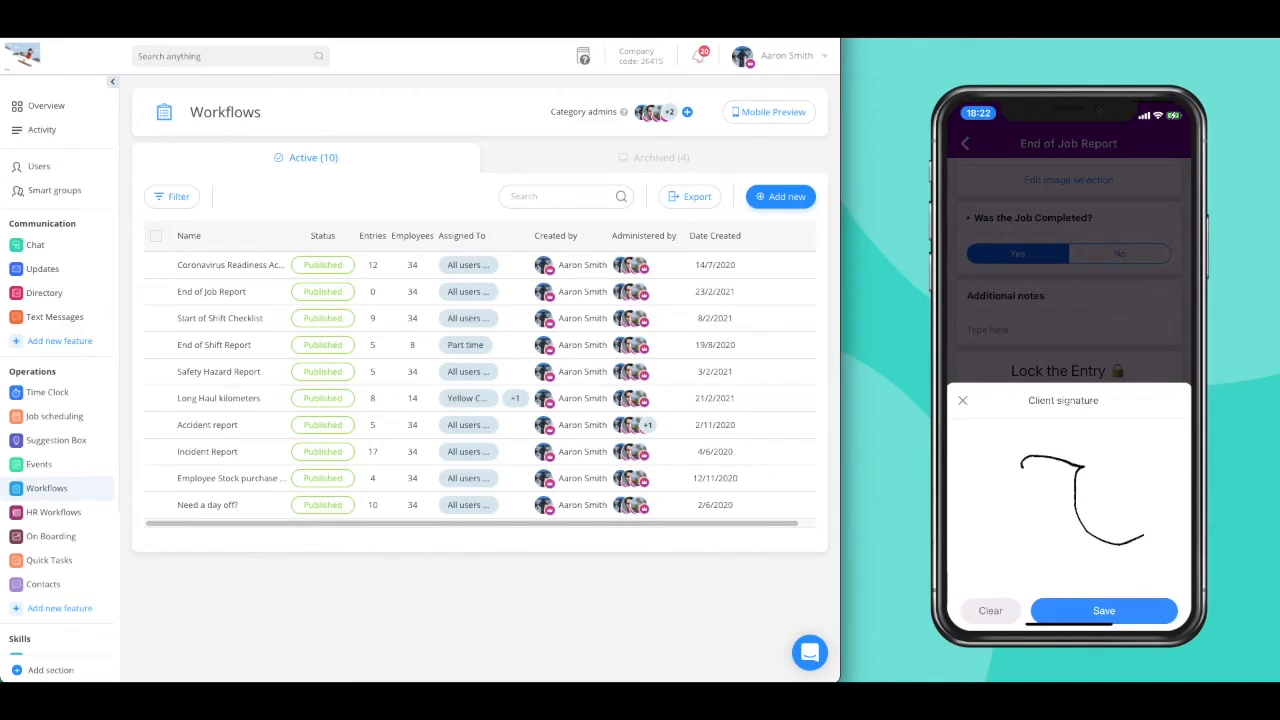
click(1103, 610)
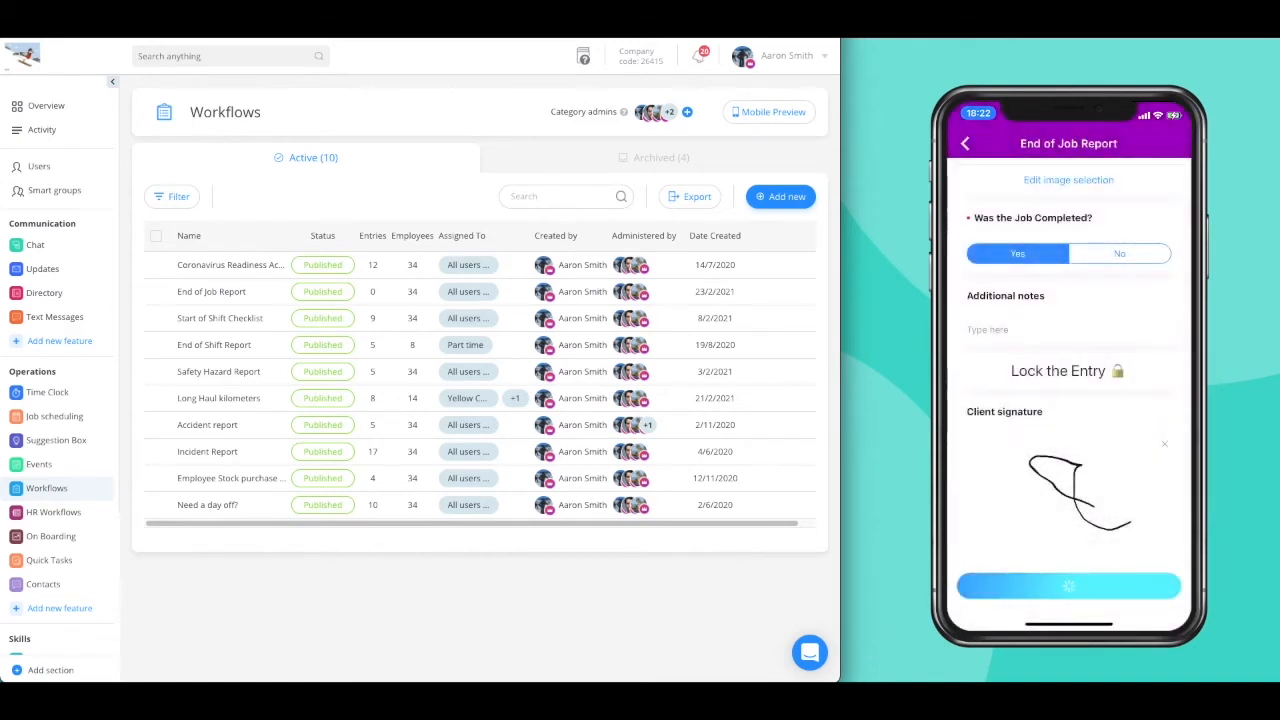
scroll(down, 3)
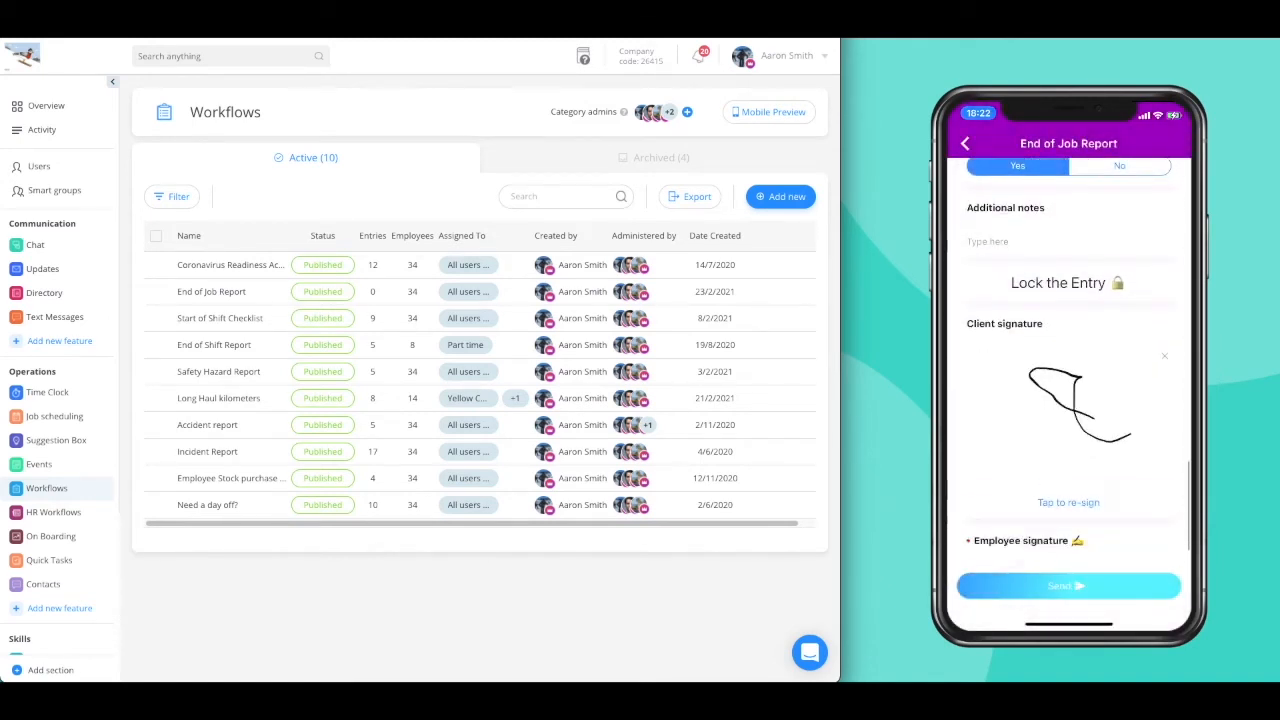
click(1020, 541)
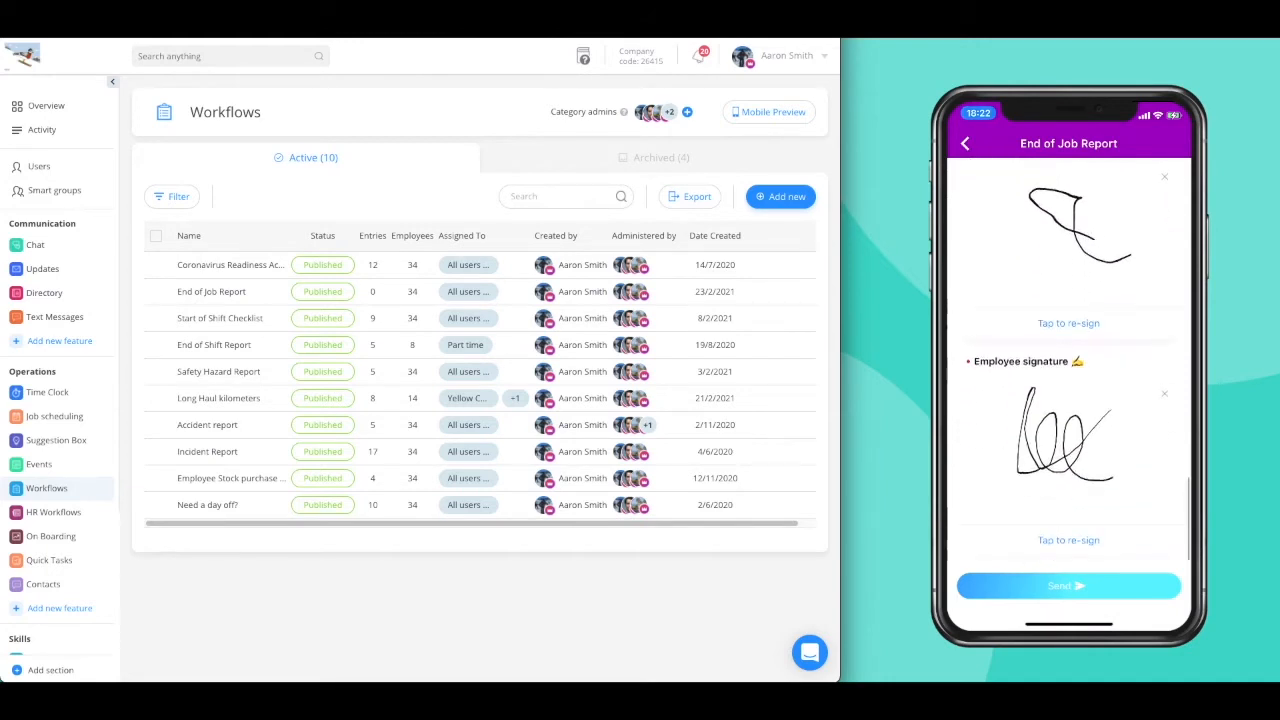
click(1068, 585)
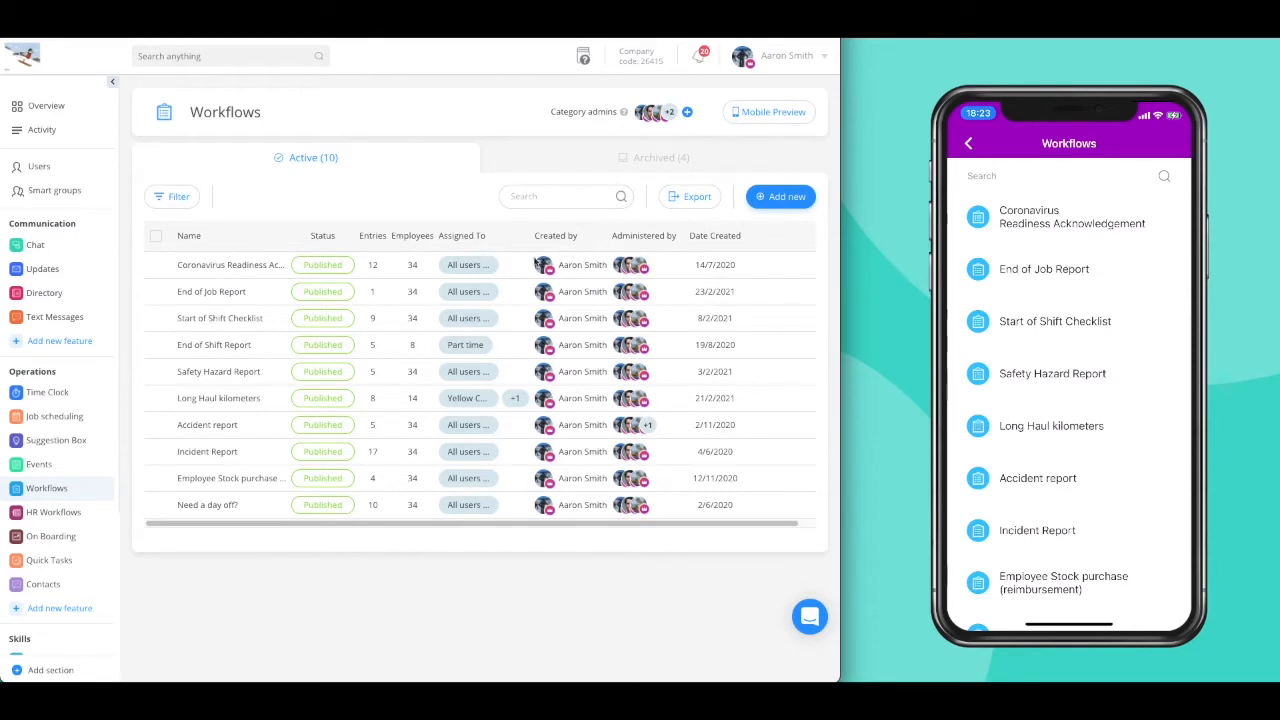
mouse_move(371, 298)
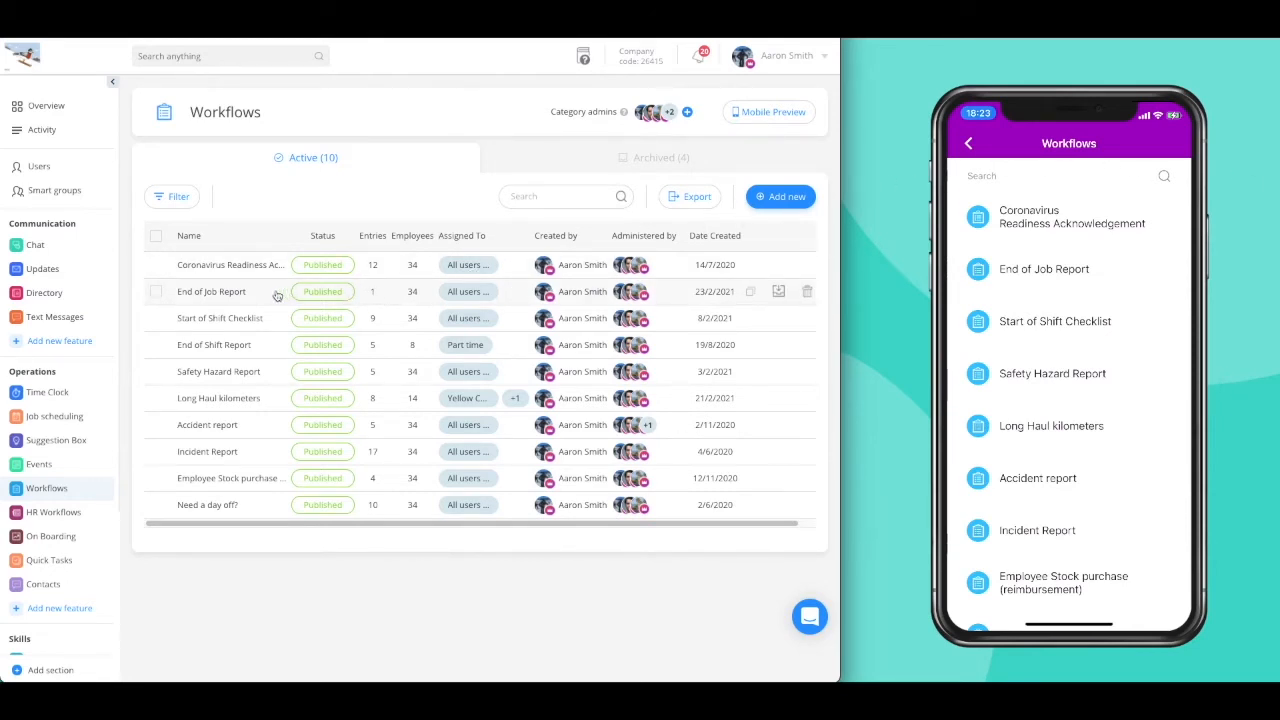
click(211, 291)
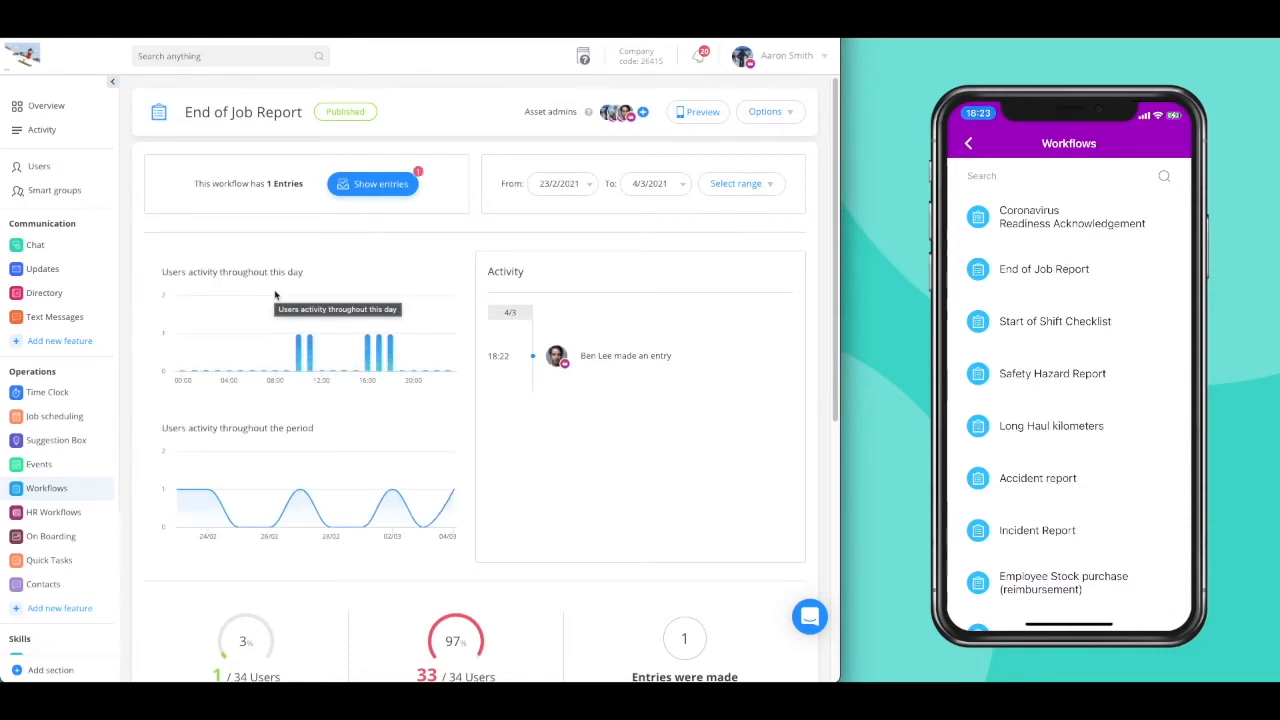
mouse_move(620, 360)
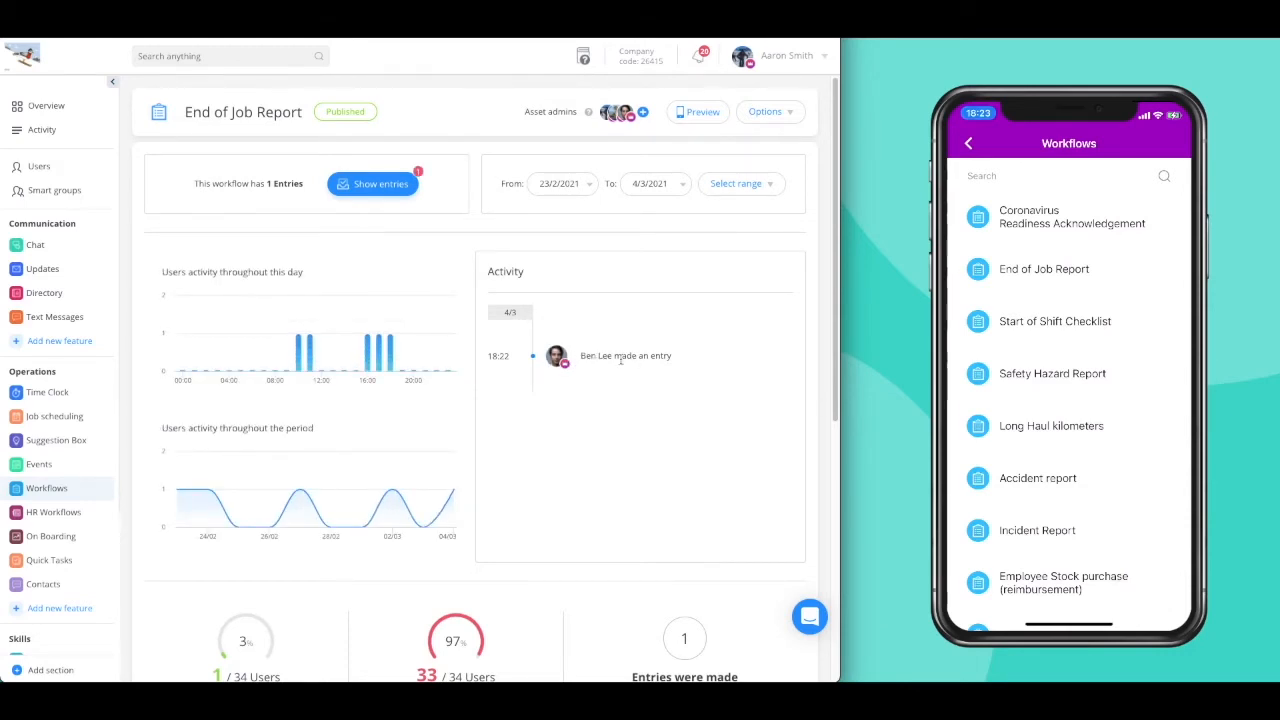
mouse_move(458, 368)
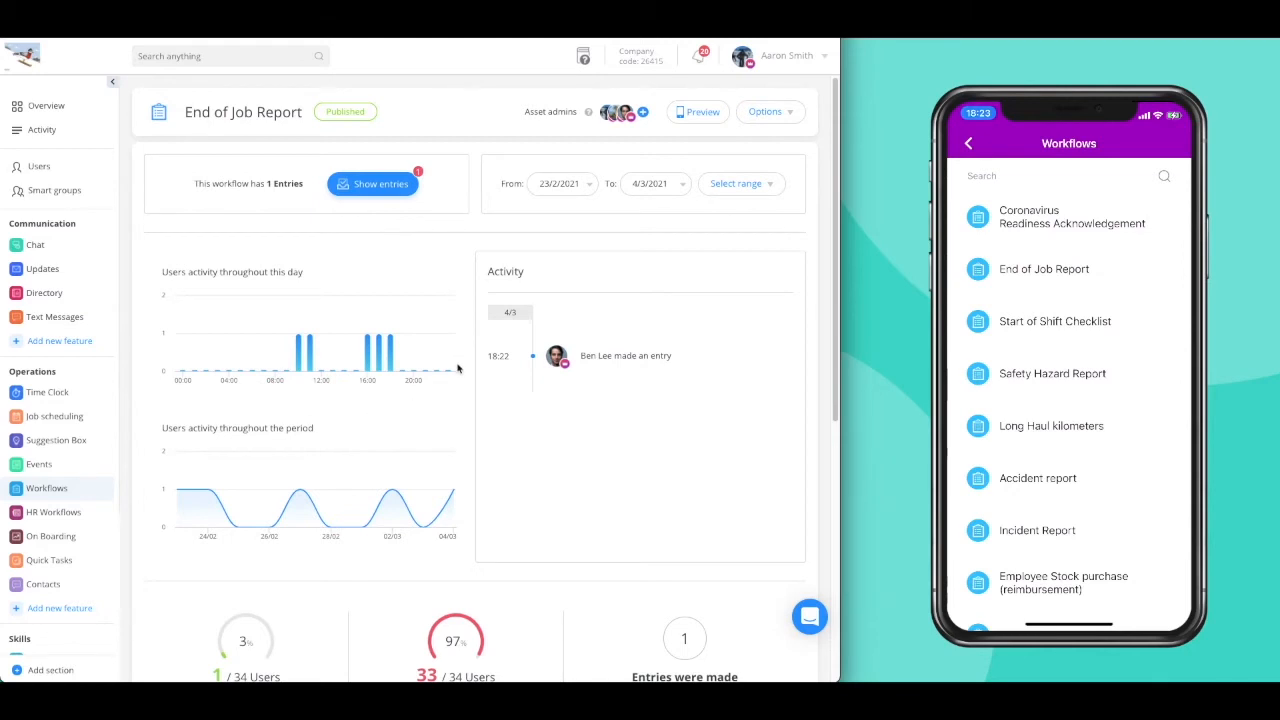
scroll(down, 3)
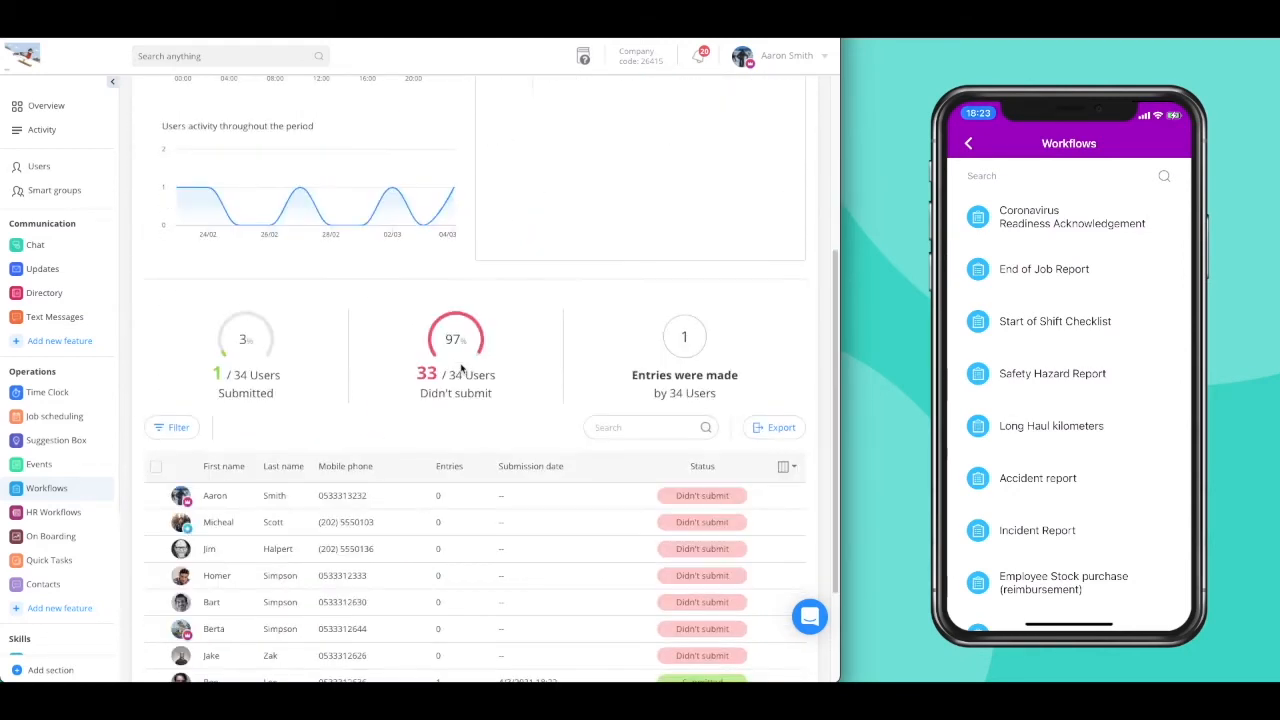
scroll(down, 3)
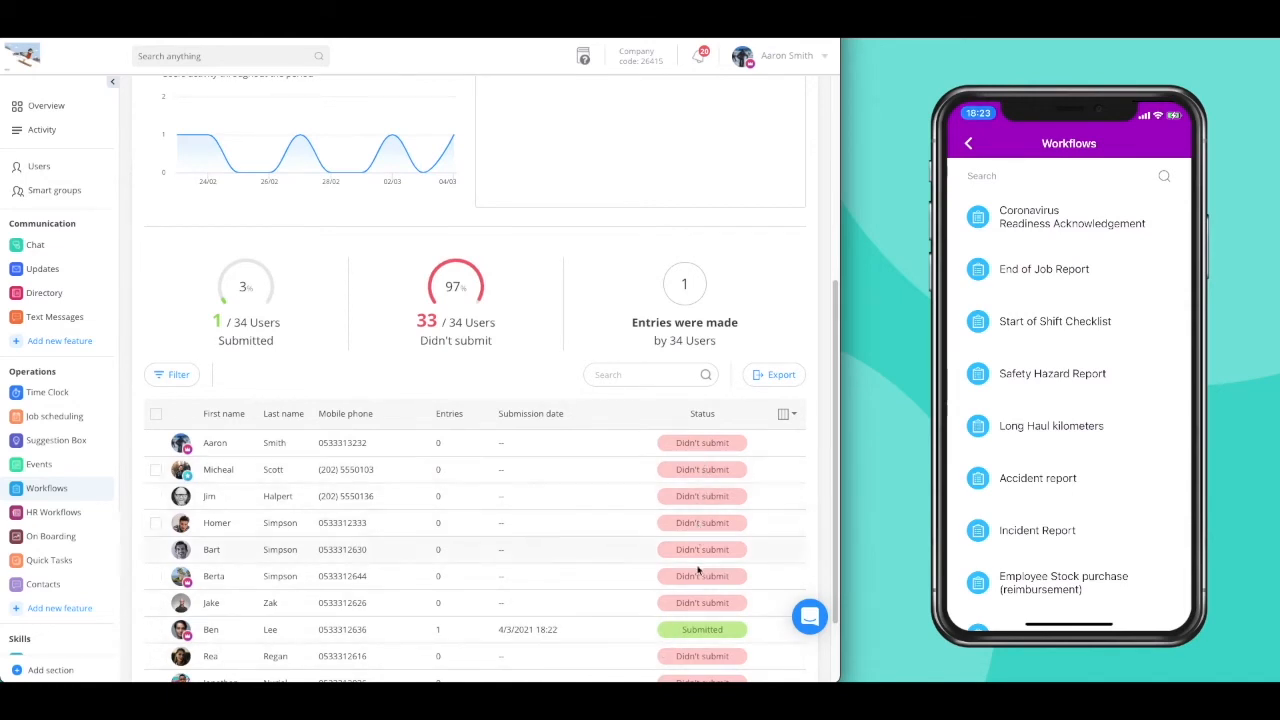
mouse_move(779, 375)
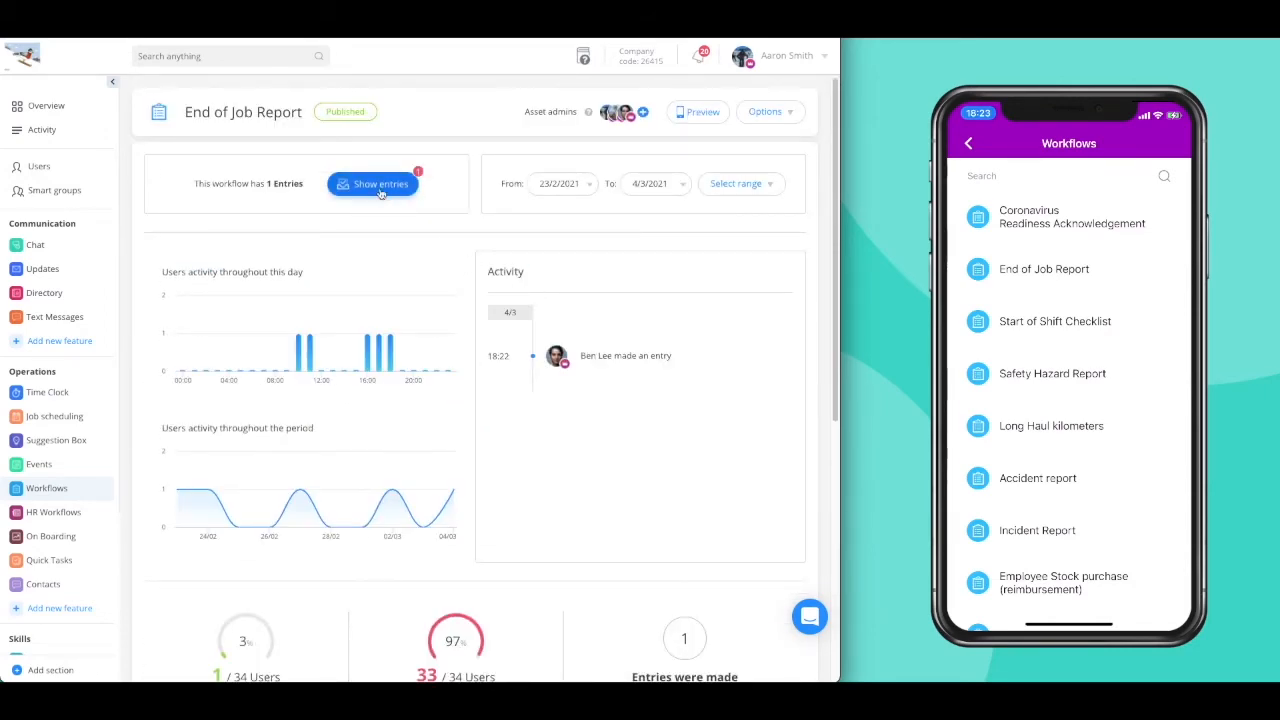
click(373, 184)
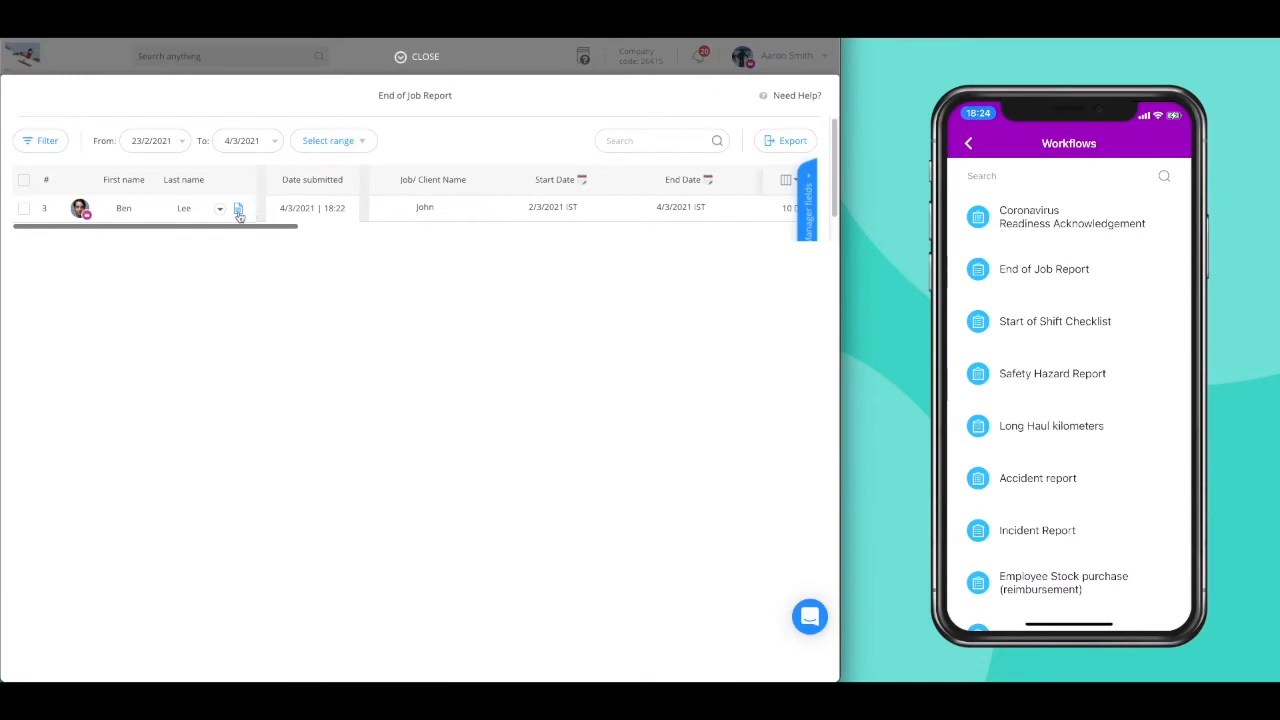
click(238, 208)
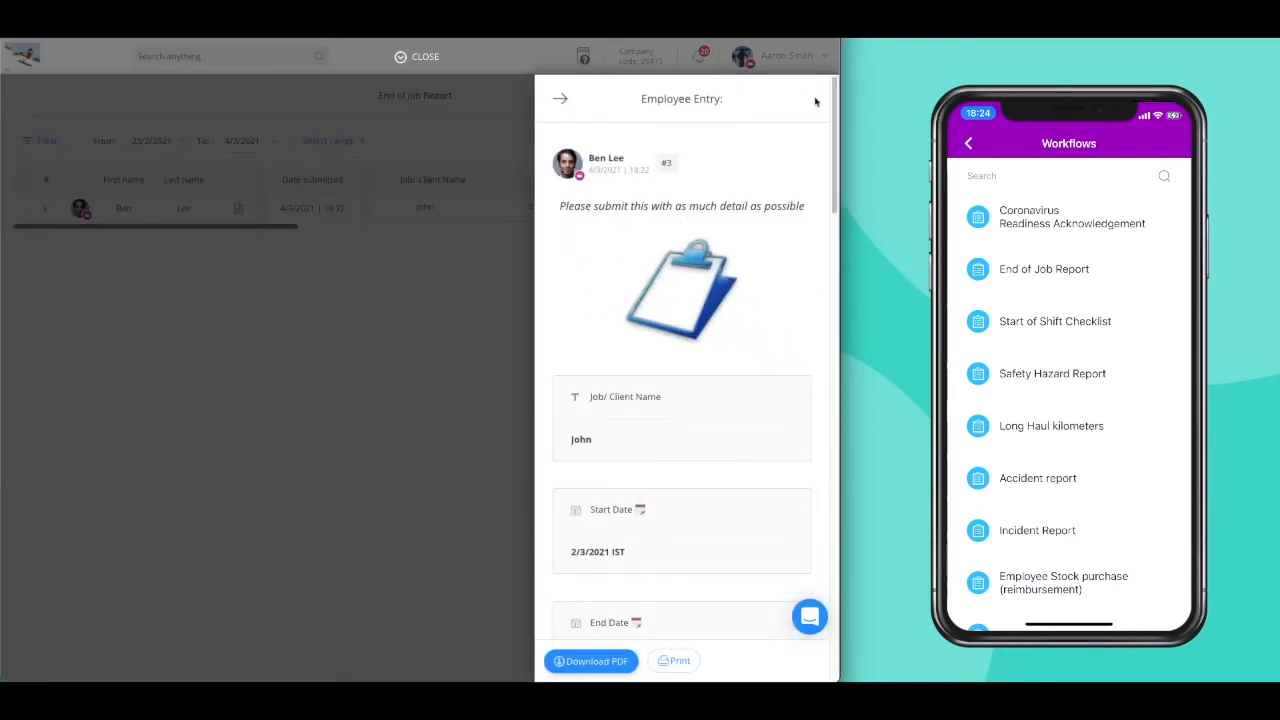
scroll(down, 3)
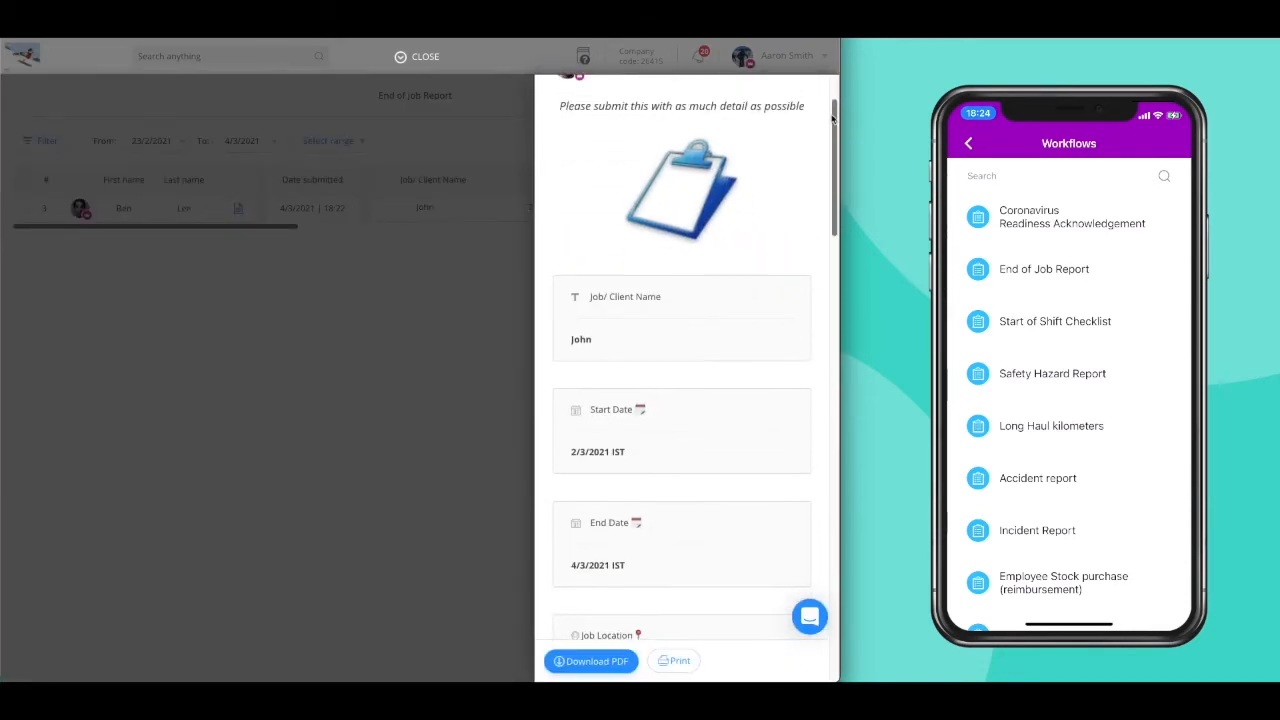
scroll(down, 3)
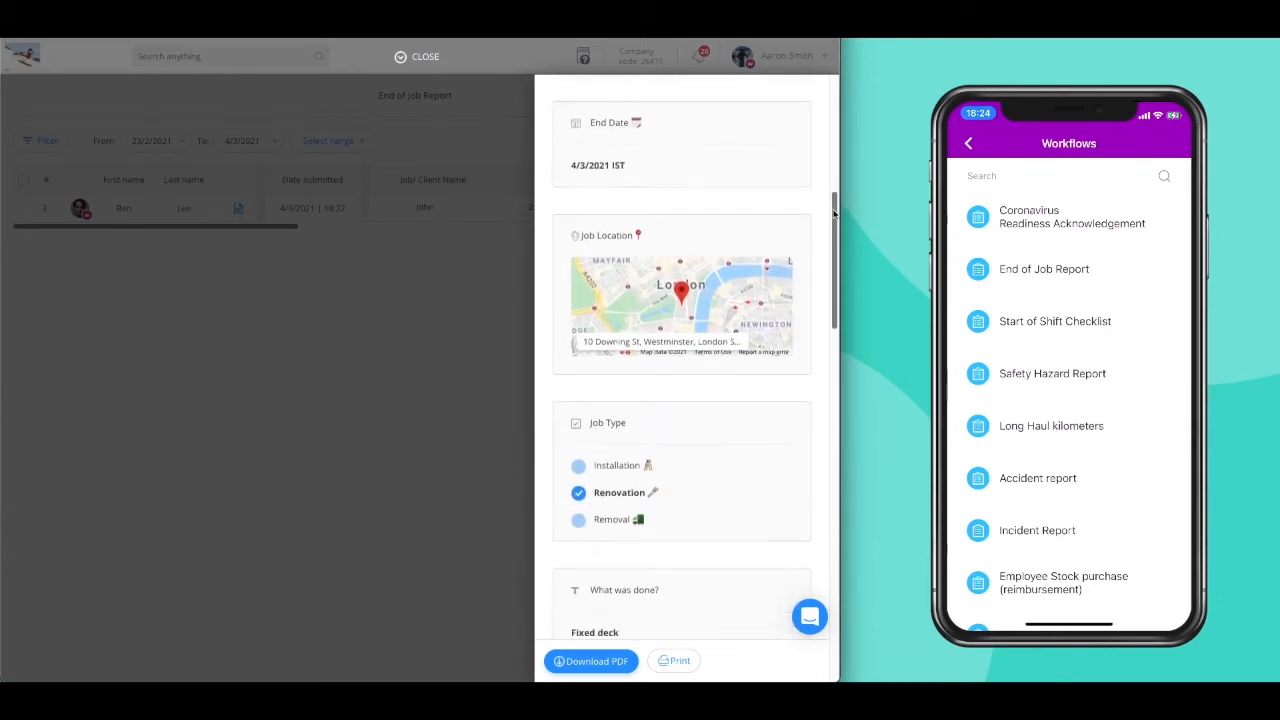
scroll(down, 3)
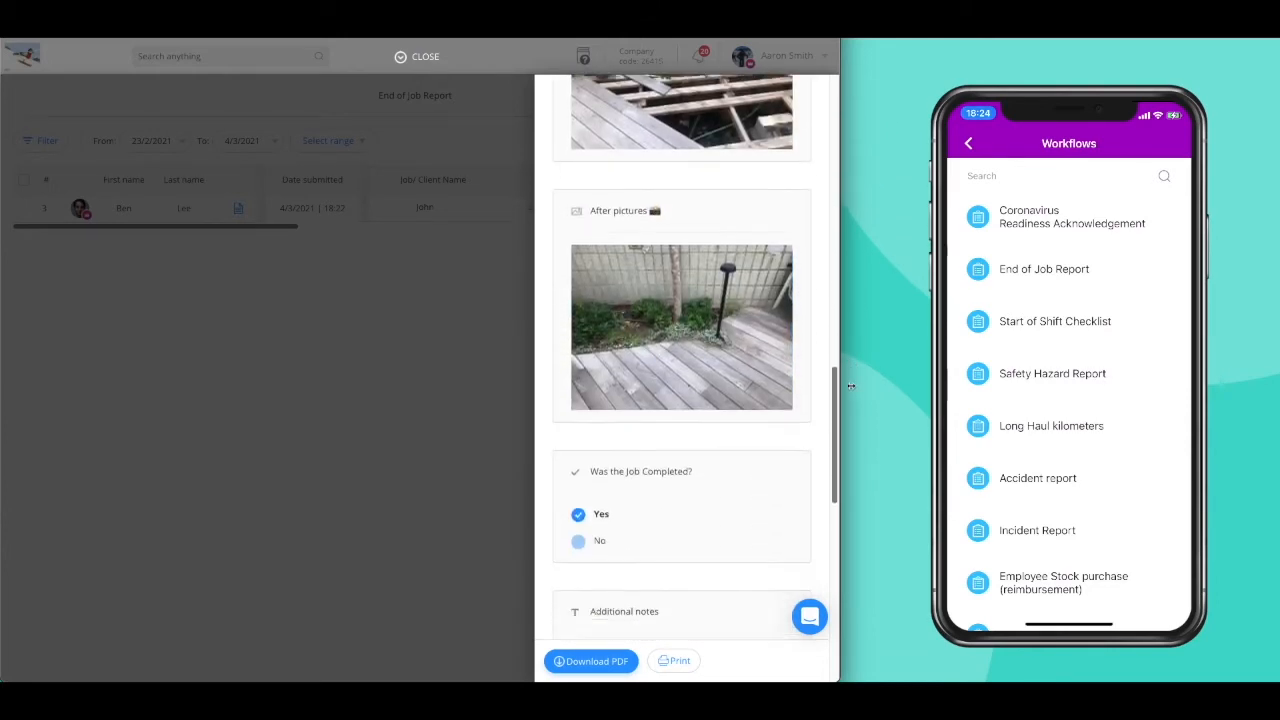
scroll(down, 3)
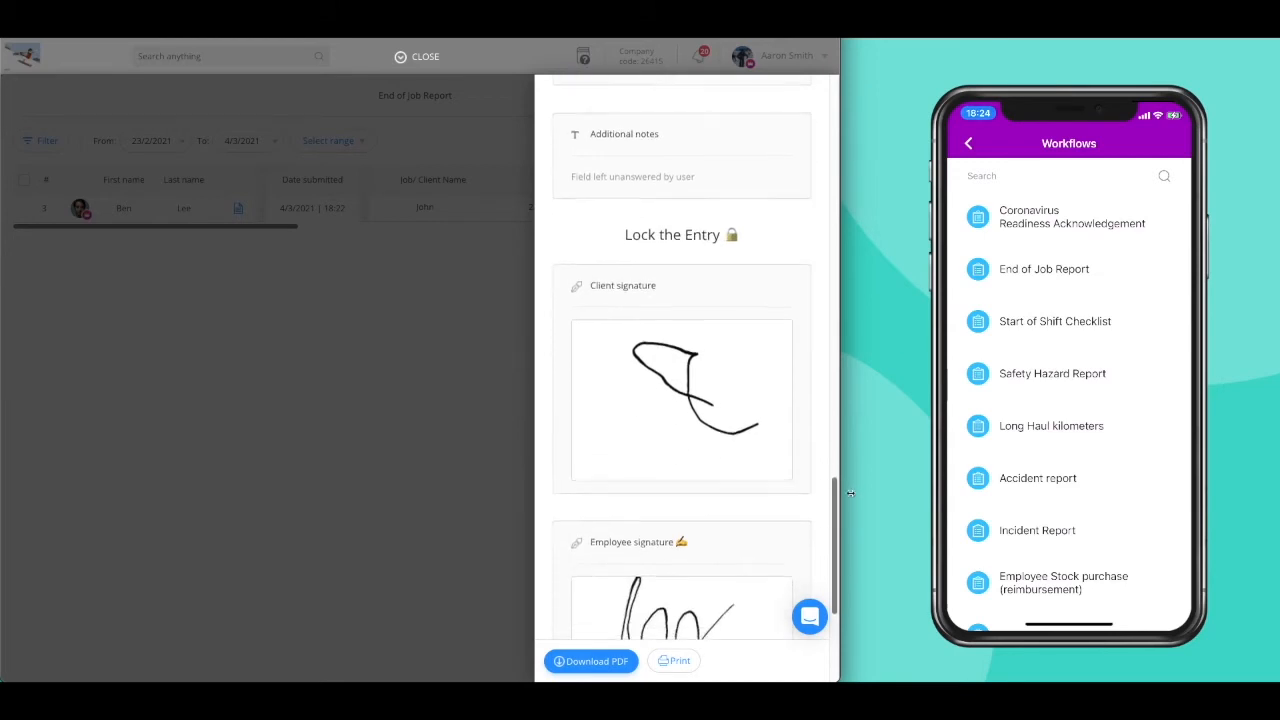
scroll(down, 3)
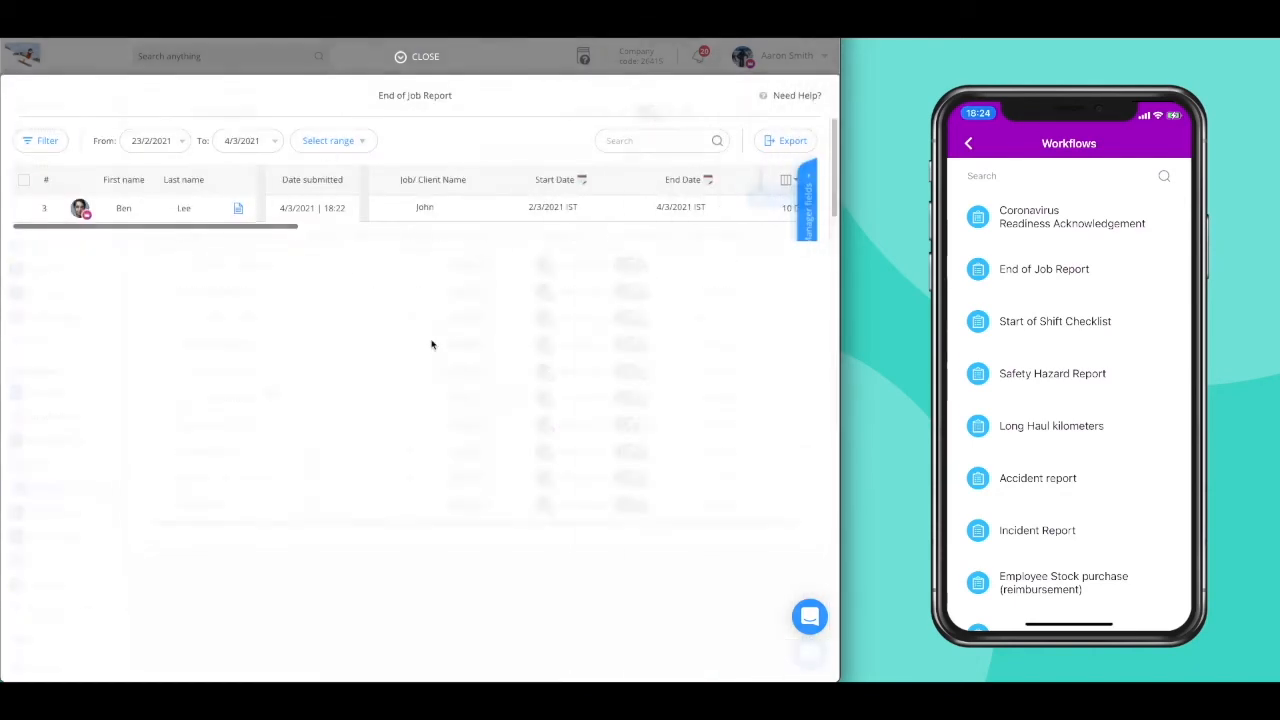
Return to Workflows, start a new workflow, and choose 'Use a template'
click(416, 56)
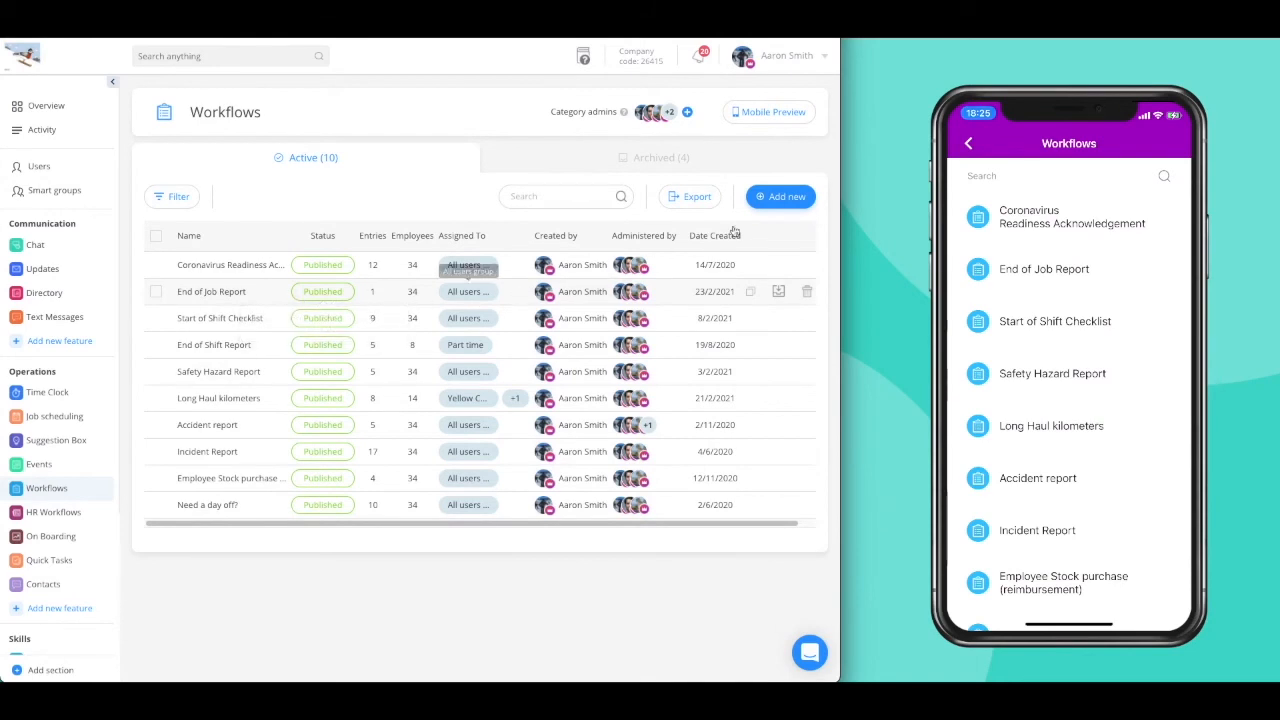
click(781, 196)
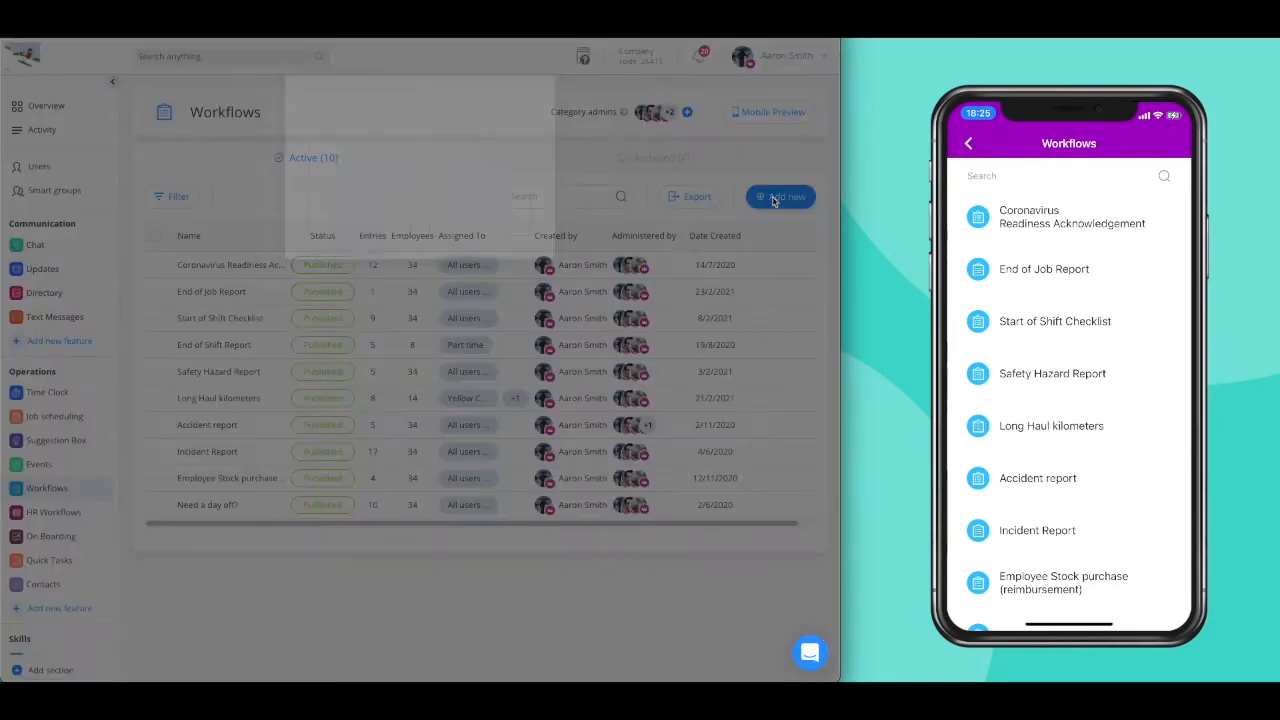
click(781, 196)
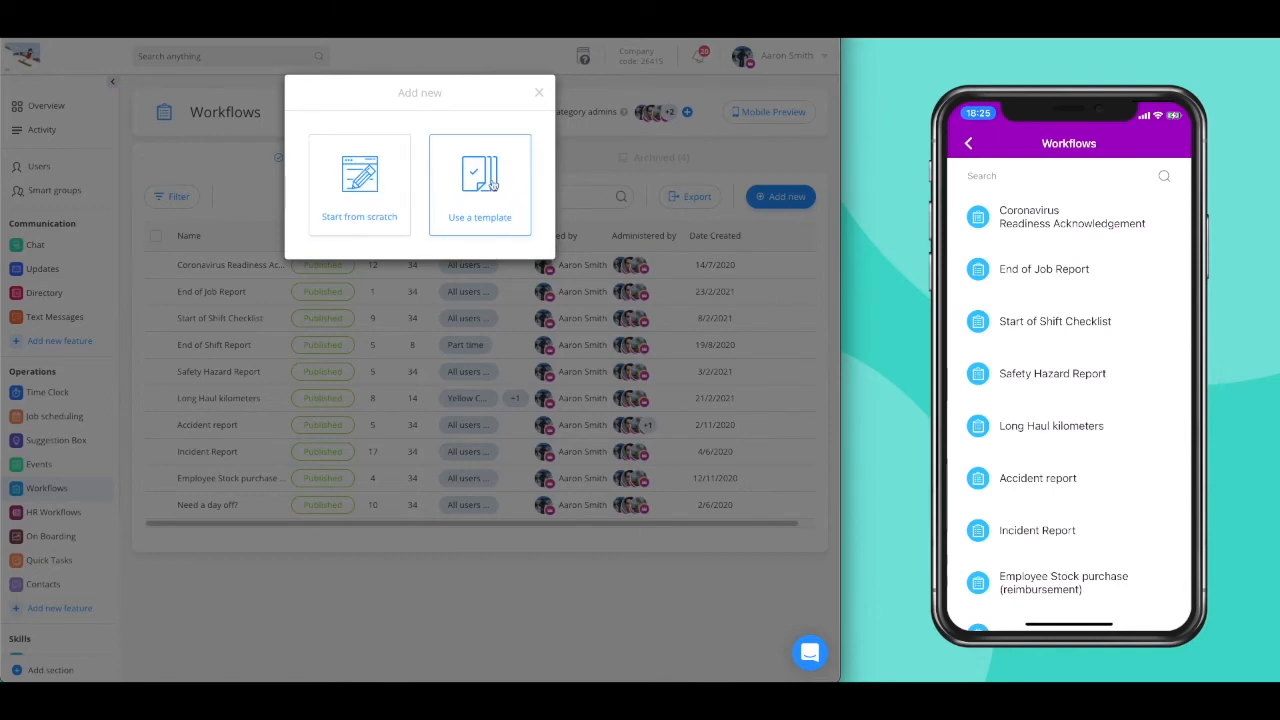
click(480, 180)
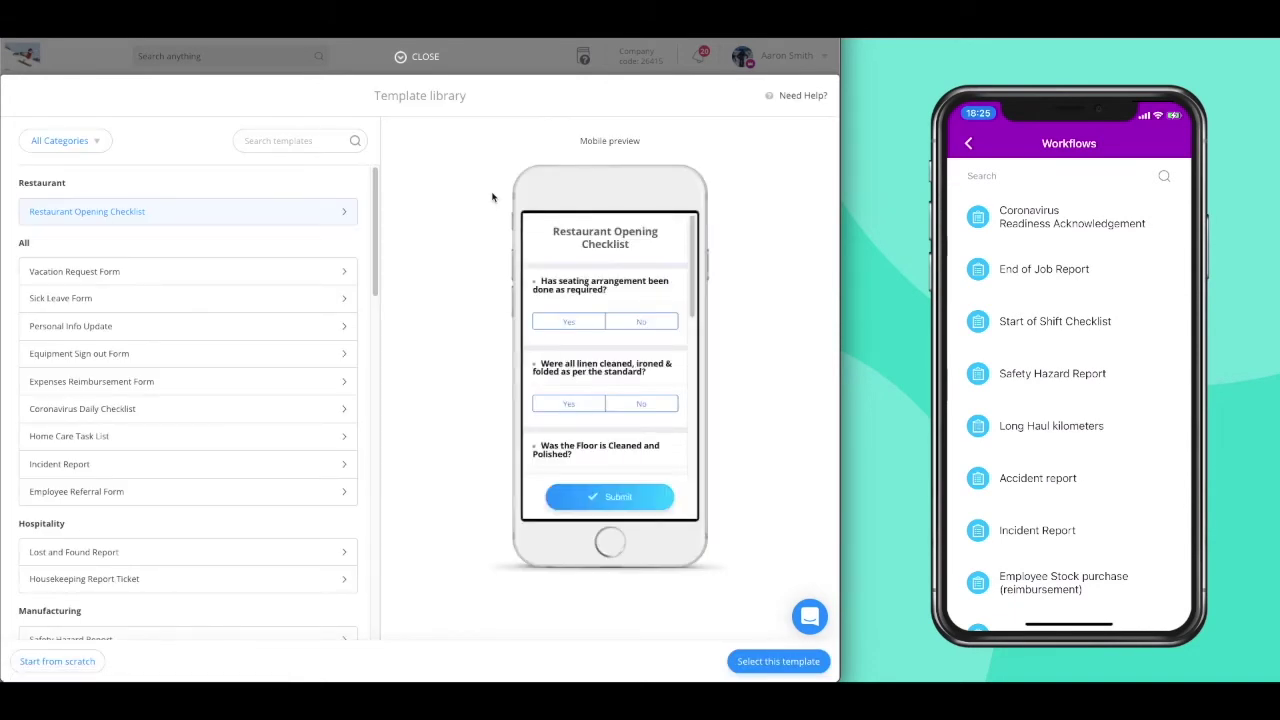
mouse_move(282, 214)
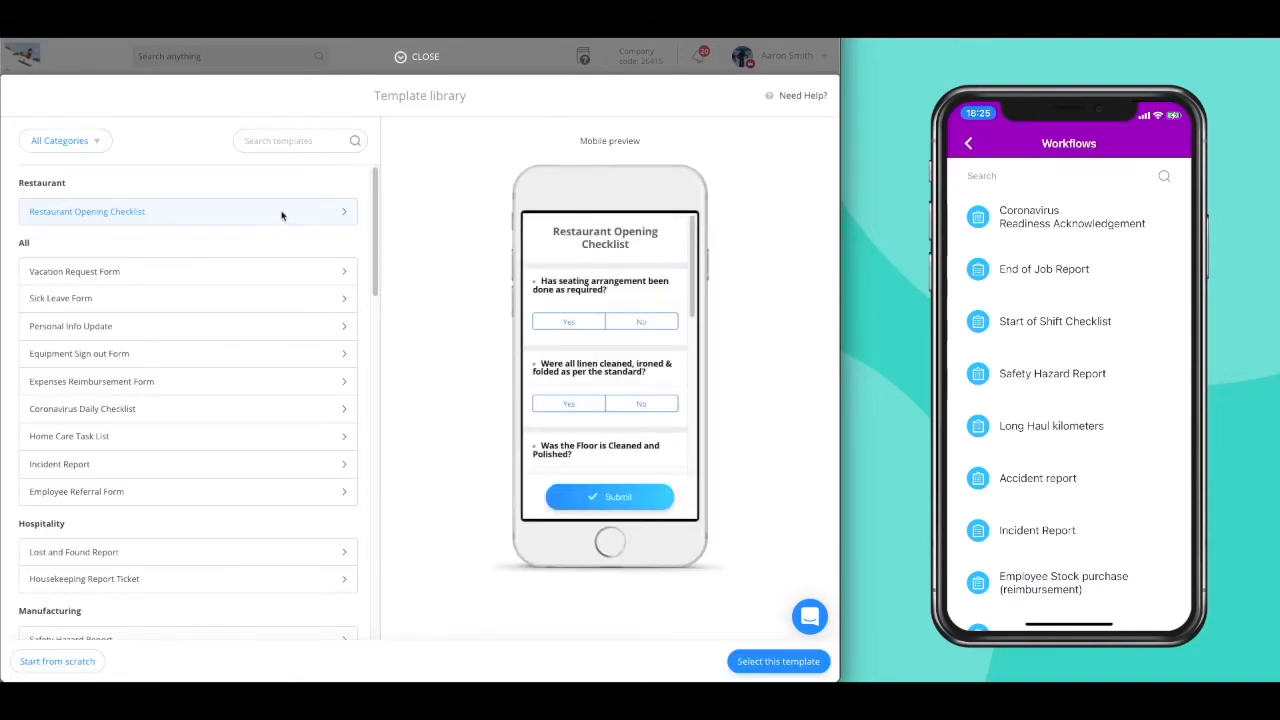
mouse_move(90, 145)
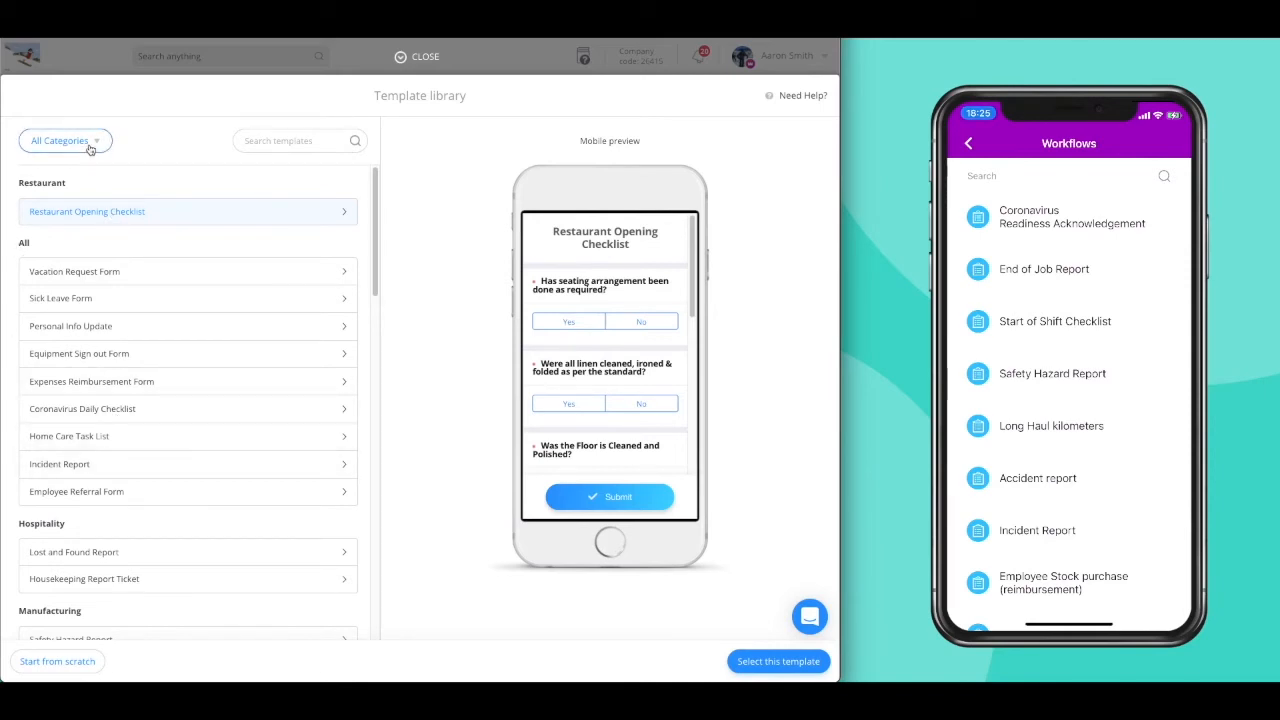
Search templates for 'end of', preview the End of Job Report template, and select it
click(65, 140)
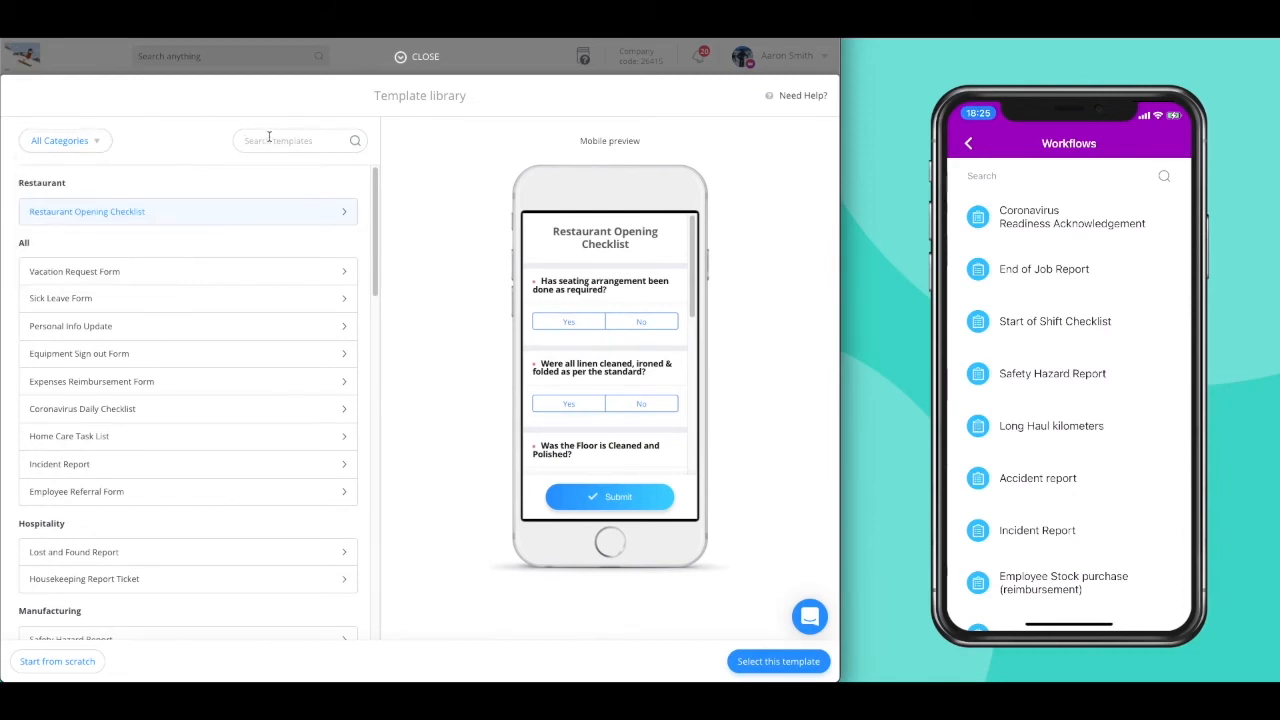
text(e)
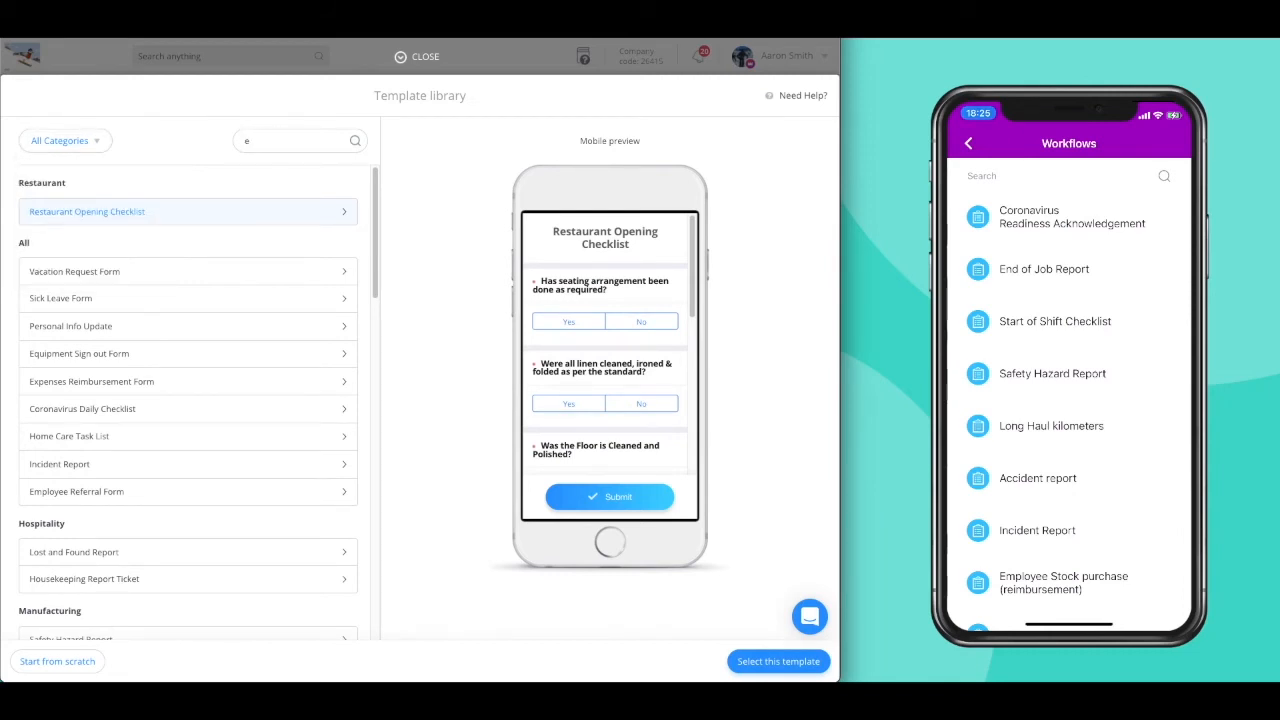
text(nd of)
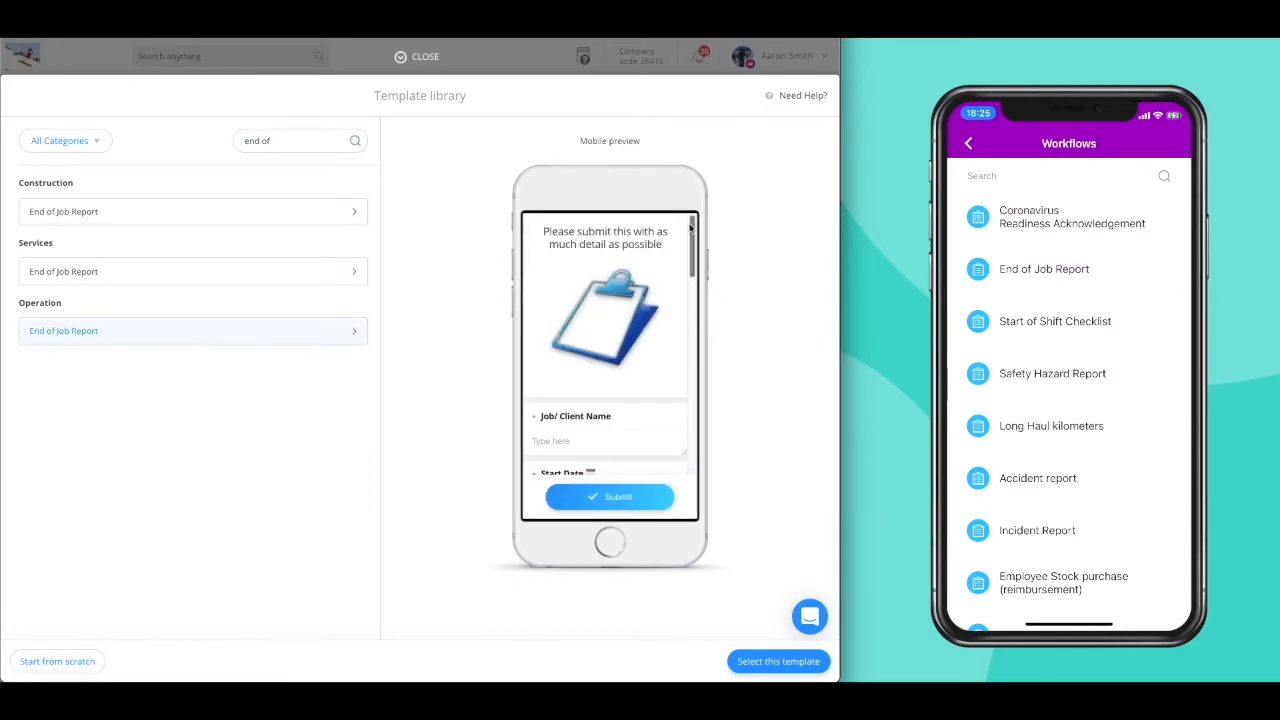
scroll(down, 3)
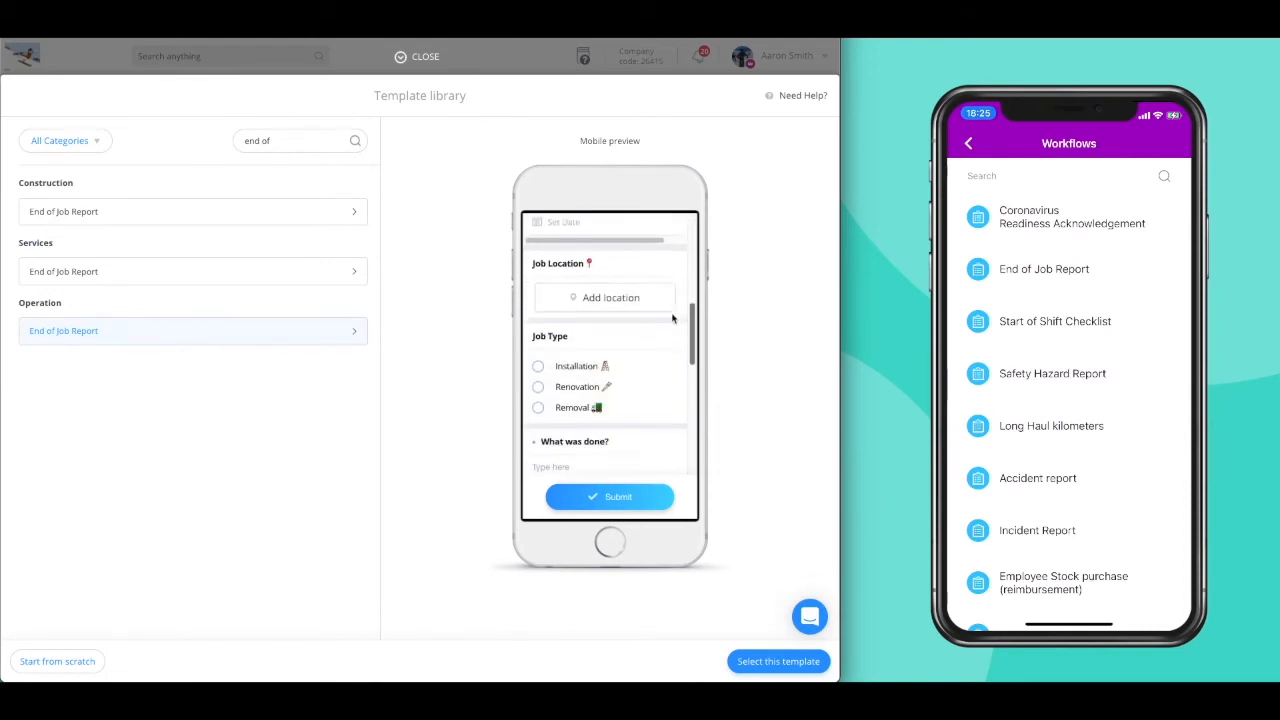
scroll(down, 3)
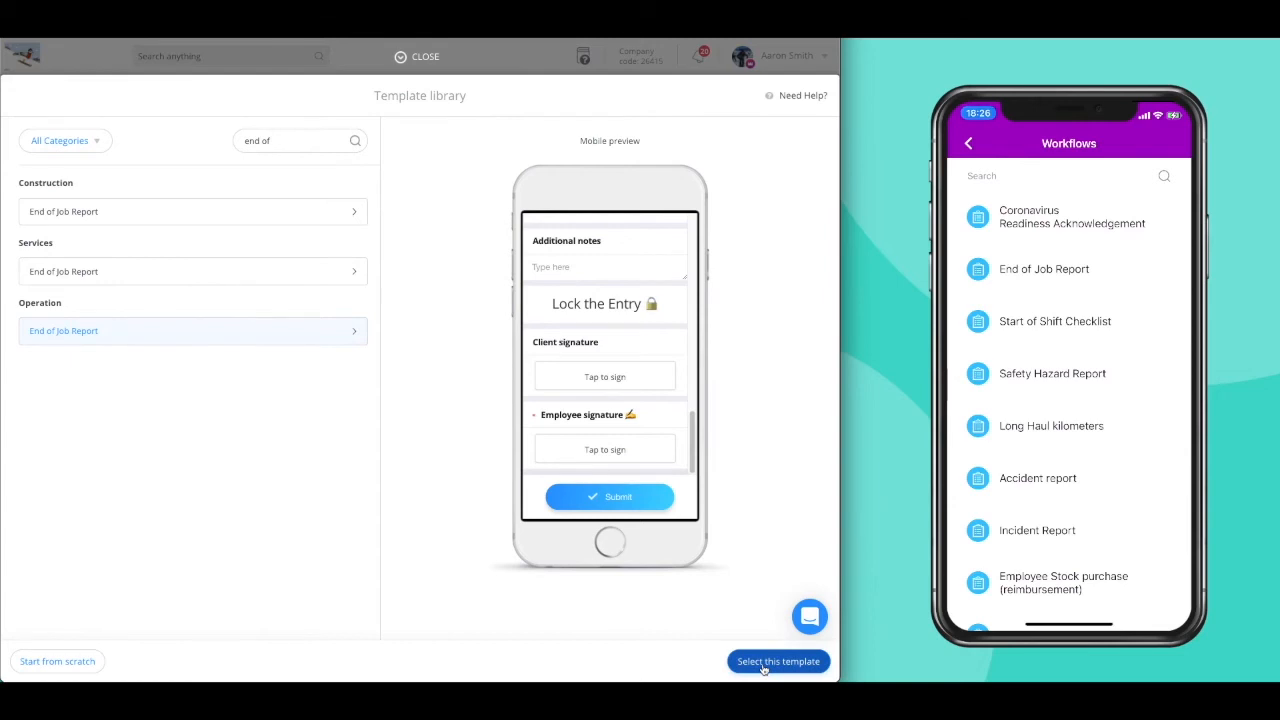
click(778, 661)
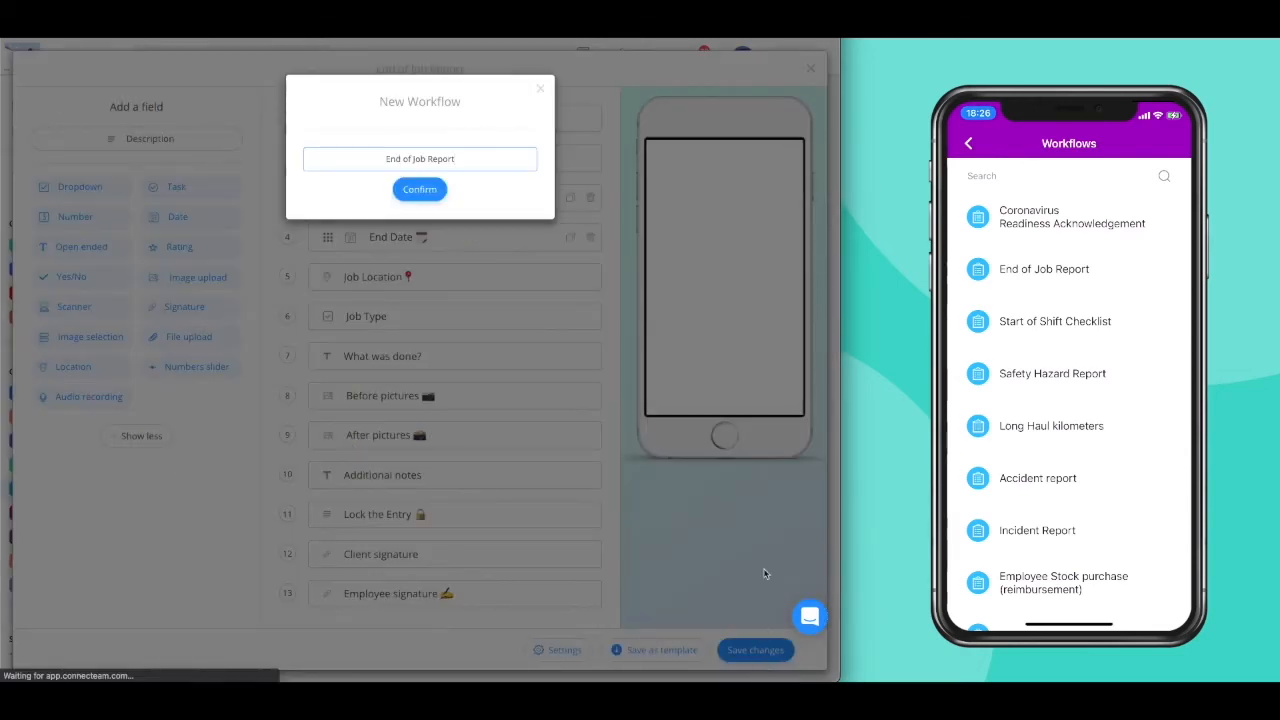
Confirm 'End of Job Report' as the new workflow's name
click(419, 189)
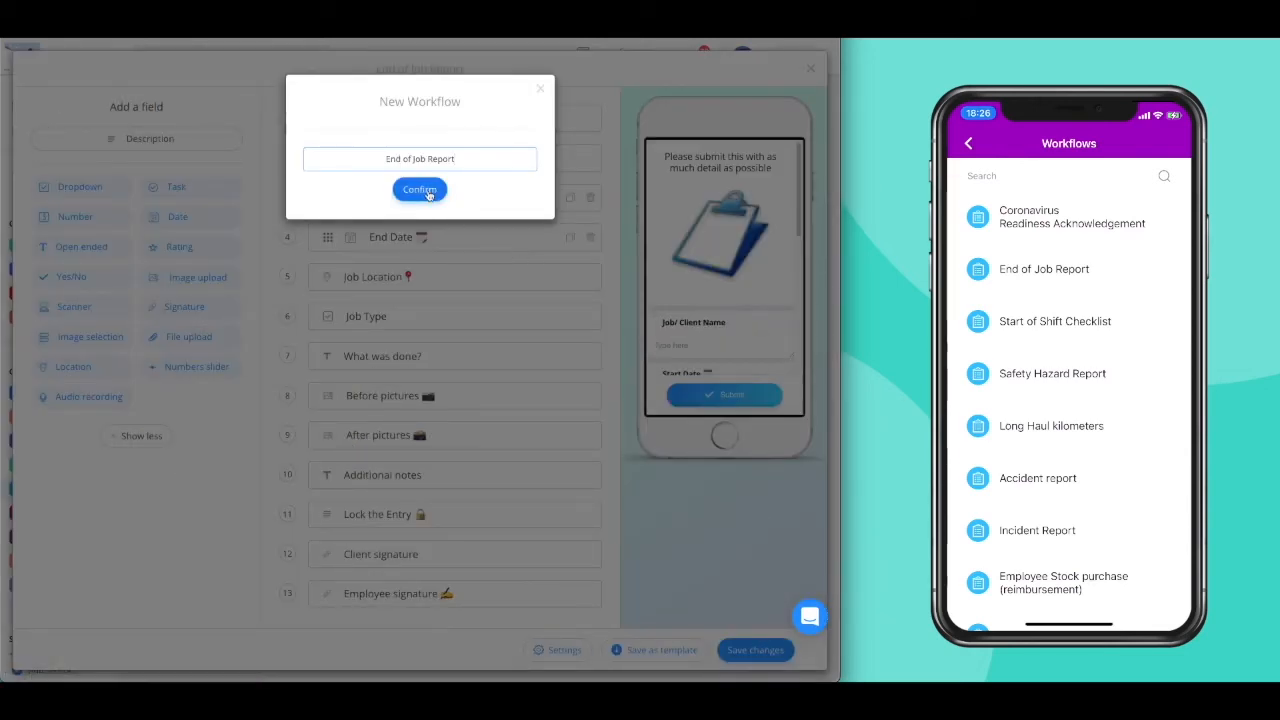
click(419, 190)
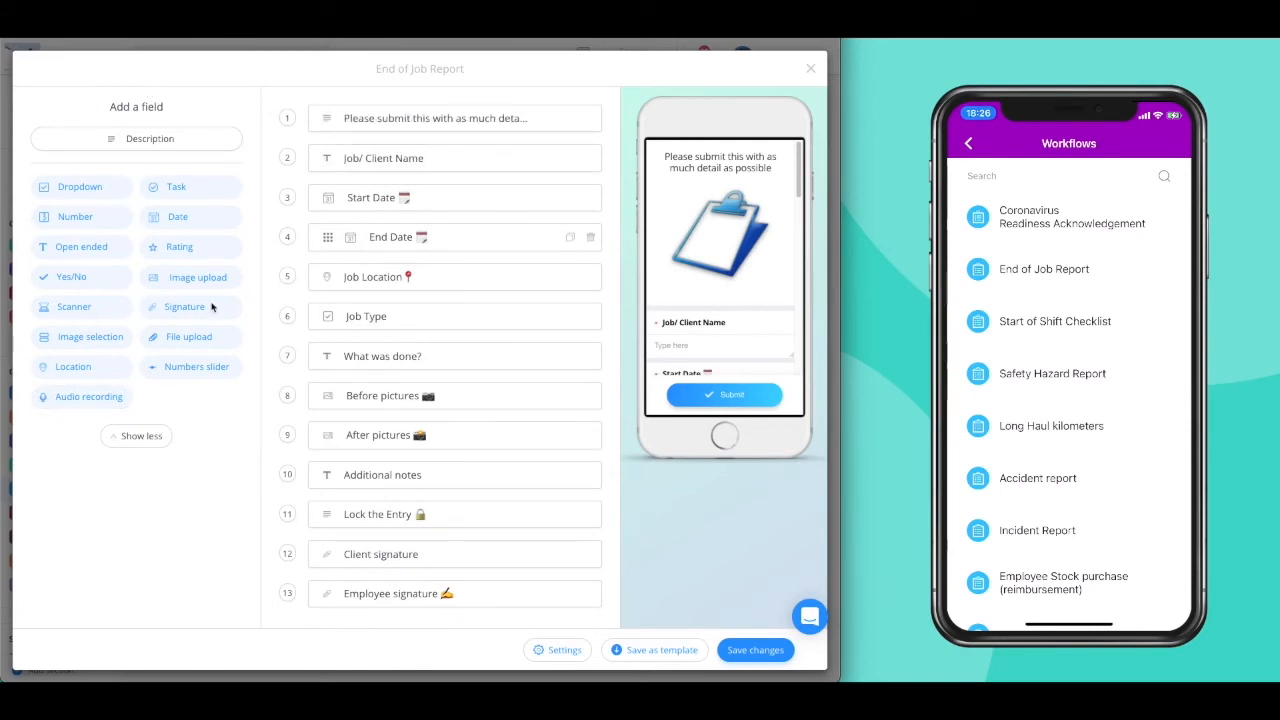
mouse_move(180, 277)
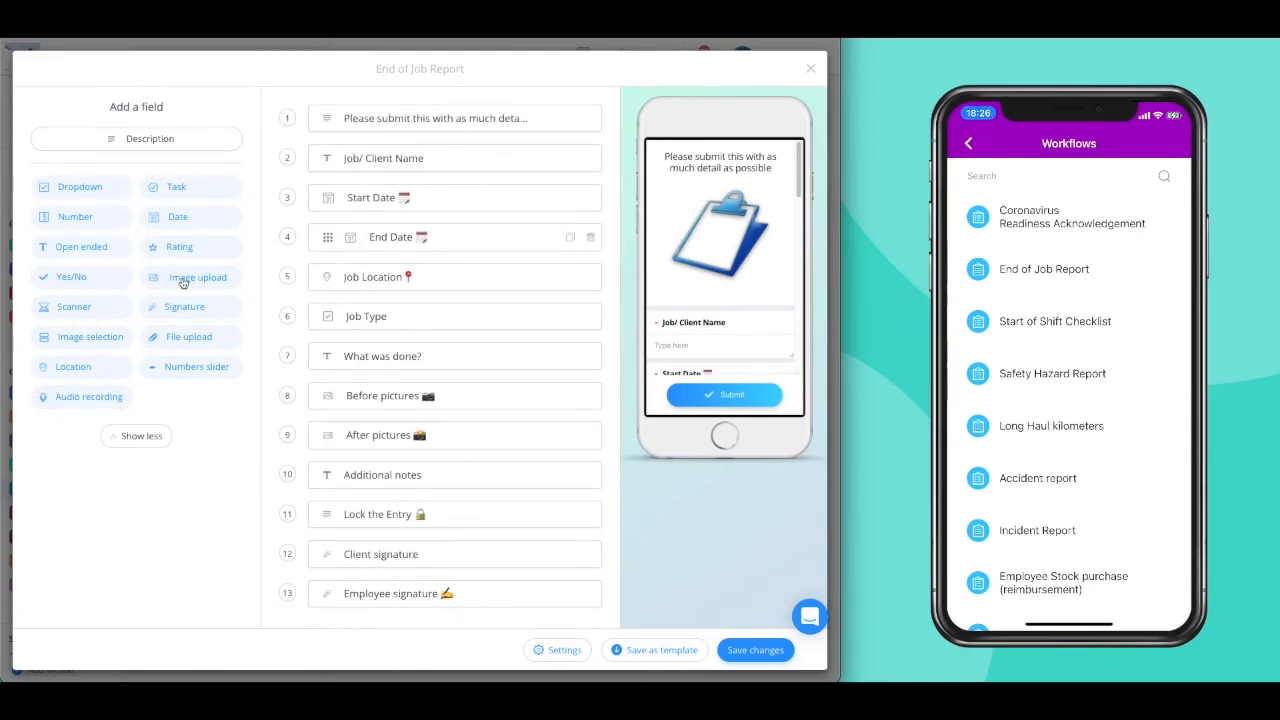
mouse_move(123, 258)
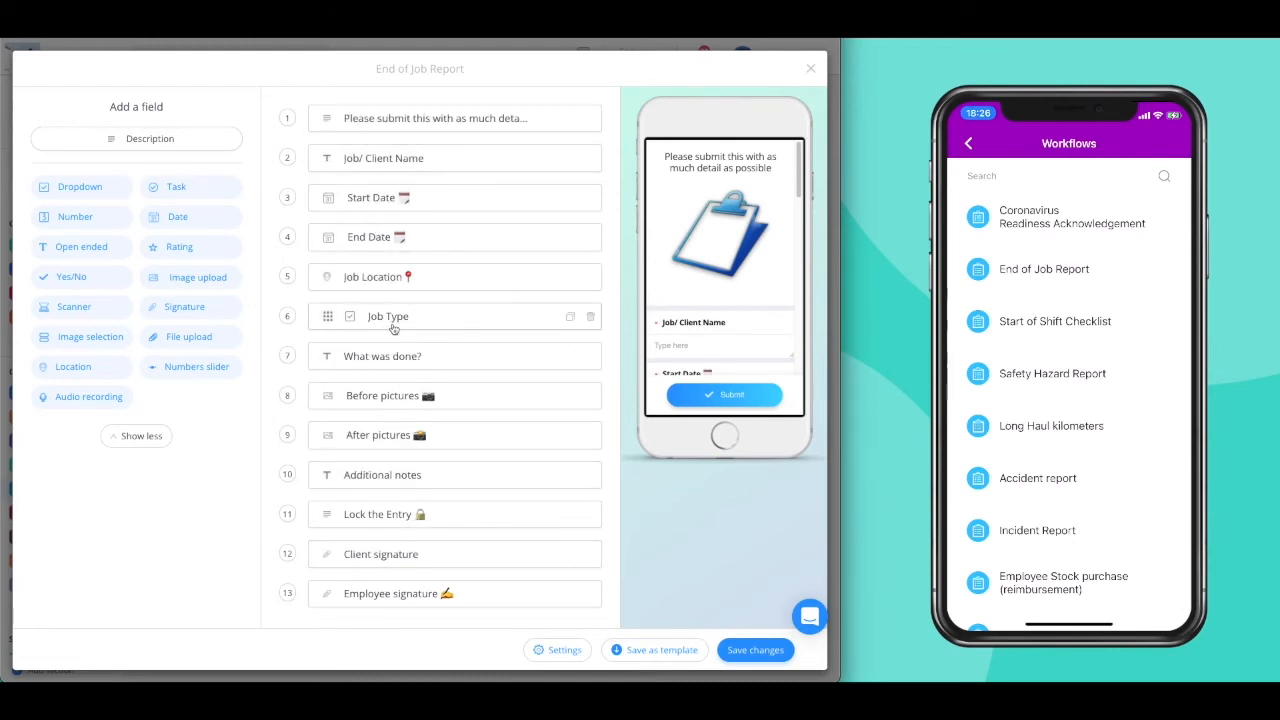
Mark the Job Type dropdown as Required and save it
click(388, 316)
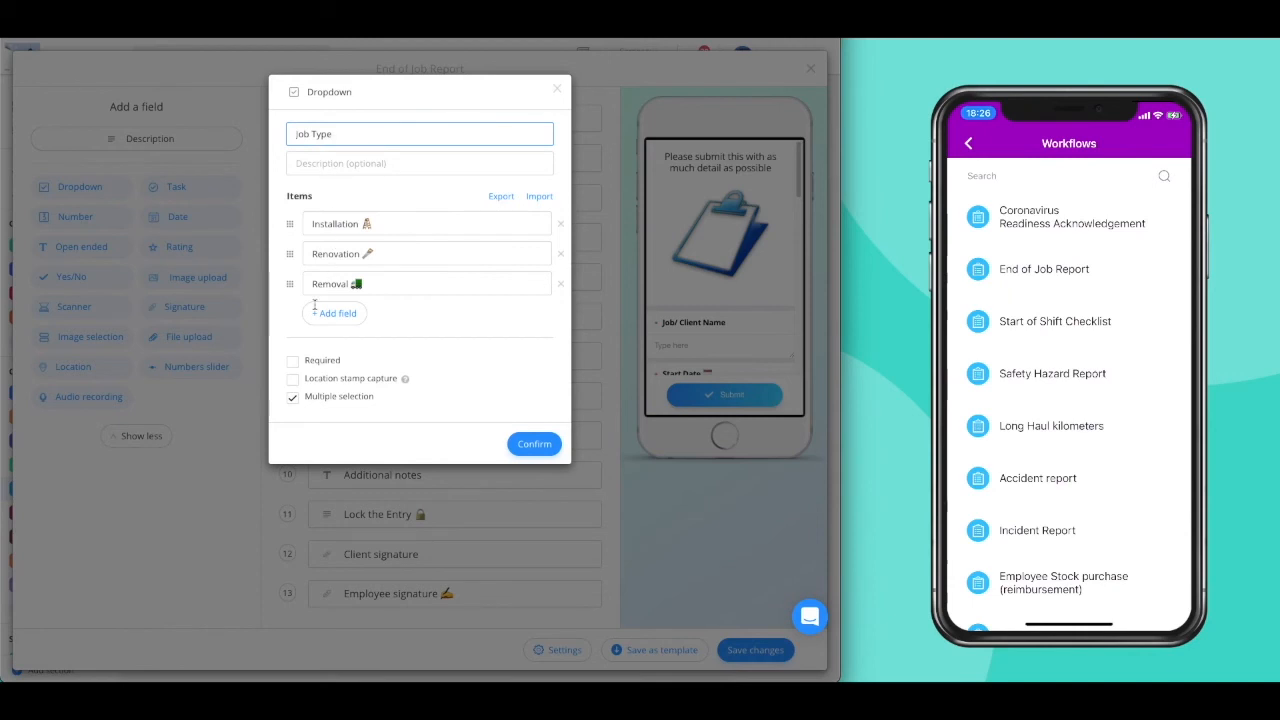
click(293, 360)
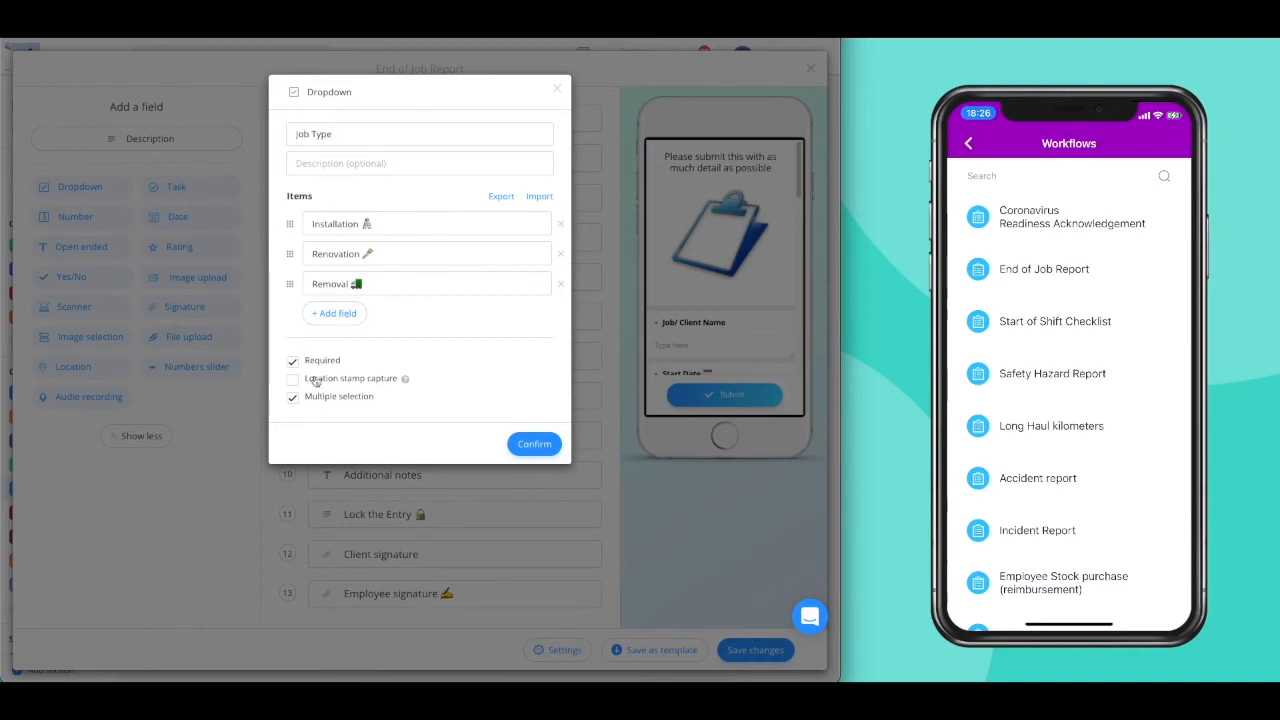
click(534, 443)
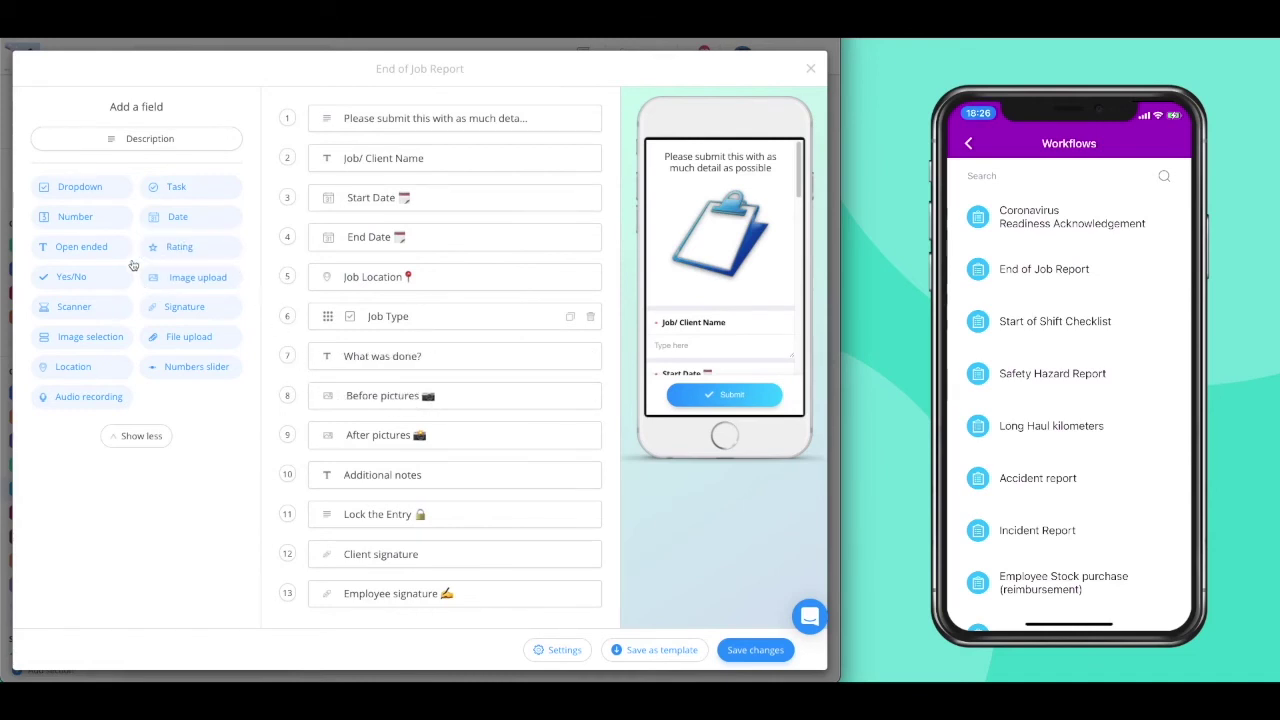
Add the required yes/no question 'Was the job Complete?' and close the editor
click(71, 277)
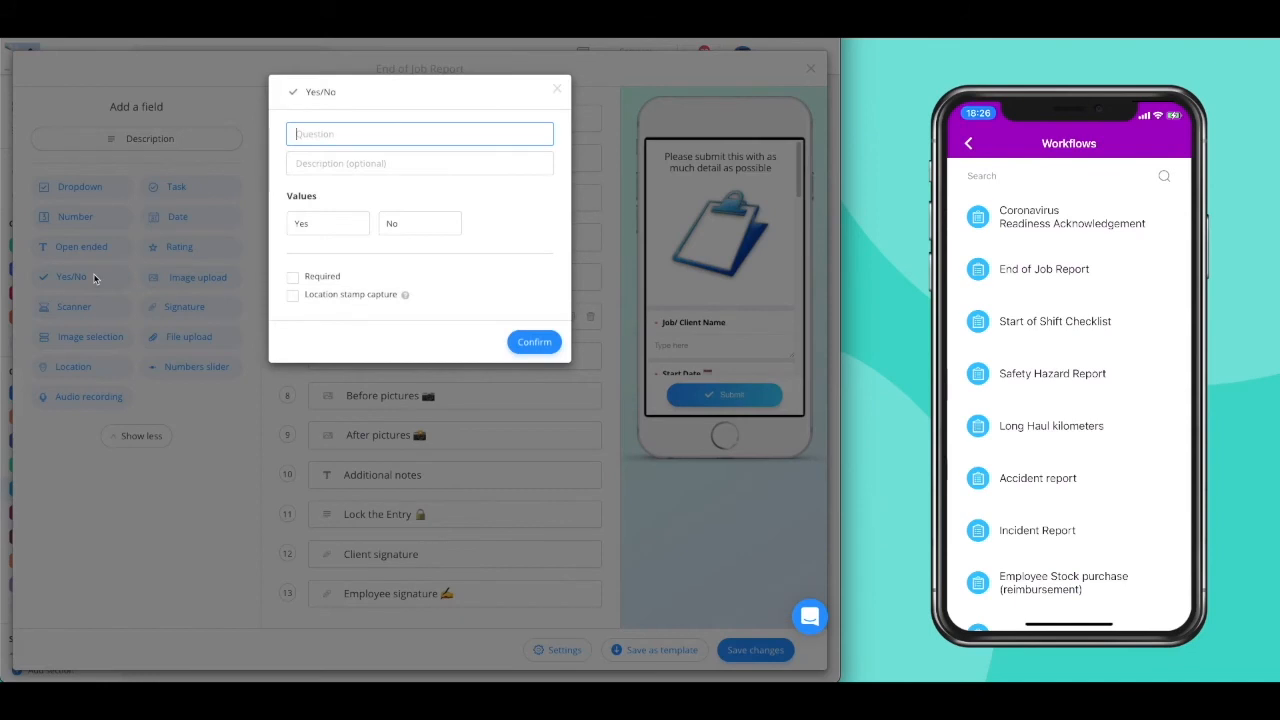
text(Was the job Complete?)
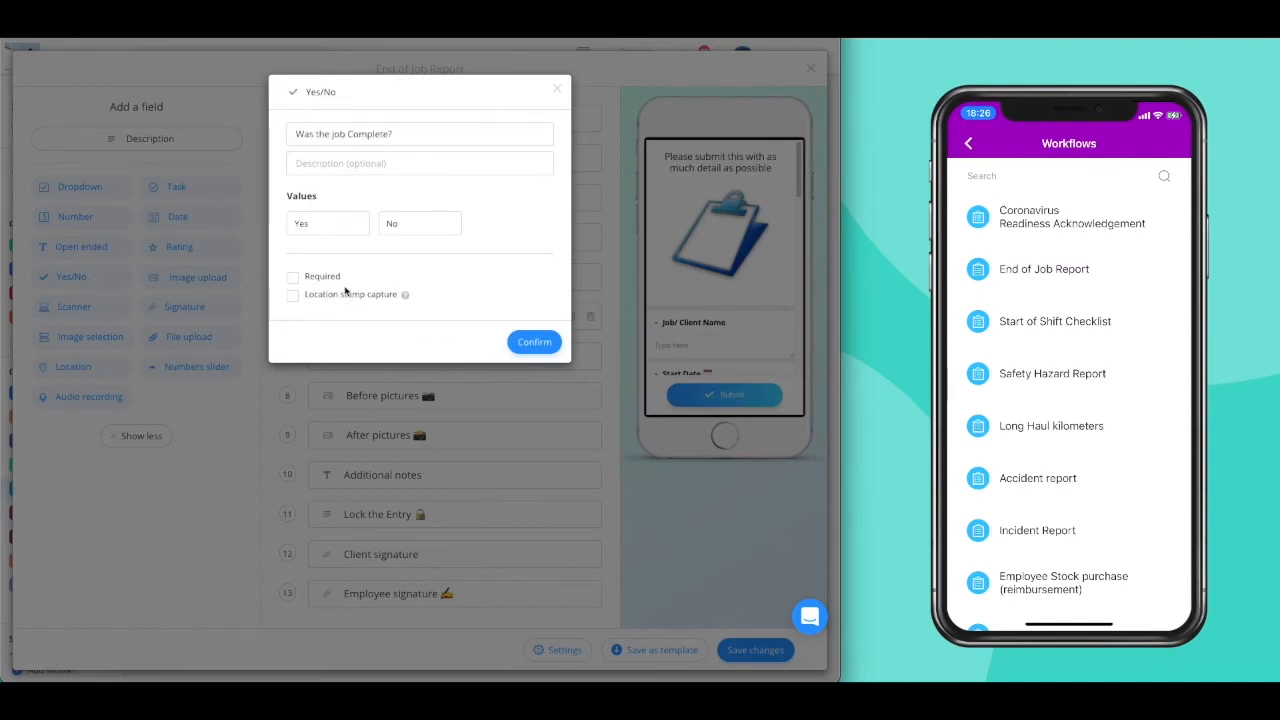
click(292, 277)
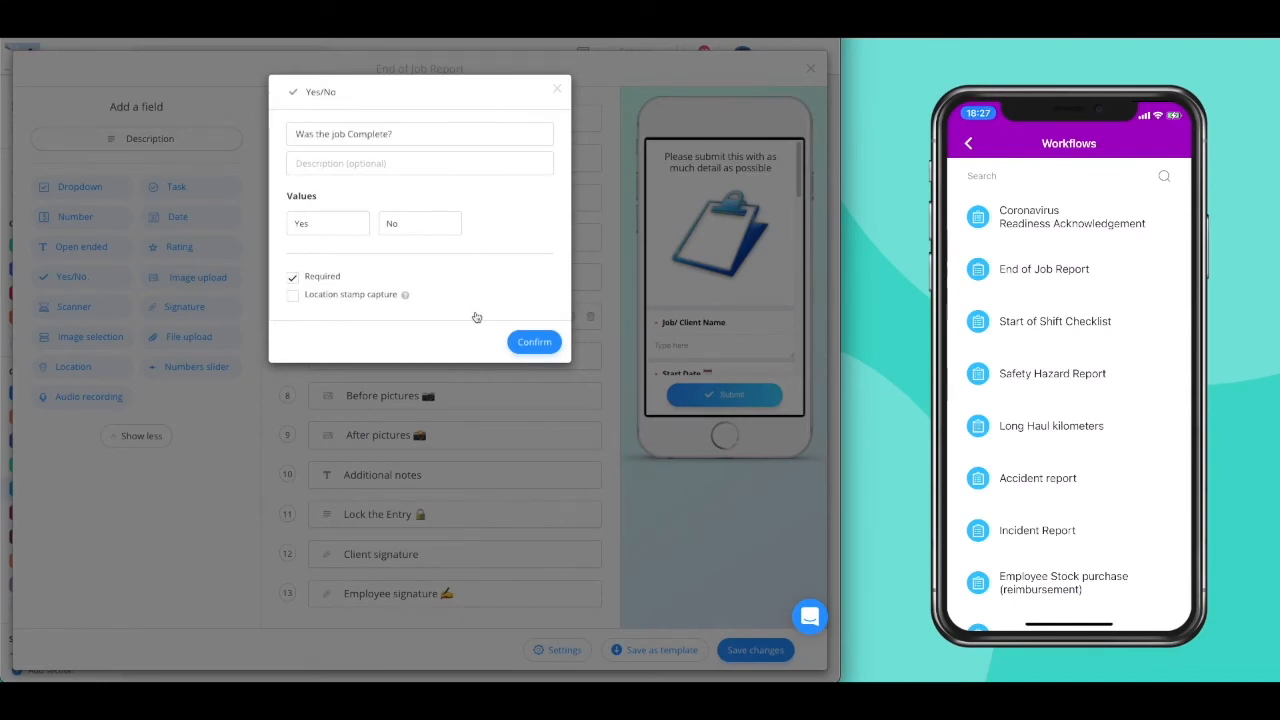
click(534, 341)
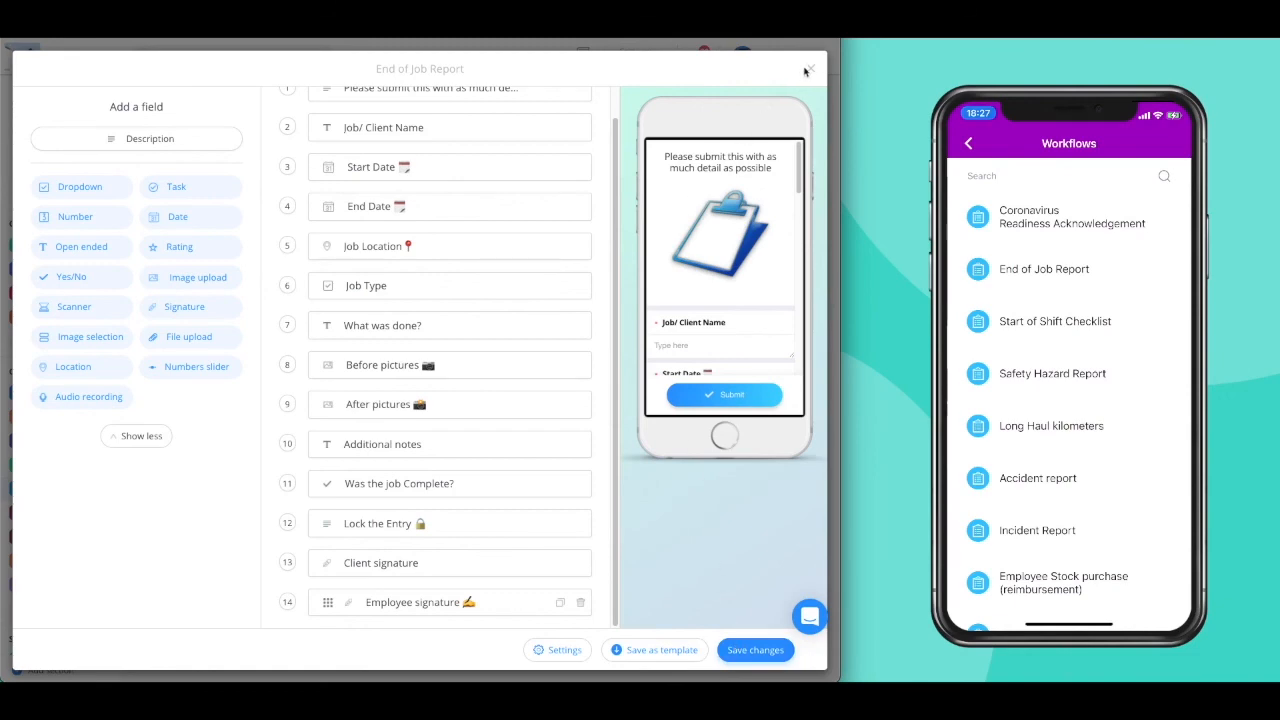
click(834, 70)
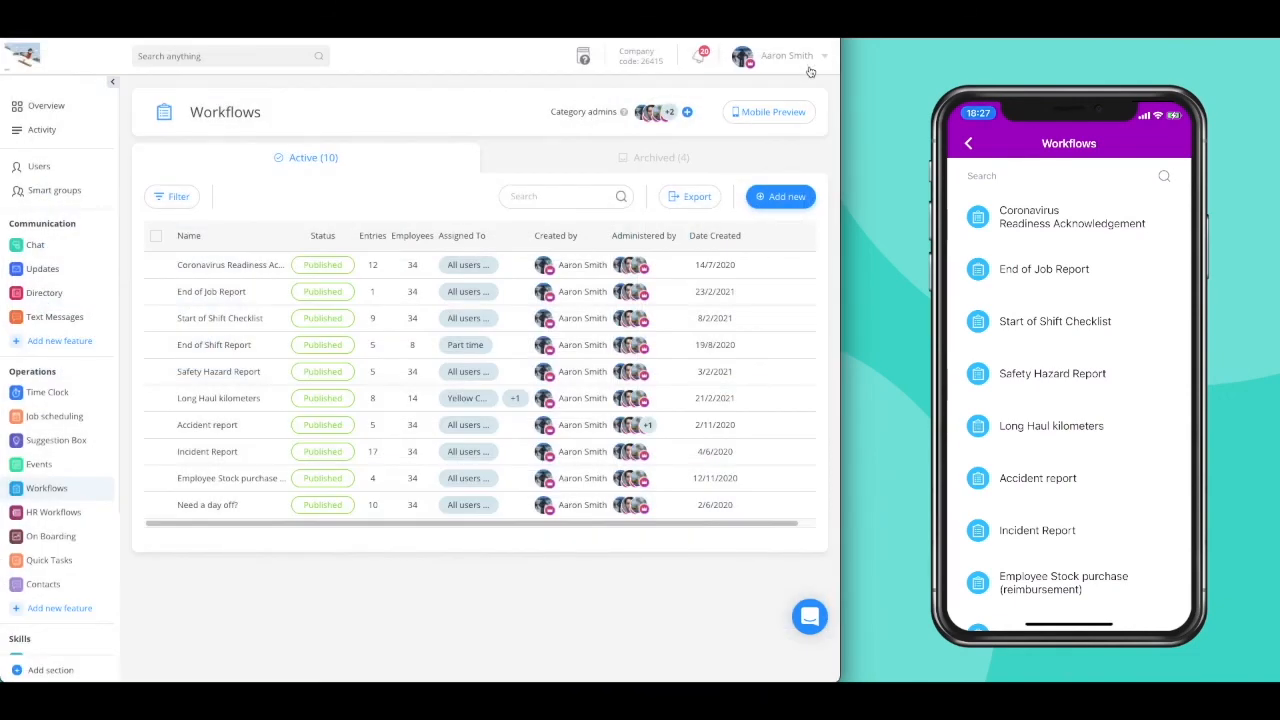
mouse_move(440, 183)
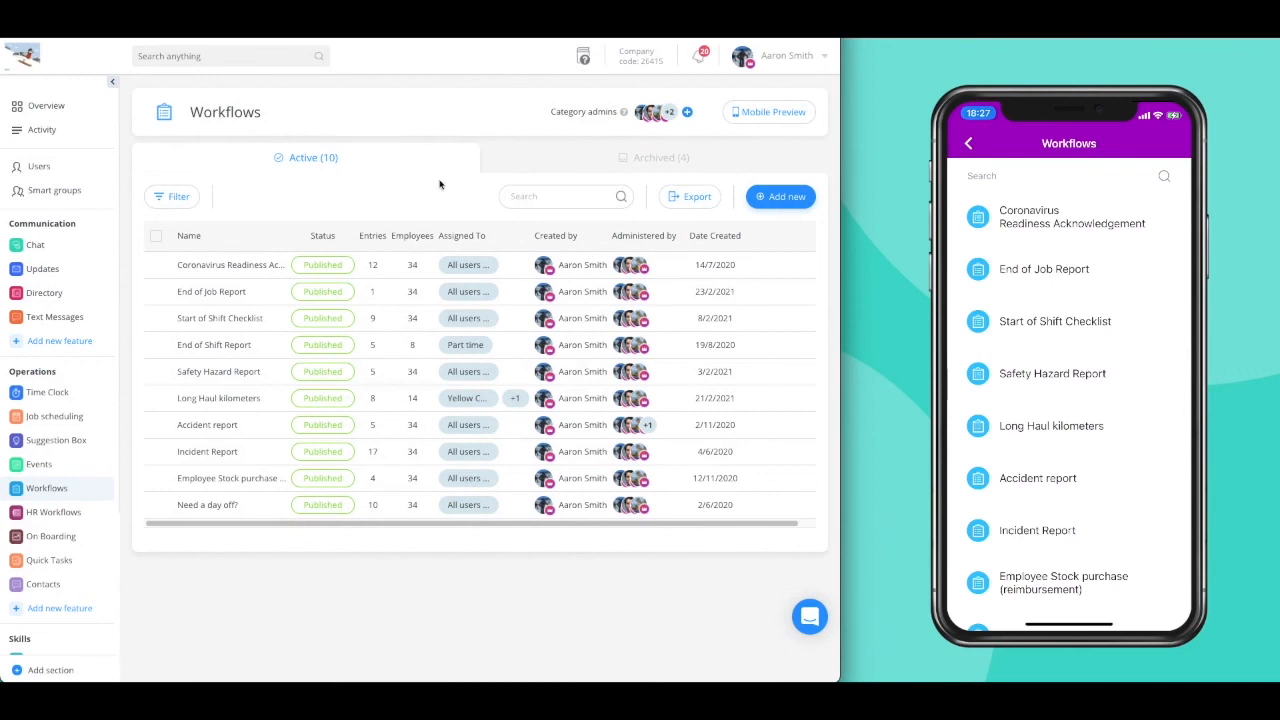
mouse_move(378, 264)
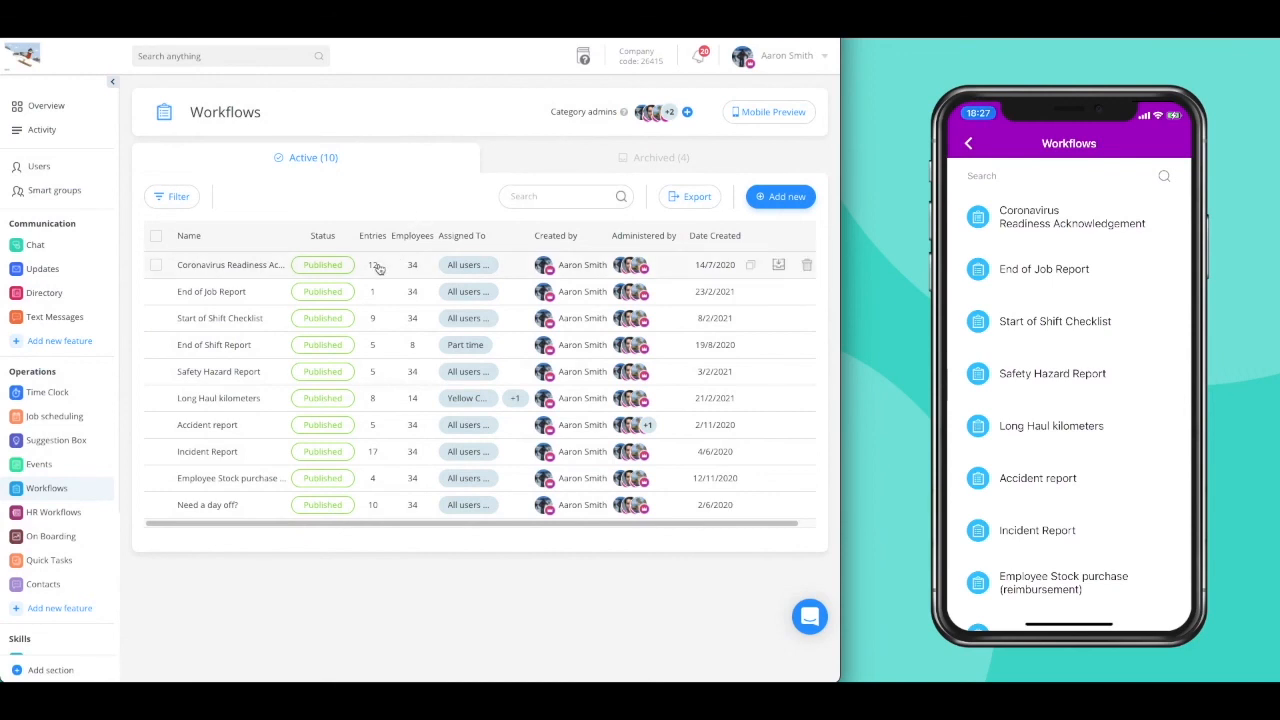
mouse_move(373, 321)
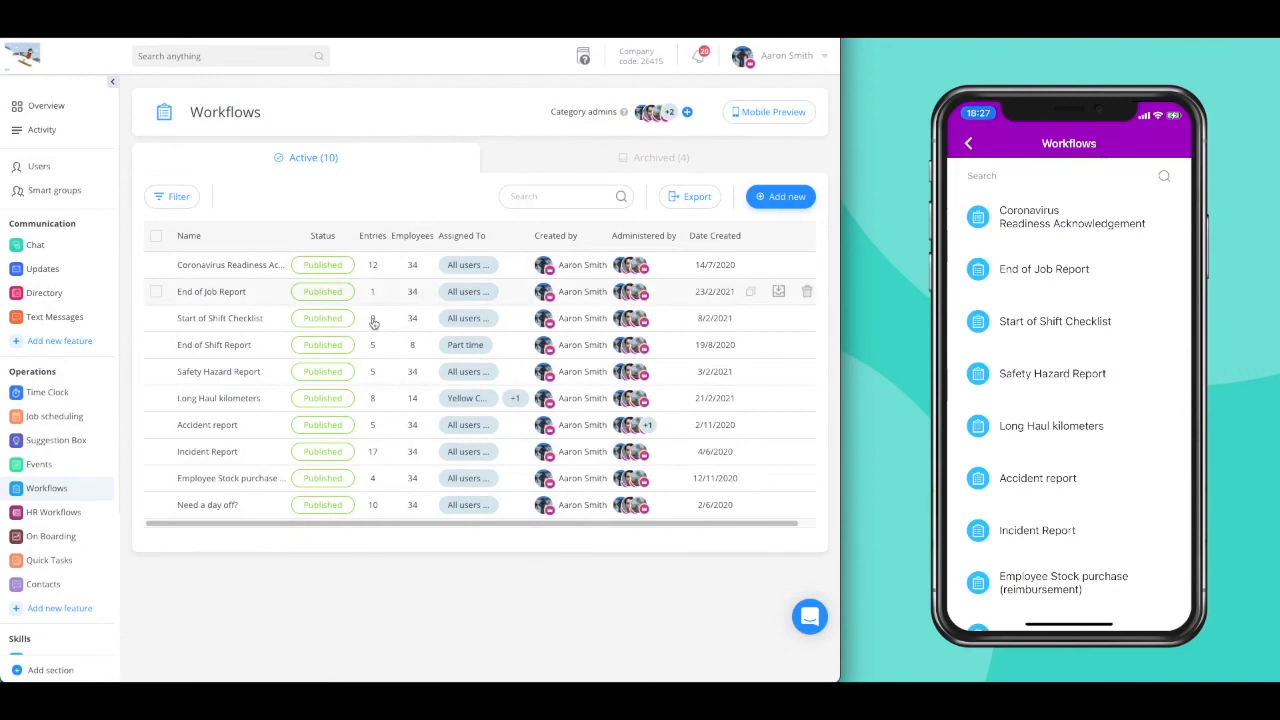